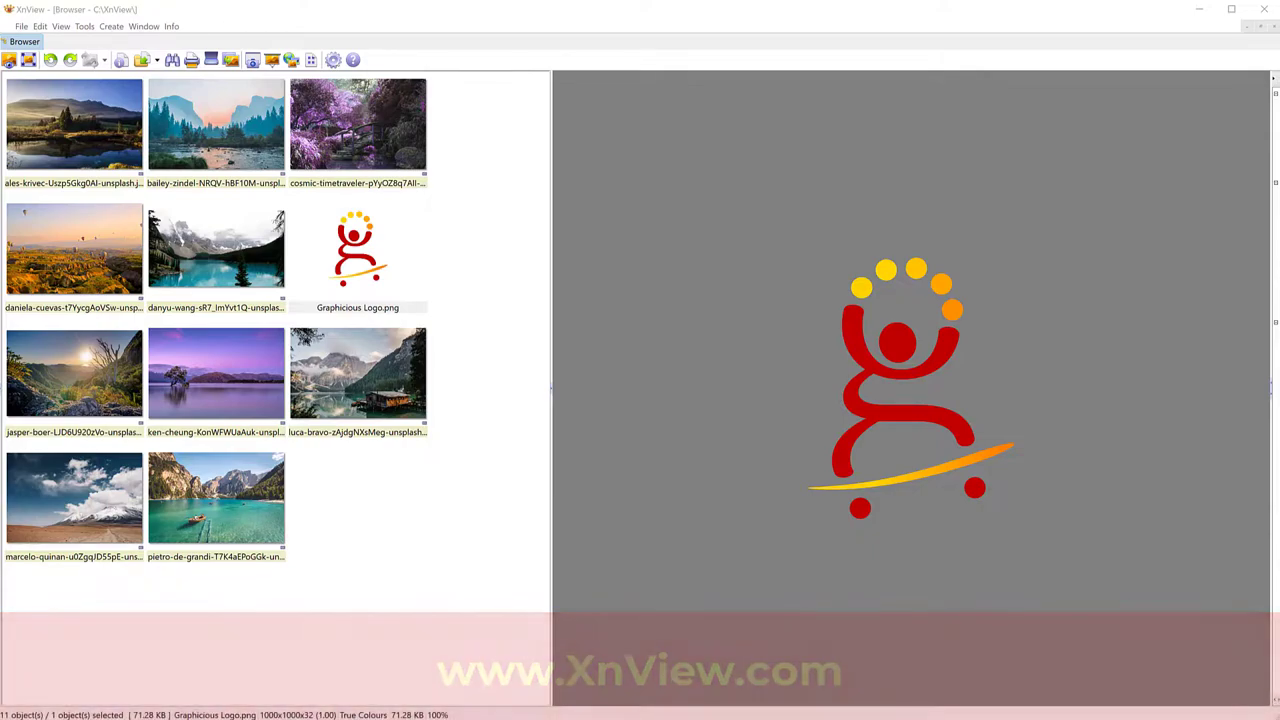
Step: Select Graphicious Logo.png and bring up the Tools menu with Batch Processing
{"action": "left_click", "coordinate": [356, 250]}
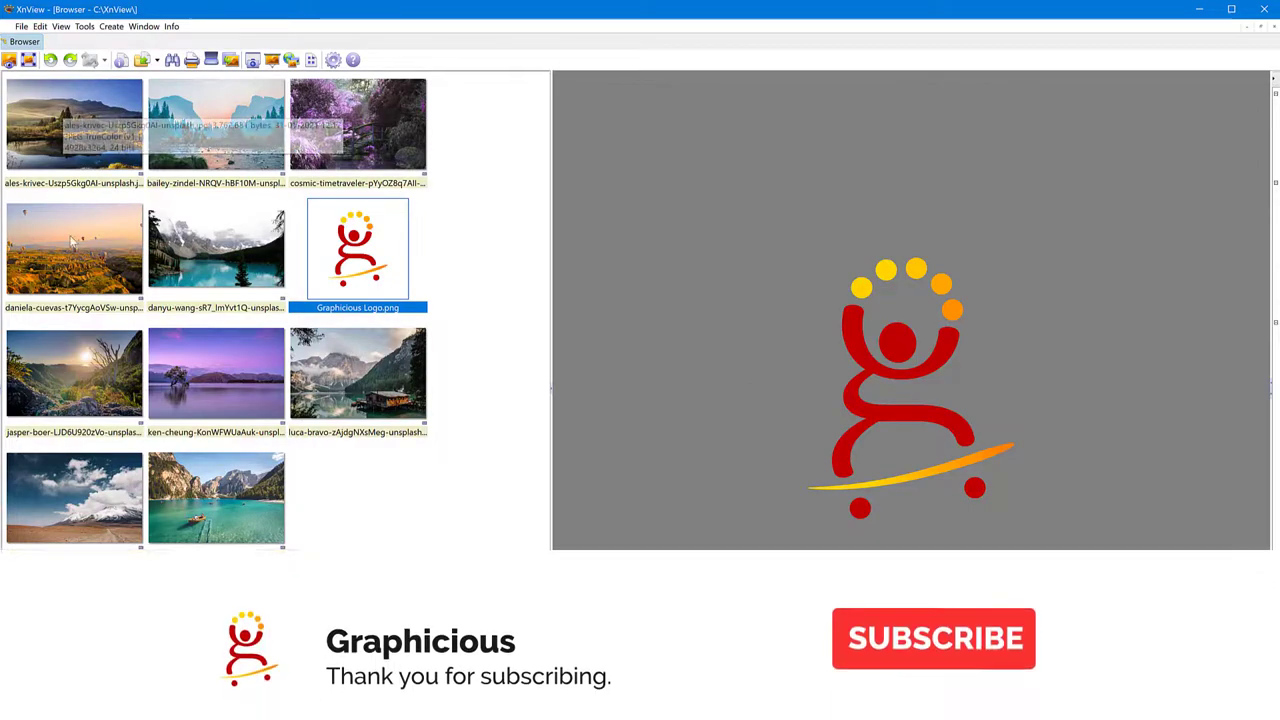
{"action": "left_click", "coordinate": [932, 638]}
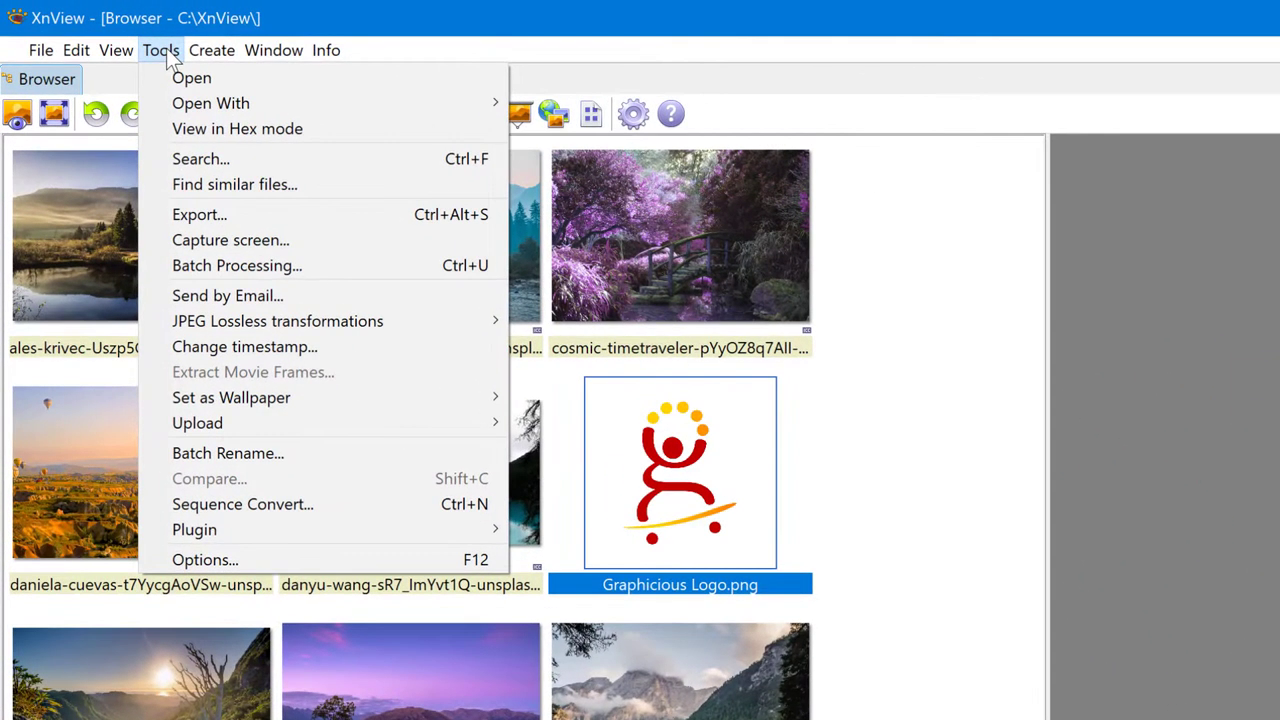
{"action": "mouse_move", "coordinate": [244, 320]}
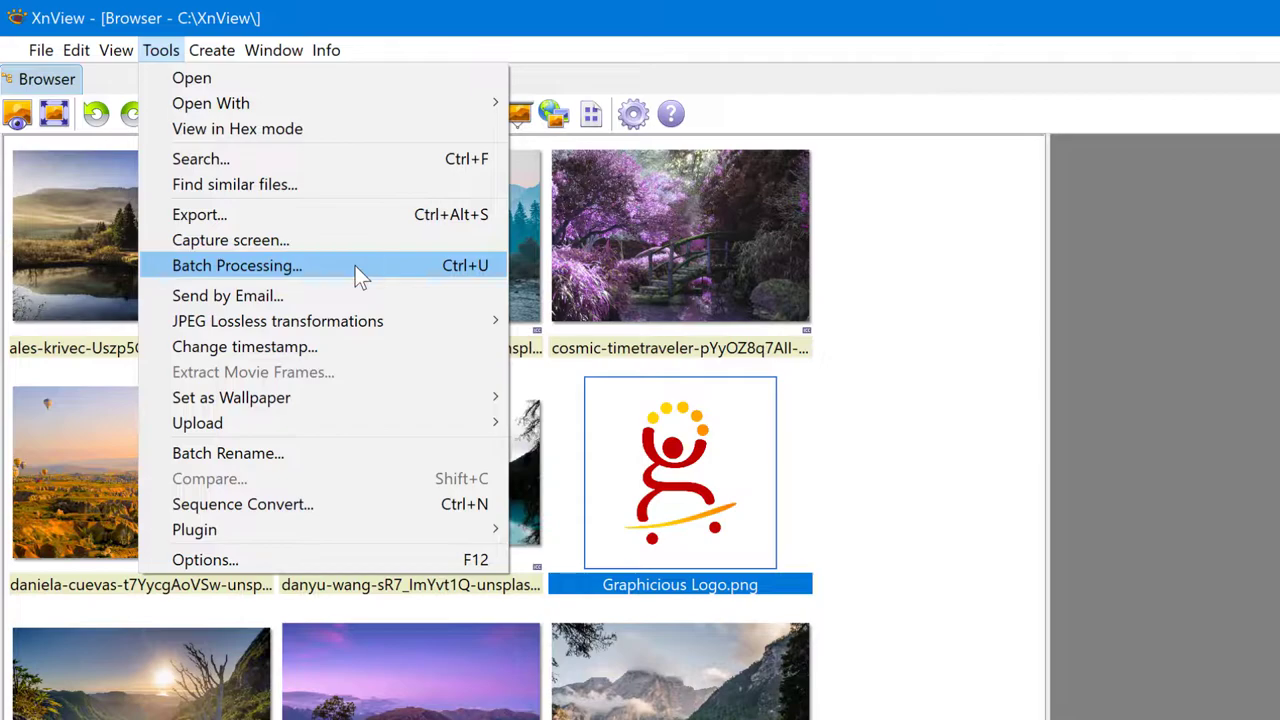
Step: Start Batch Processing and add the ten unsplash landscape photos as input
{"action": "left_click", "coordinate": [236, 264]}
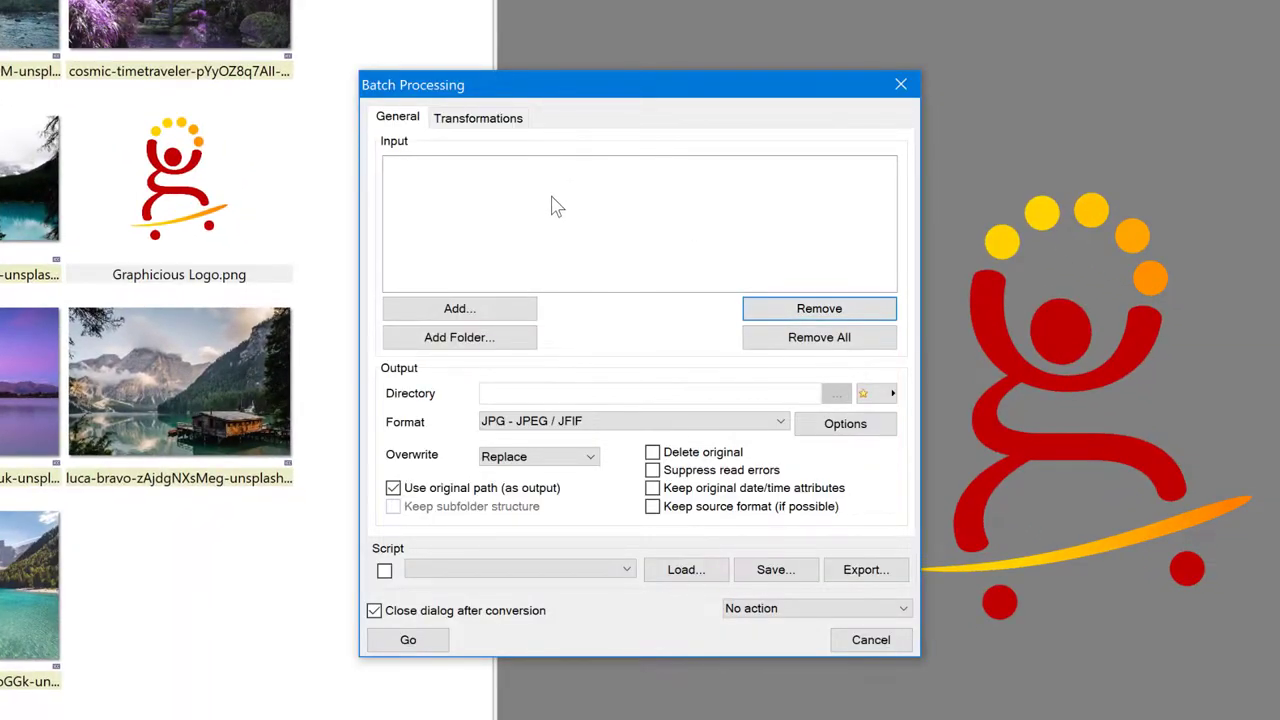
{"action": "mouse_move", "coordinate": [638, 224]}
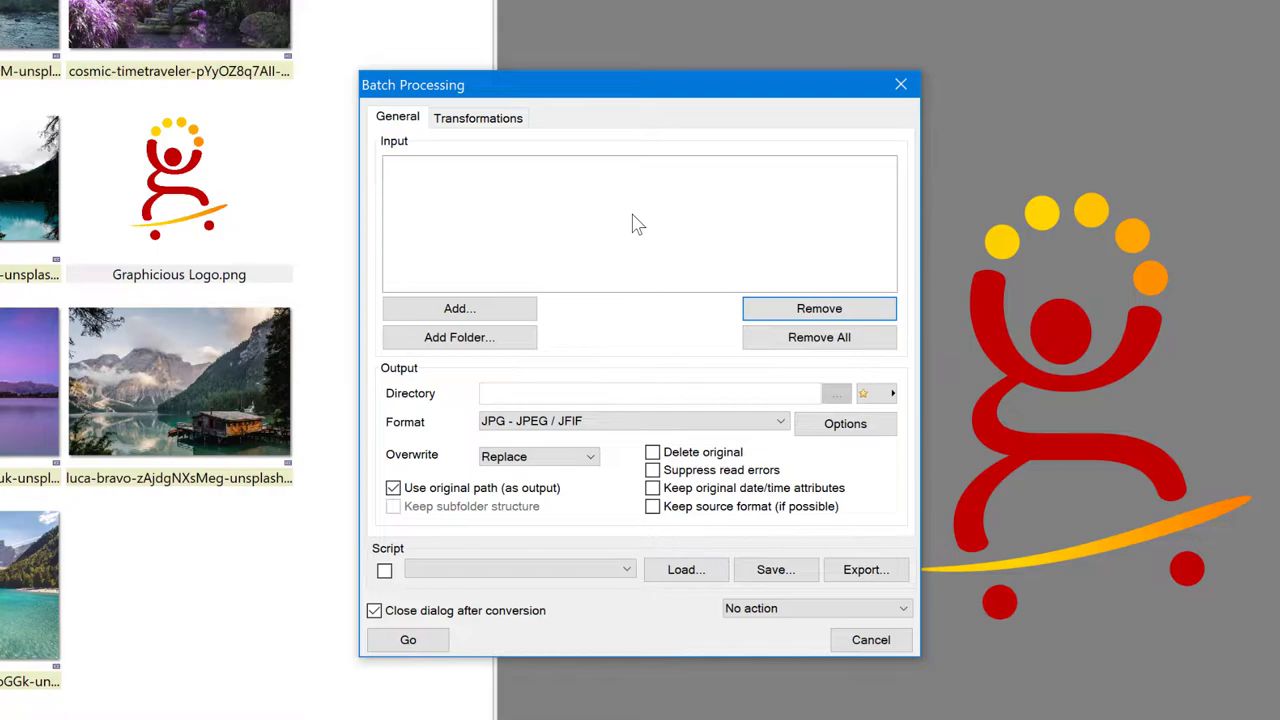
{"action": "mouse_move", "coordinate": [460, 308]}
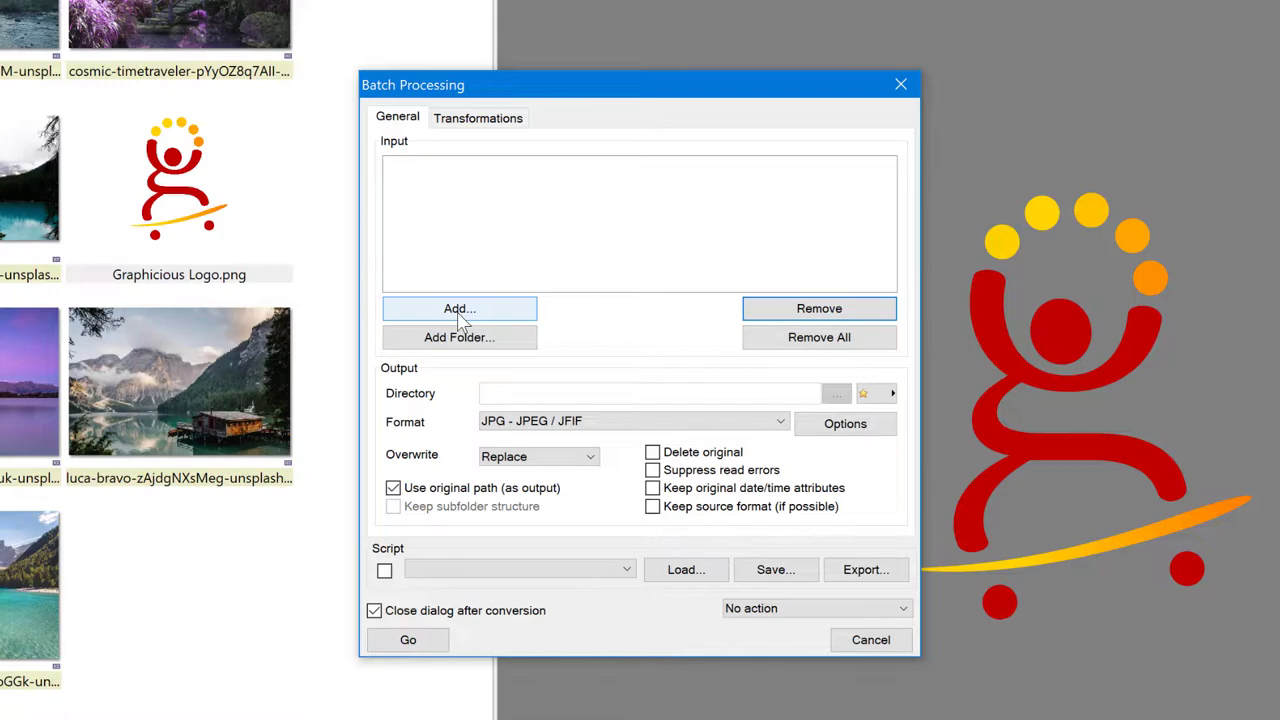
{"action": "left_click", "coordinate": [460, 308]}
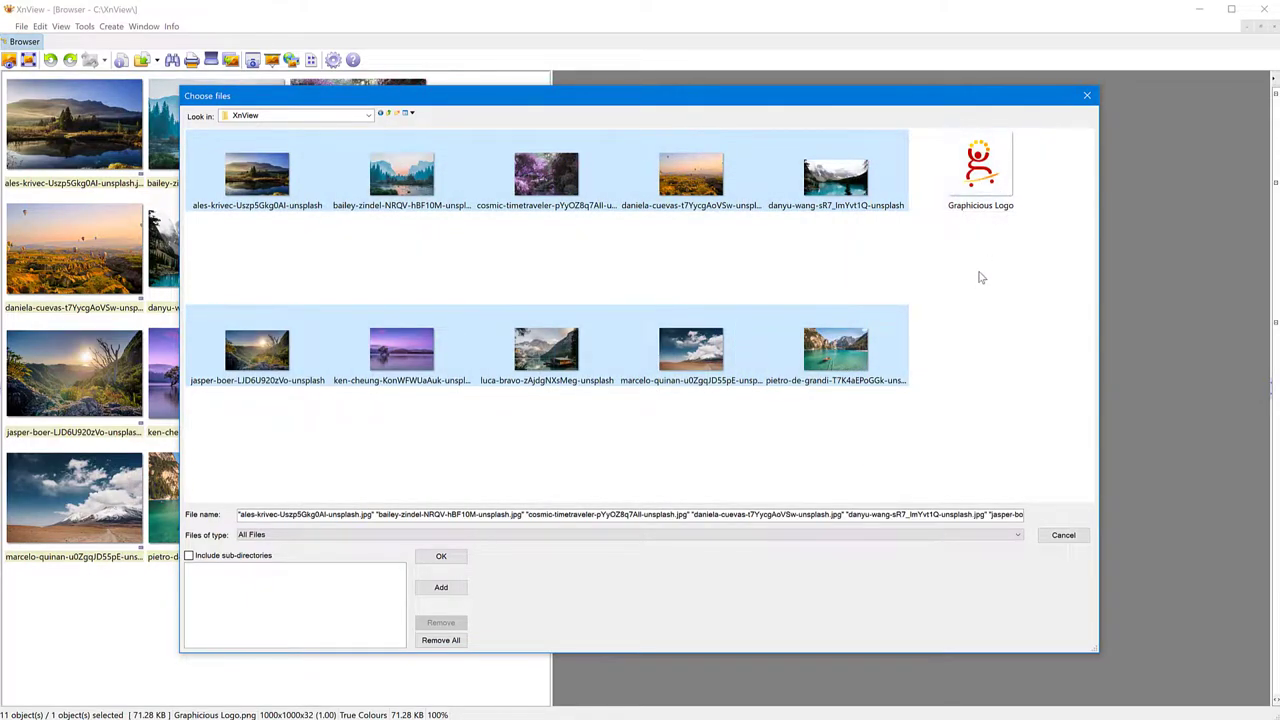
{"action": "mouse_move", "coordinate": [428, 368]}
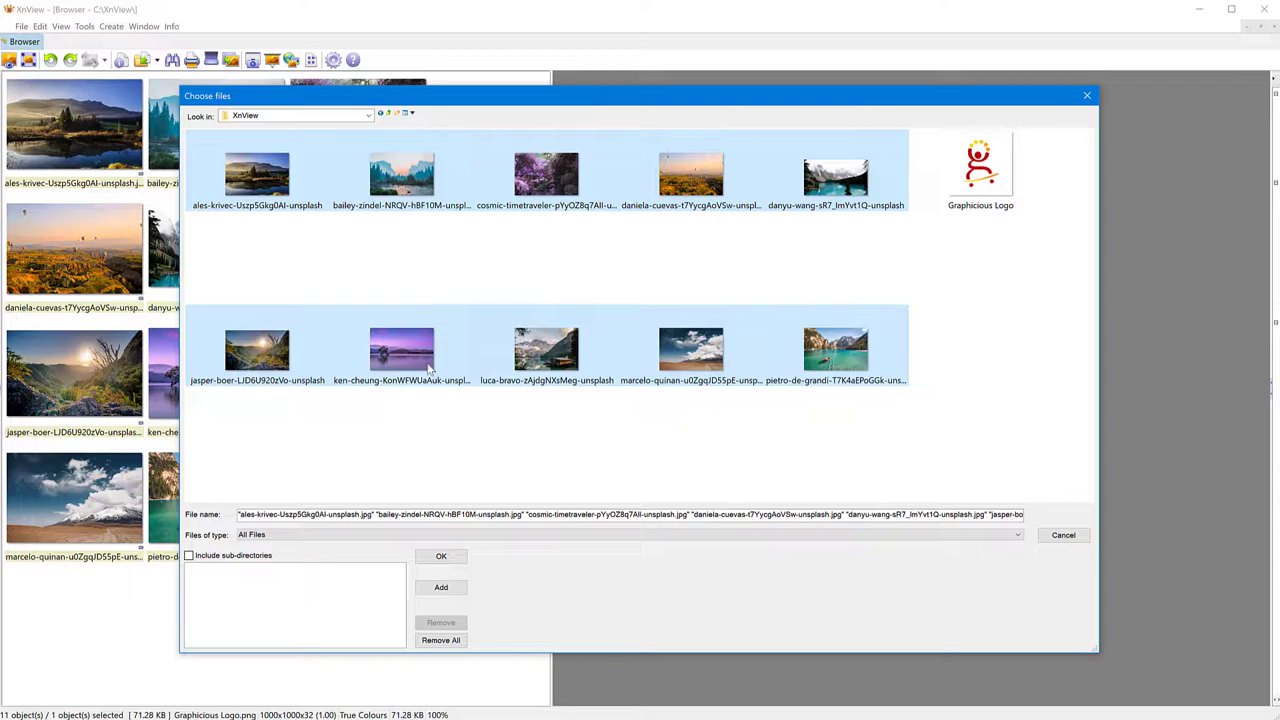
{"action": "mouse_move", "coordinate": [580, 288]}
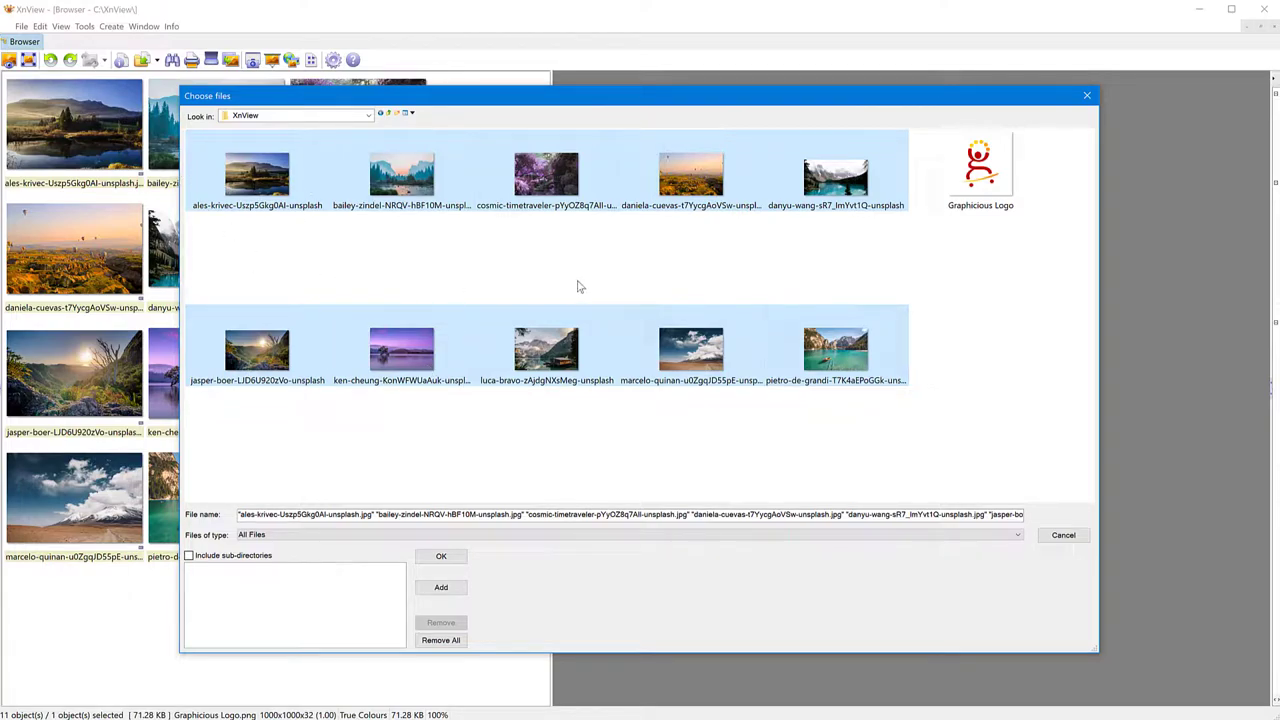
{"action": "mouse_move", "coordinate": [402, 350]}
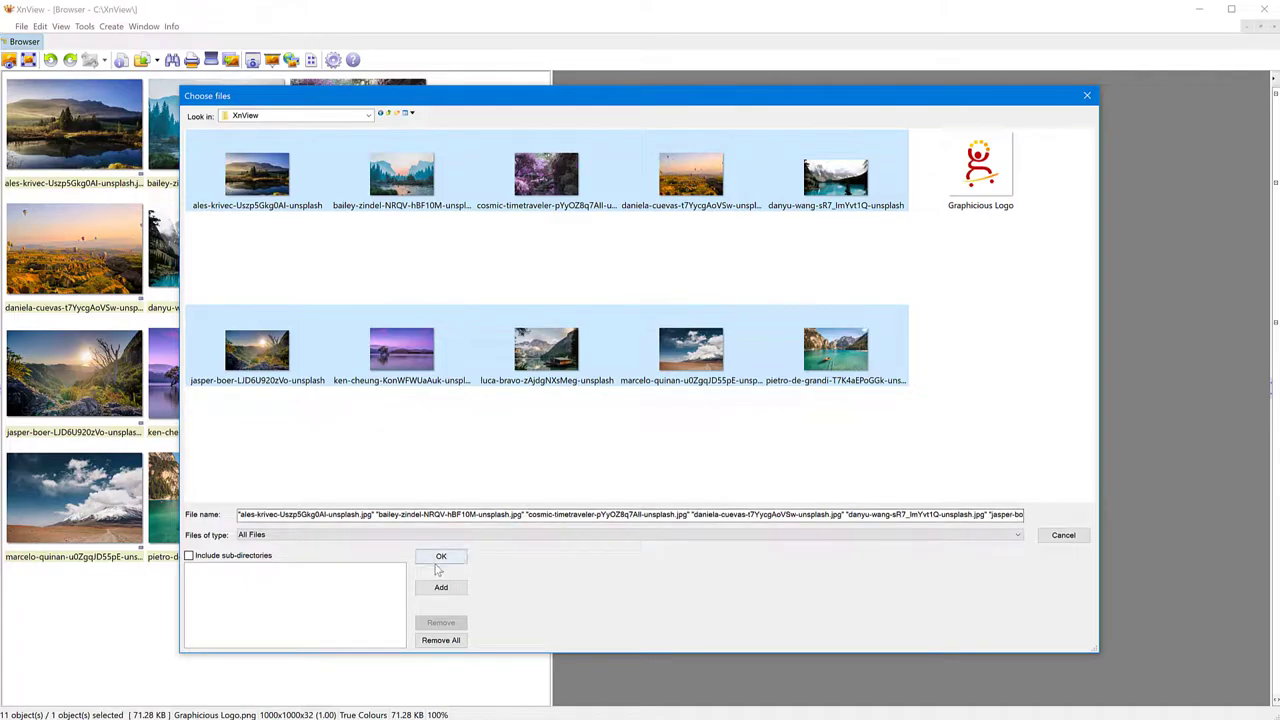
{"action": "left_click", "coordinate": [440, 556]}
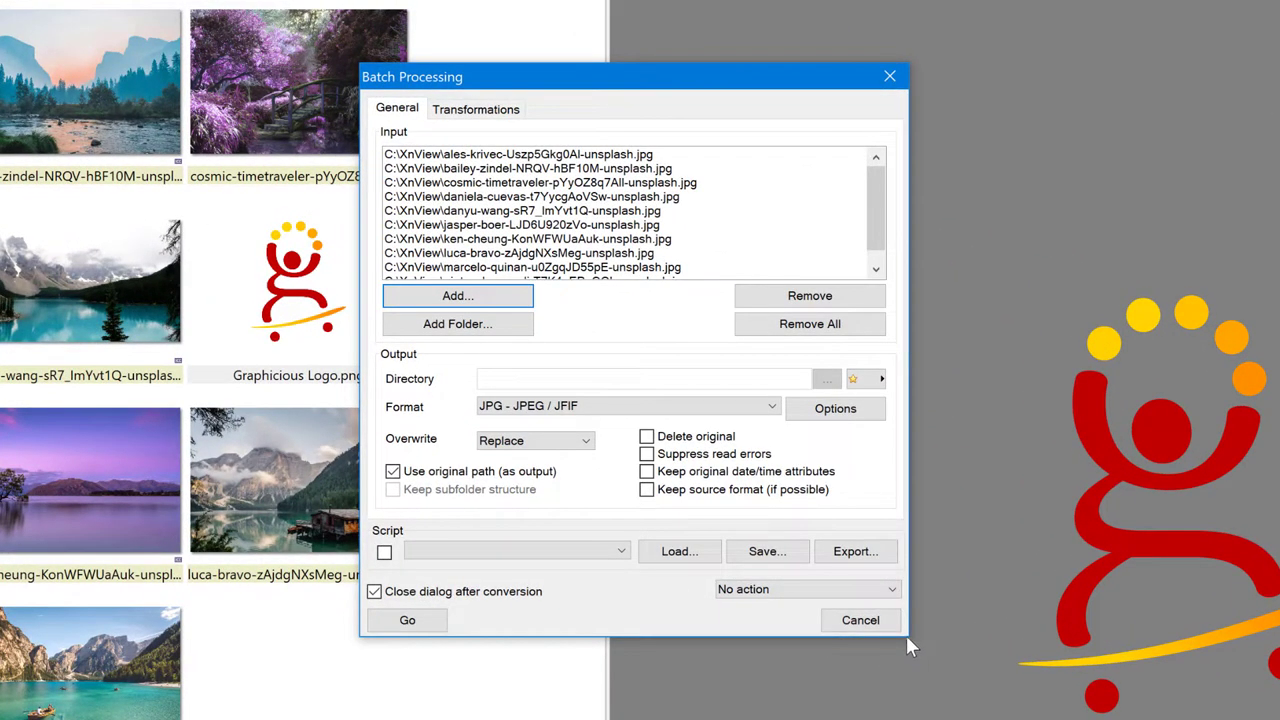
{"action": "mouse_move", "coordinate": [608, 258]}
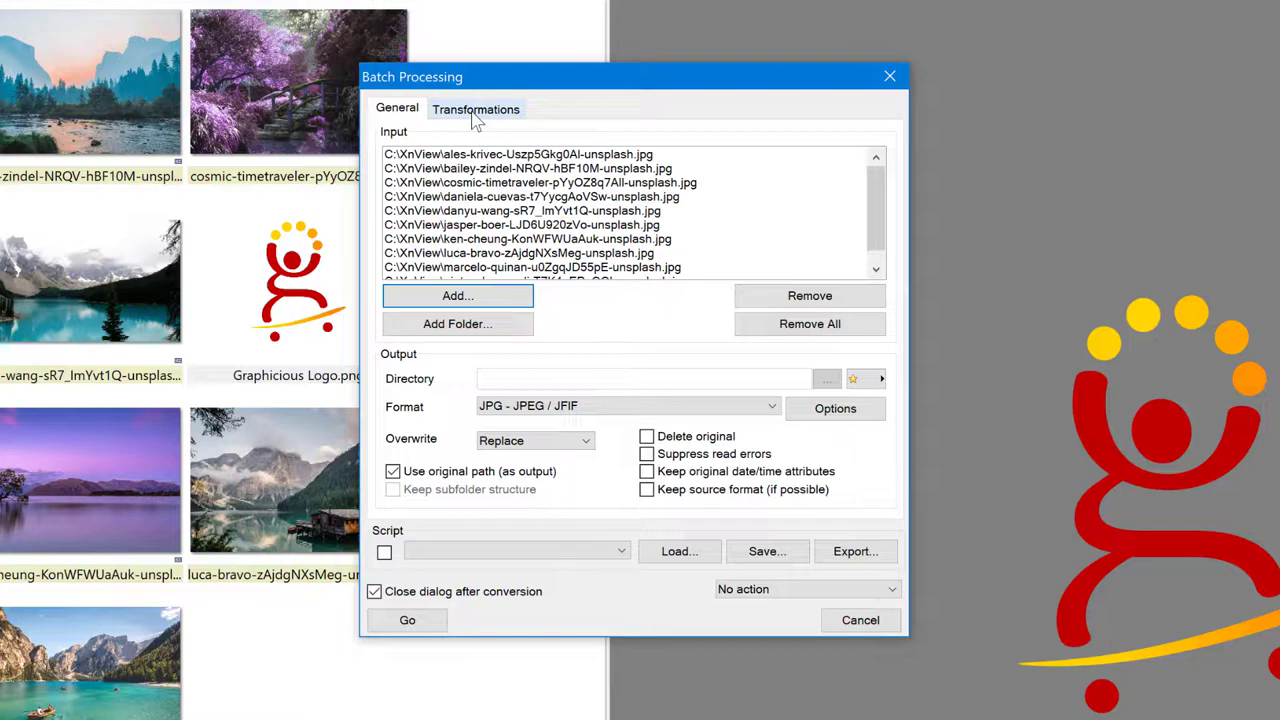
Step: Add an Image > Watermark step to the batch transformations and select it for editing
{"action": "left_click", "coordinate": [476, 108]}
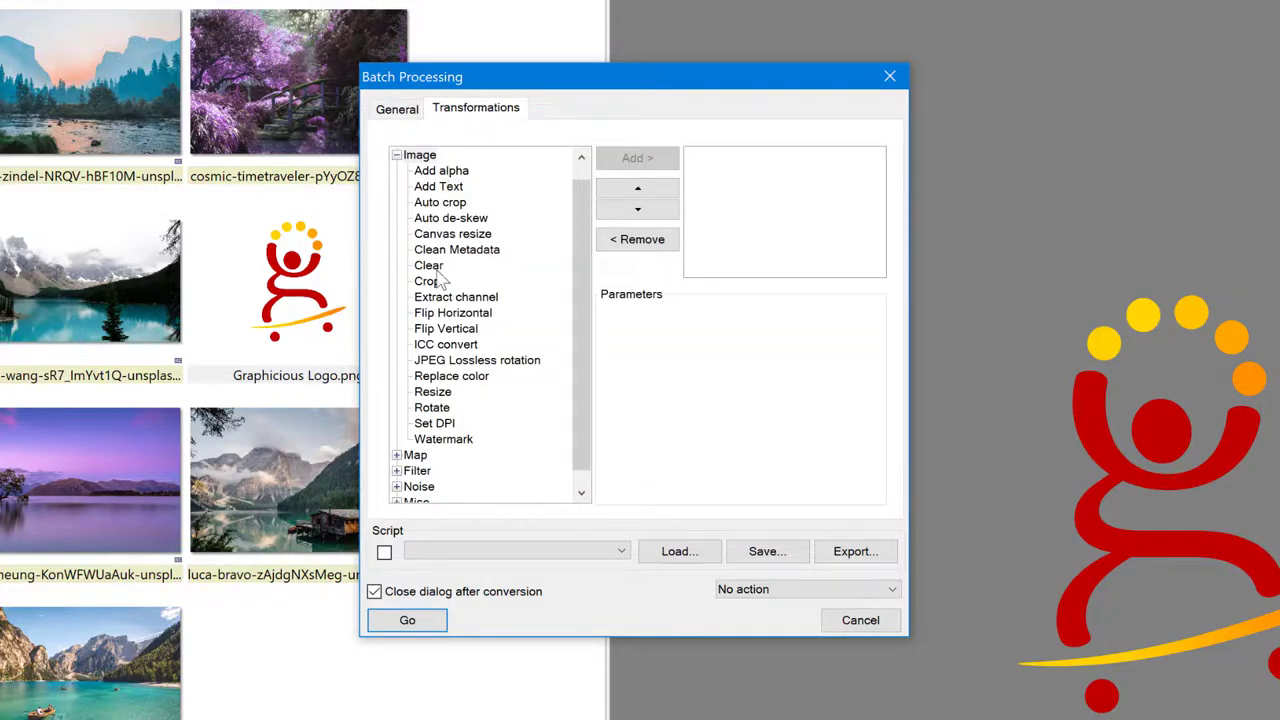
{"action": "mouse_move", "coordinate": [472, 434]}
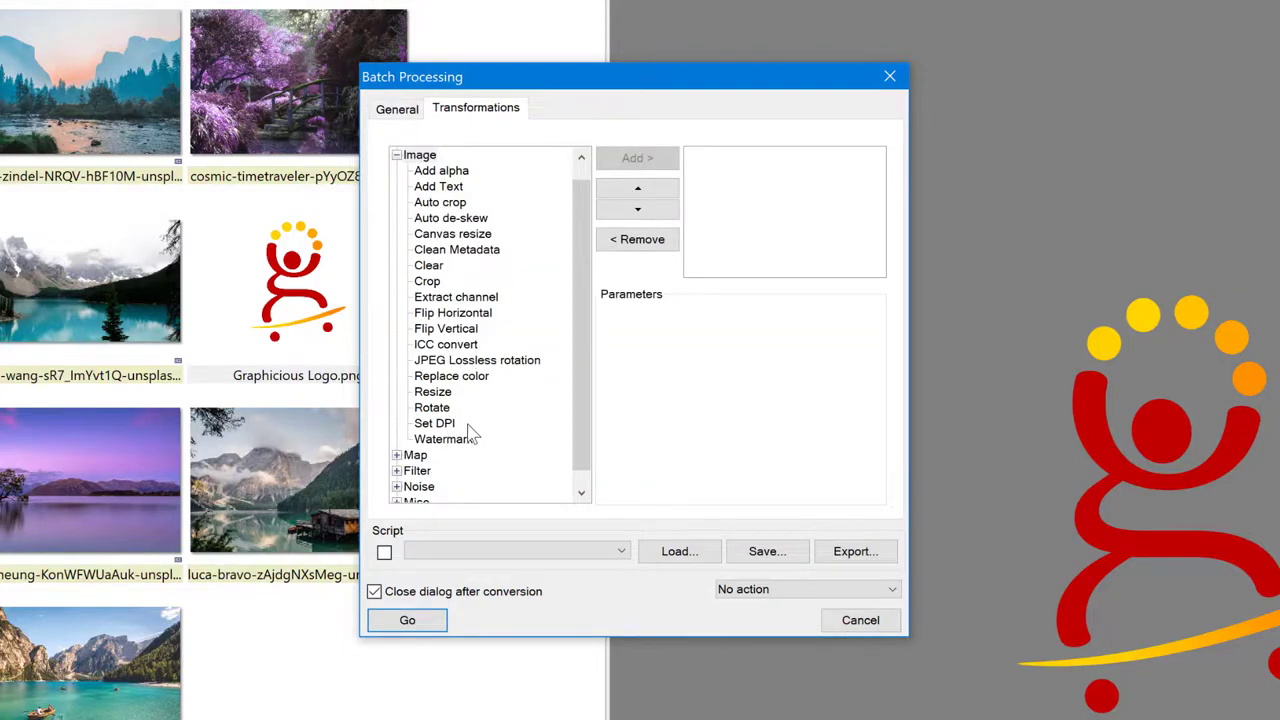
{"action": "mouse_move", "coordinate": [430, 456]}
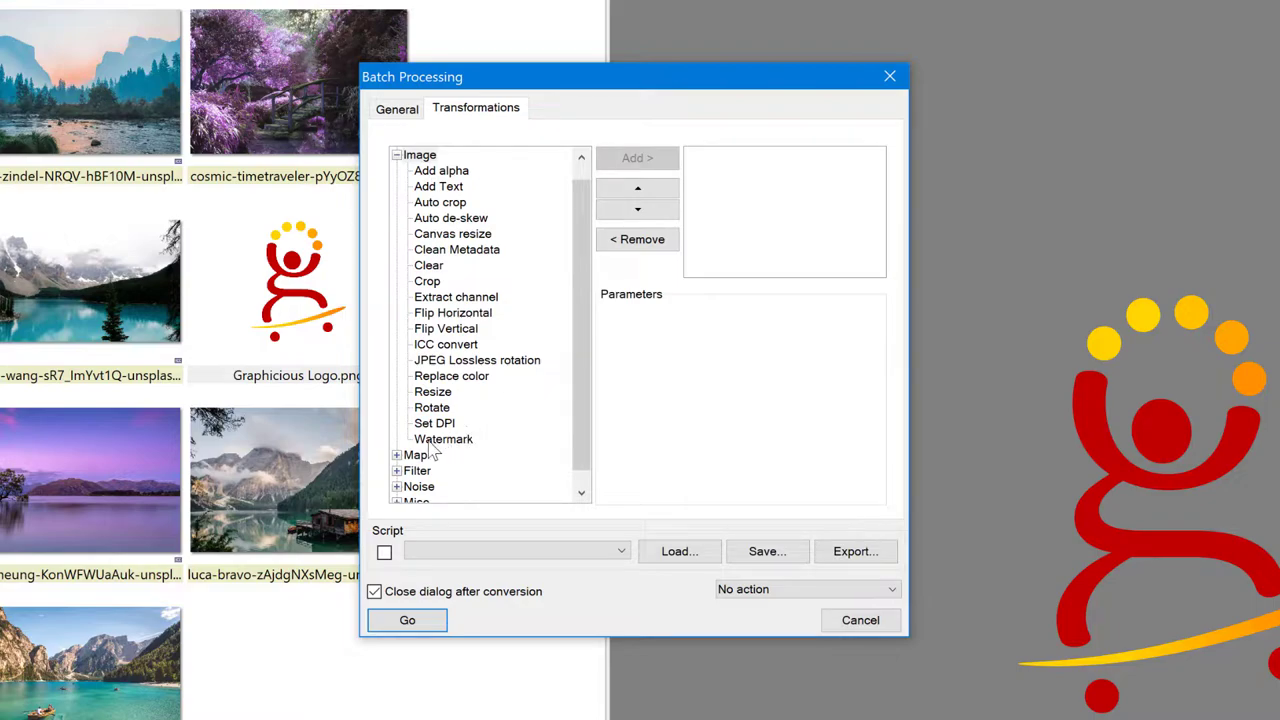
{"action": "left_click", "coordinate": [444, 440]}
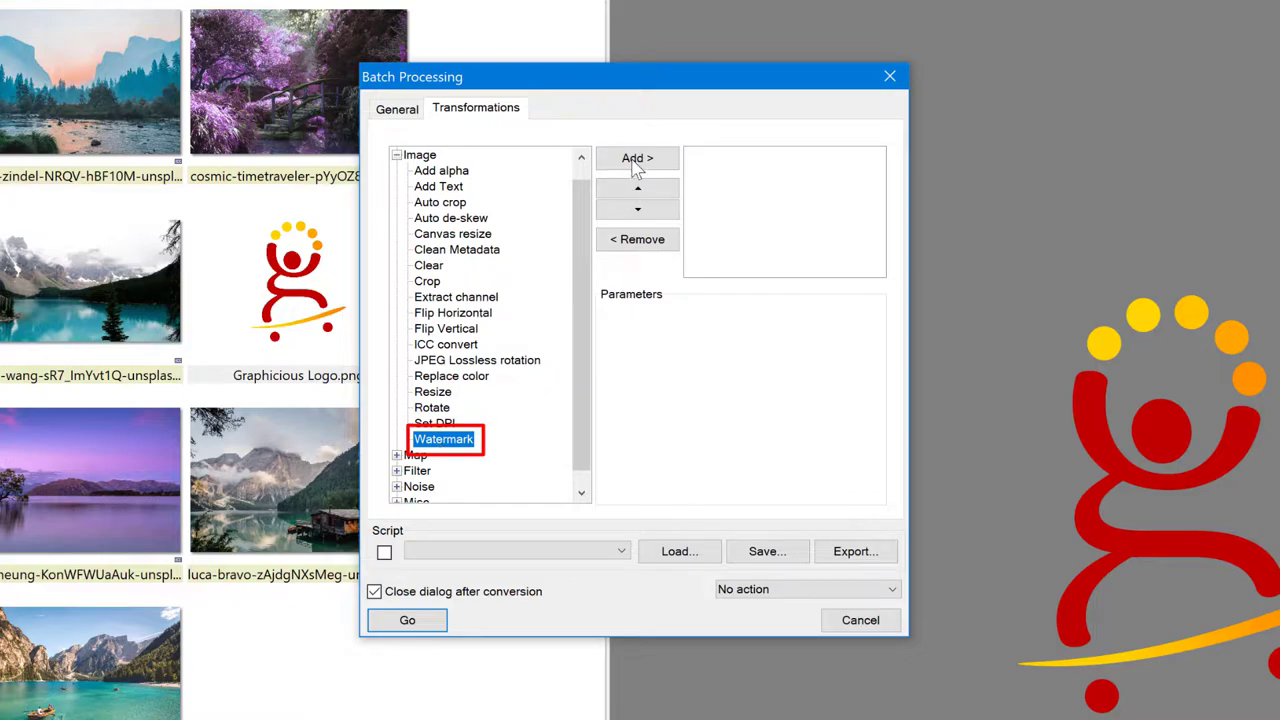
{"action": "left_click", "coordinate": [636, 158]}
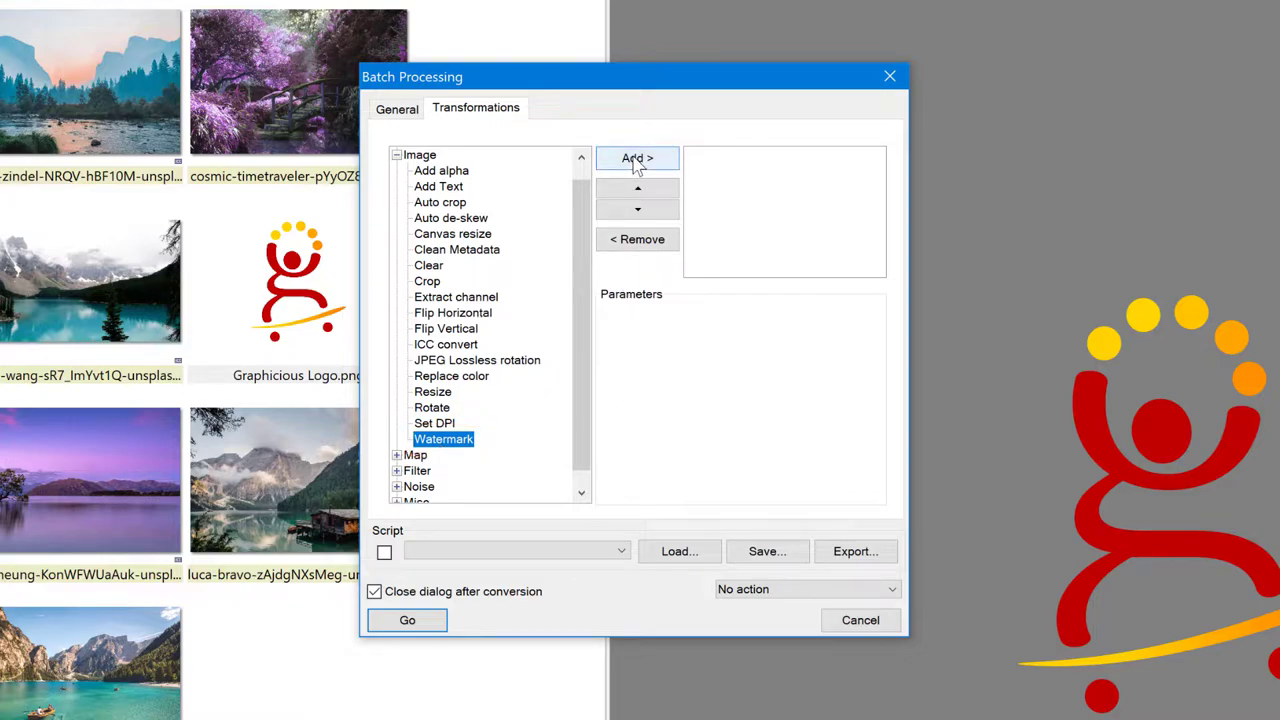
{"action": "left_click", "coordinate": [636, 158]}
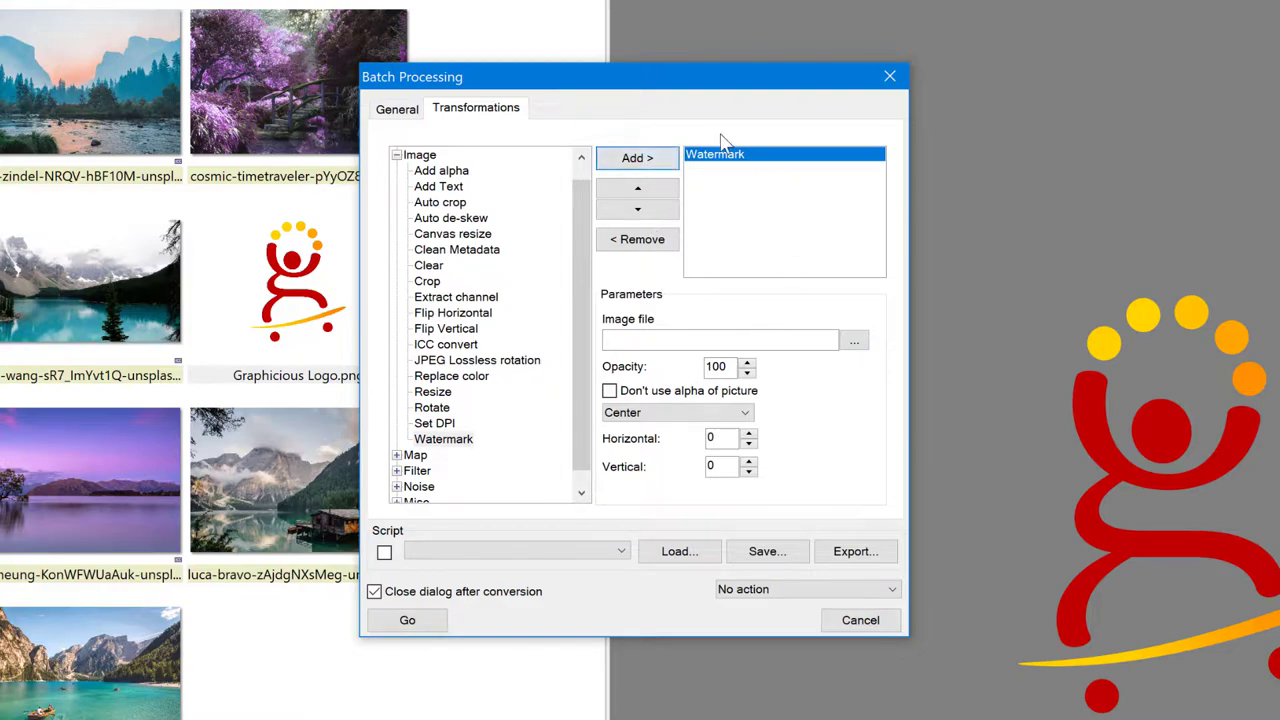
{"action": "mouse_move", "coordinate": [772, 192]}
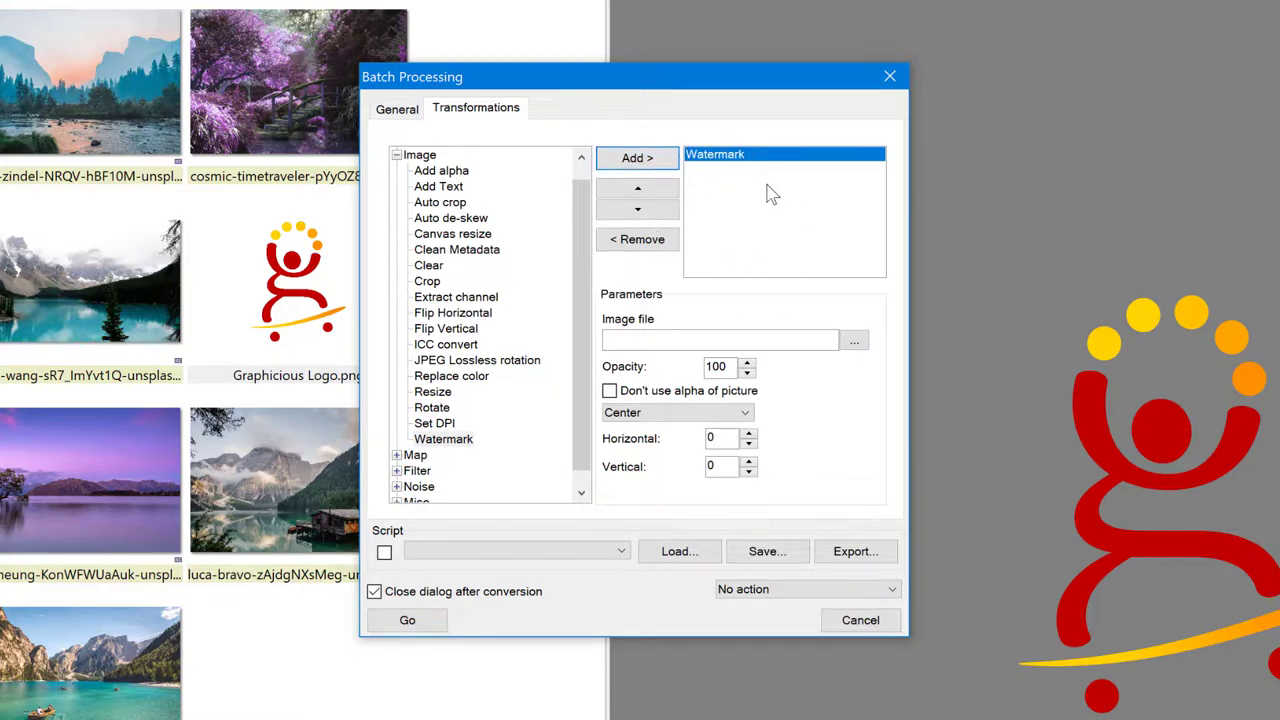
{"action": "left_click", "coordinate": [720, 340]}
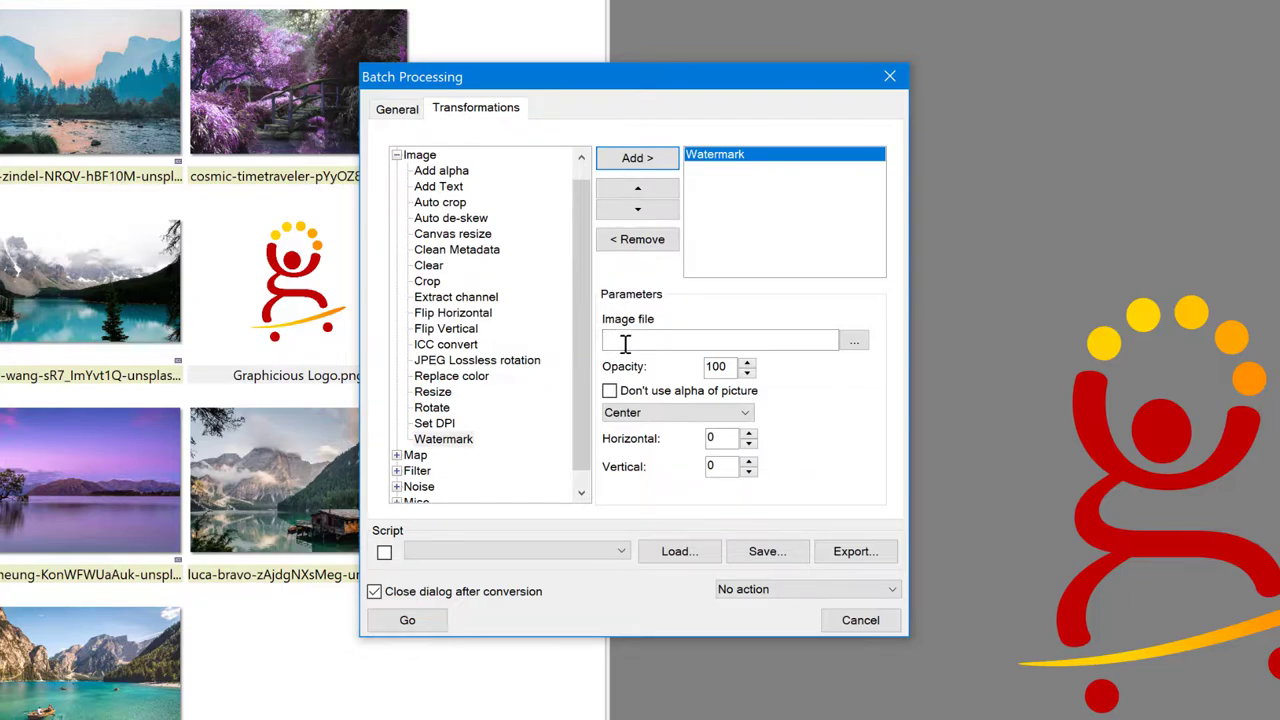
{"action": "mouse_move", "coordinate": [680, 308]}
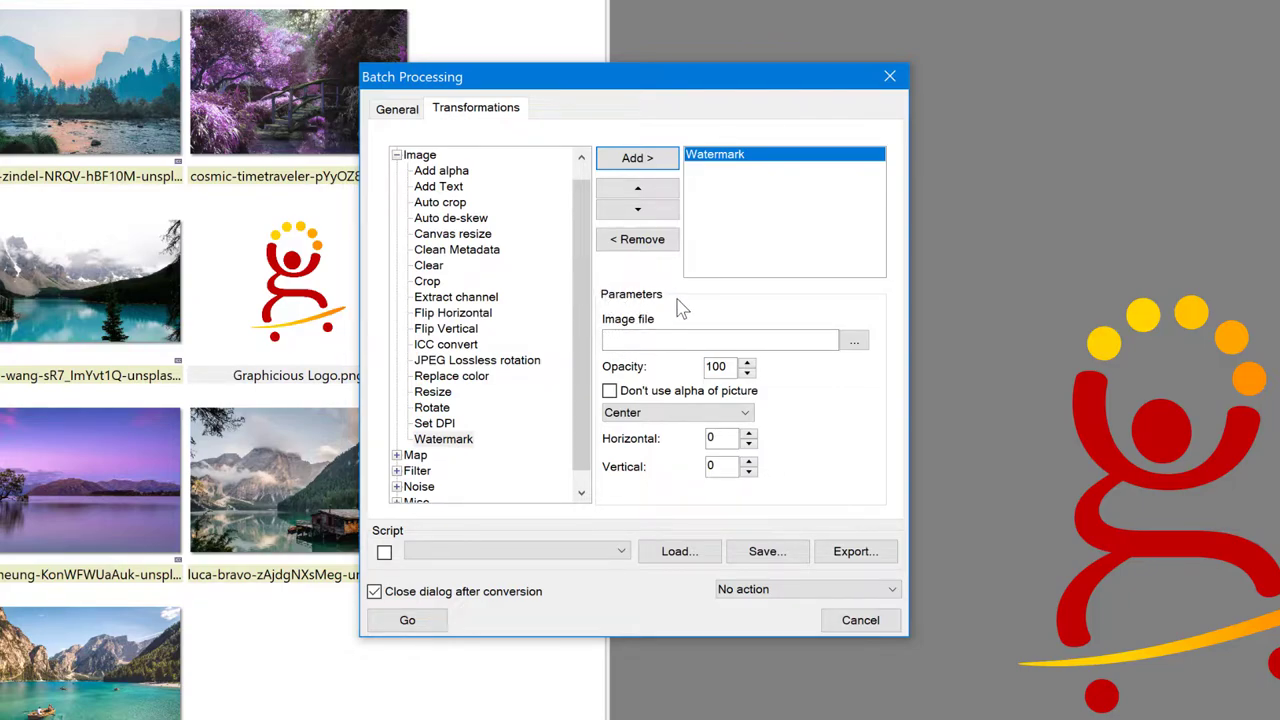
{"action": "mouse_move", "coordinate": [640, 328]}
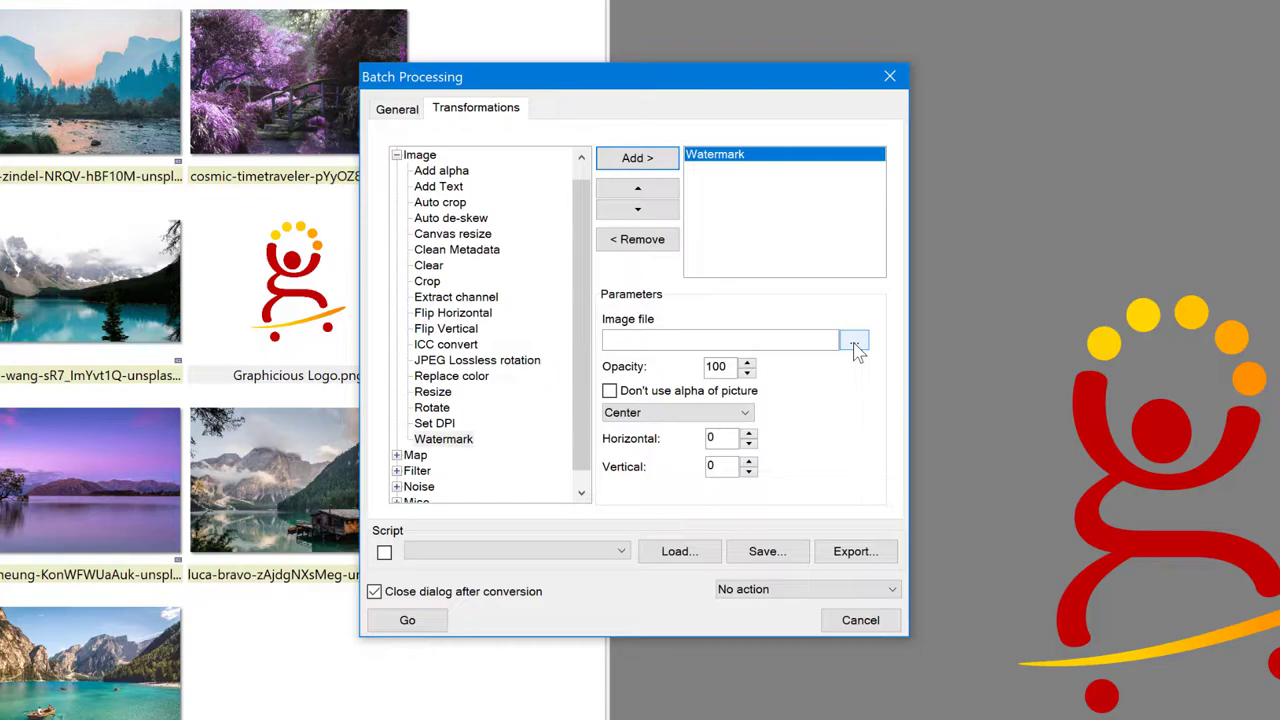
Step: Browse for the watermark image and pick Graphicious Logo.png
{"action": "left_click", "coordinate": [854, 340]}
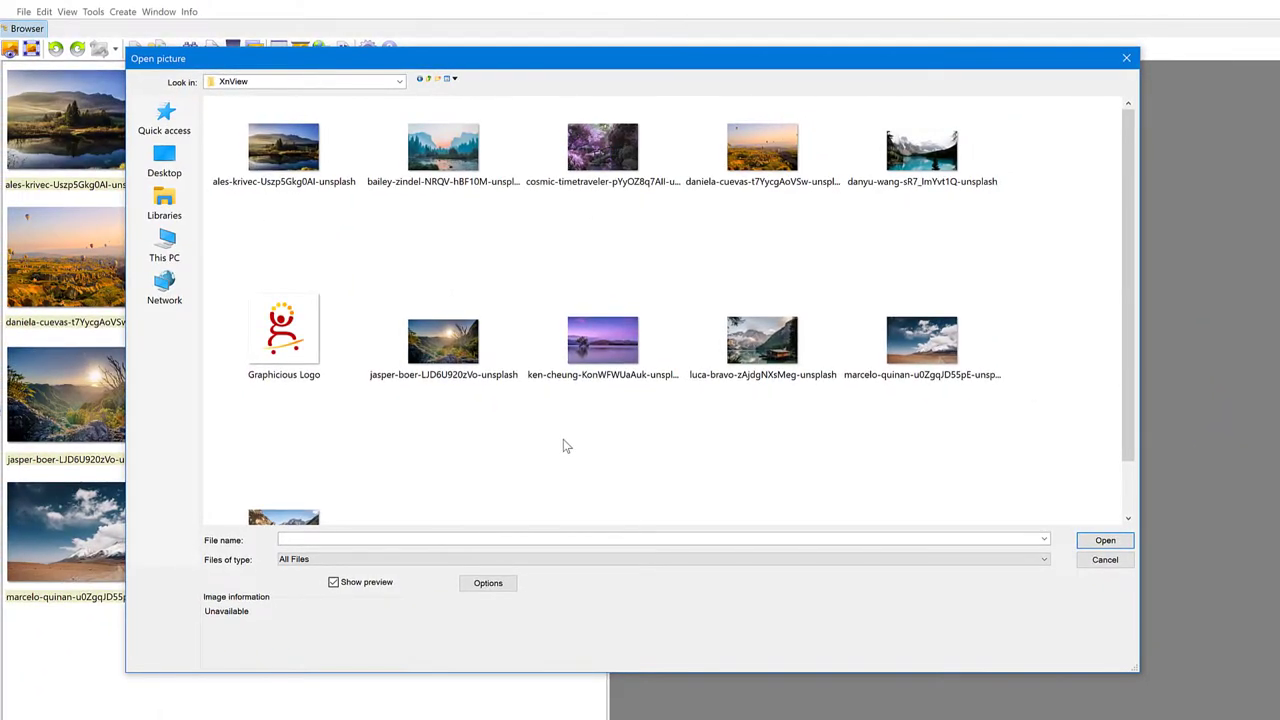
{"action": "left_click", "coordinate": [284, 328]}
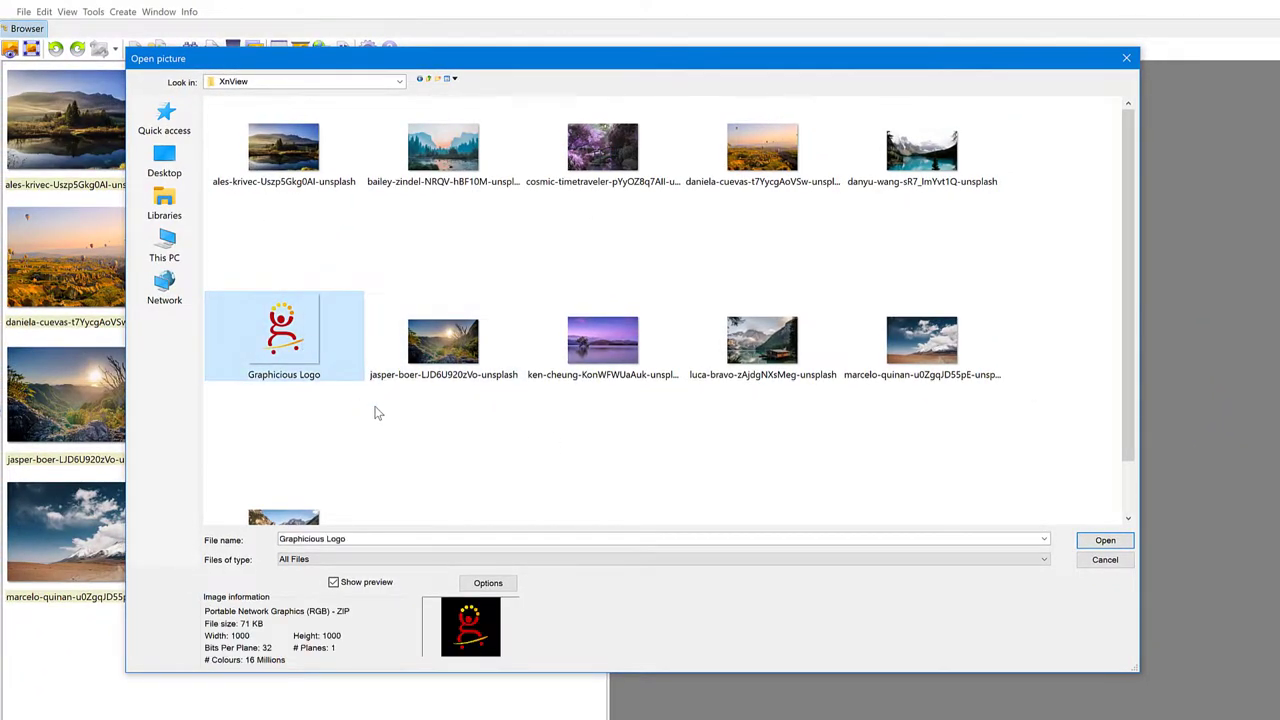
{"action": "mouse_move", "coordinate": [384, 414]}
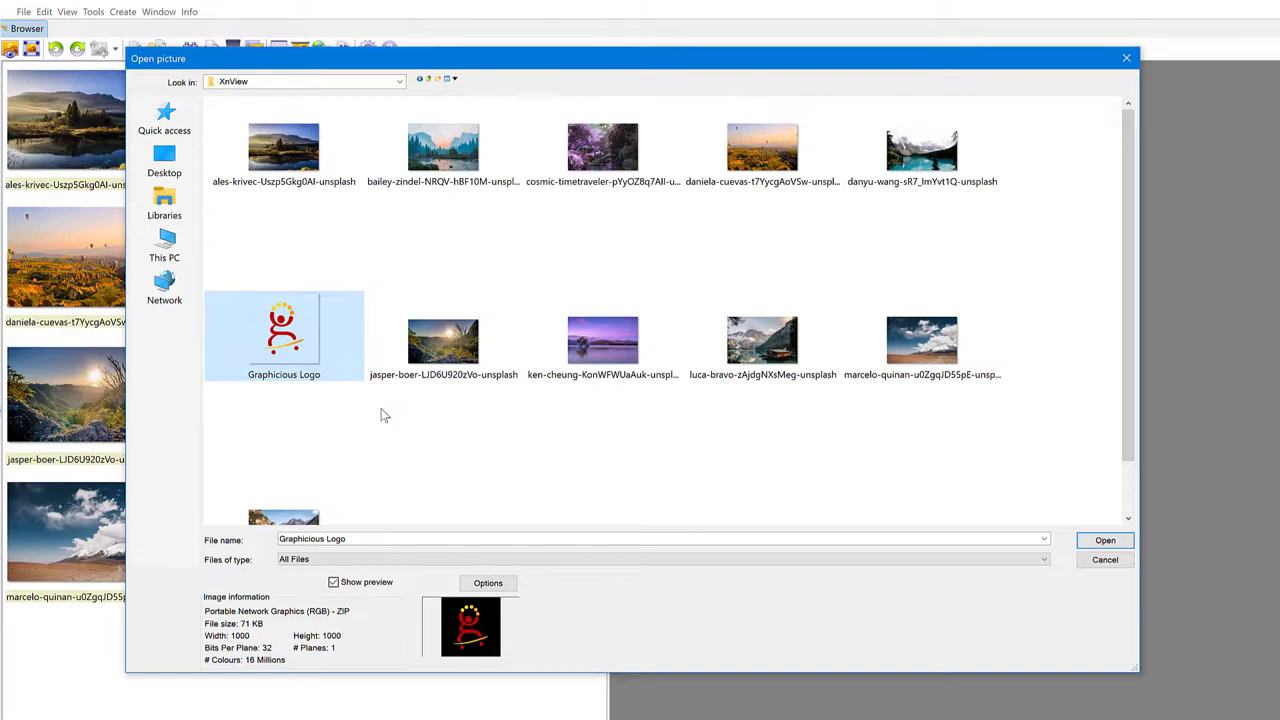
{"action": "mouse_move", "coordinate": [516, 608]}
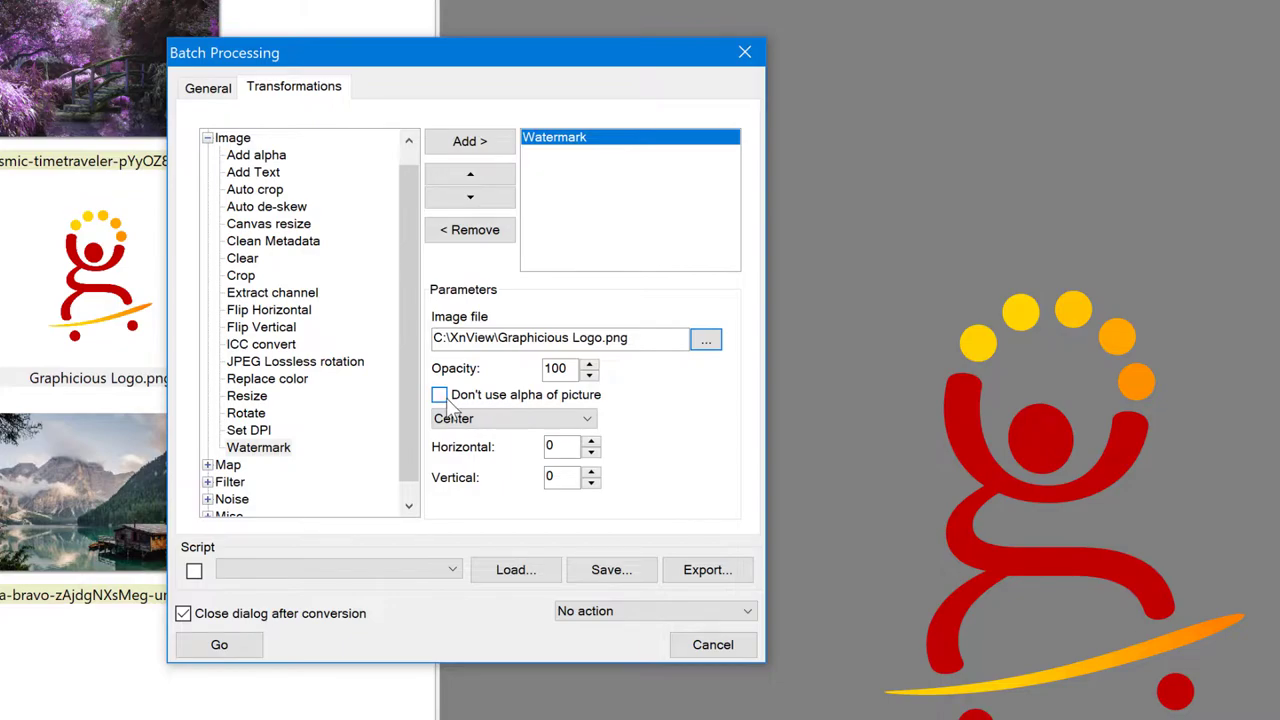
{"action": "mouse_move", "coordinate": [480, 408]}
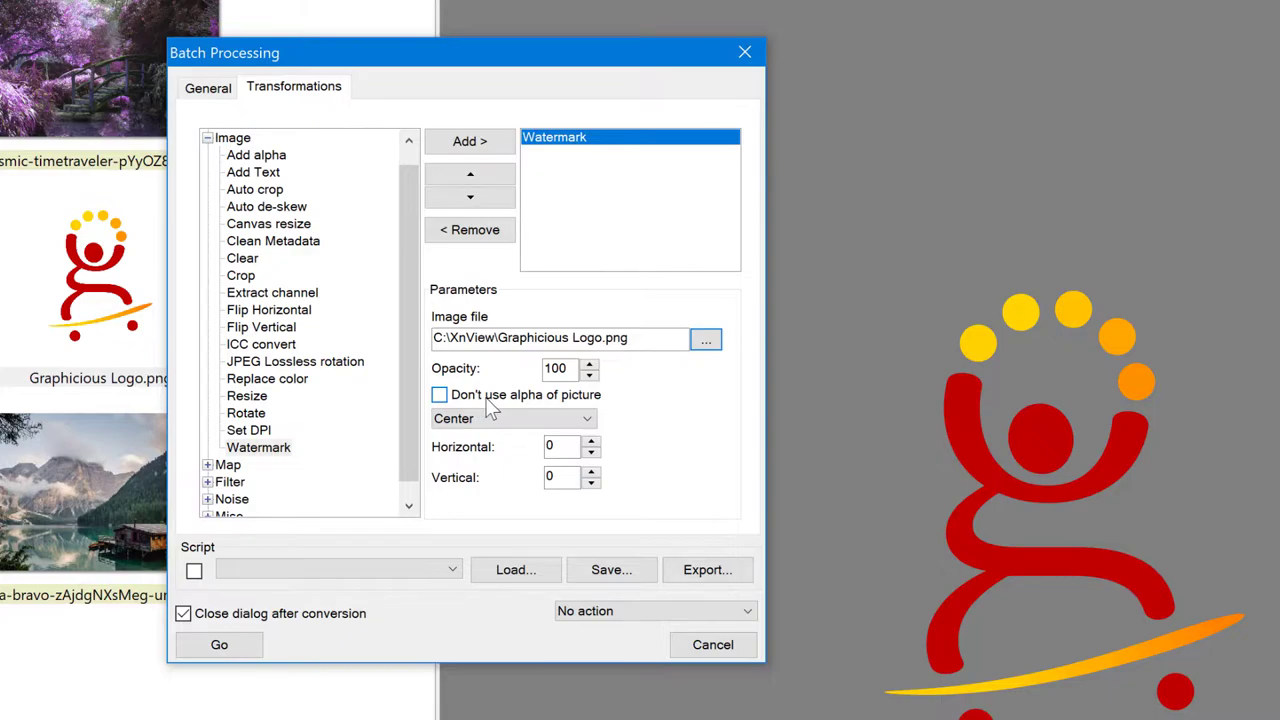
{"action": "mouse_move", "coordinate": [492, 422]}
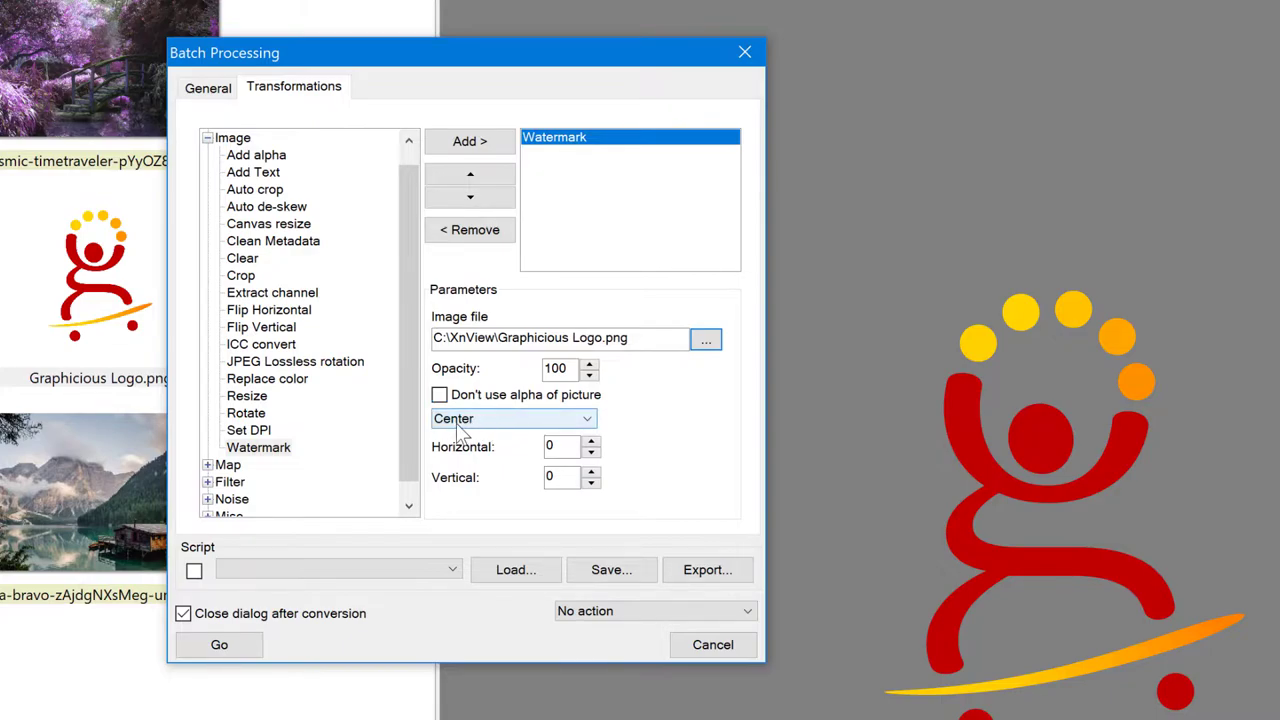
{"action": "mouse_move", "coordinate": [476, 430]}
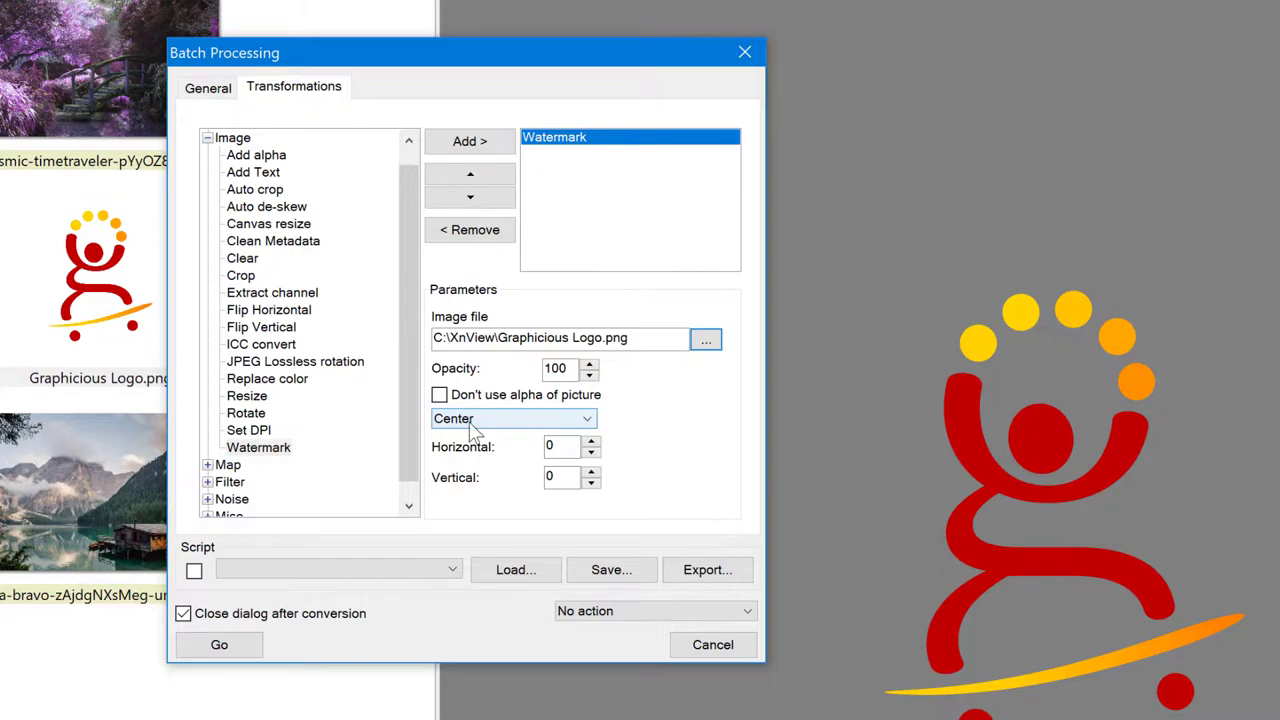
{"action": "mouse_move", "coordinate": [490, 436]}
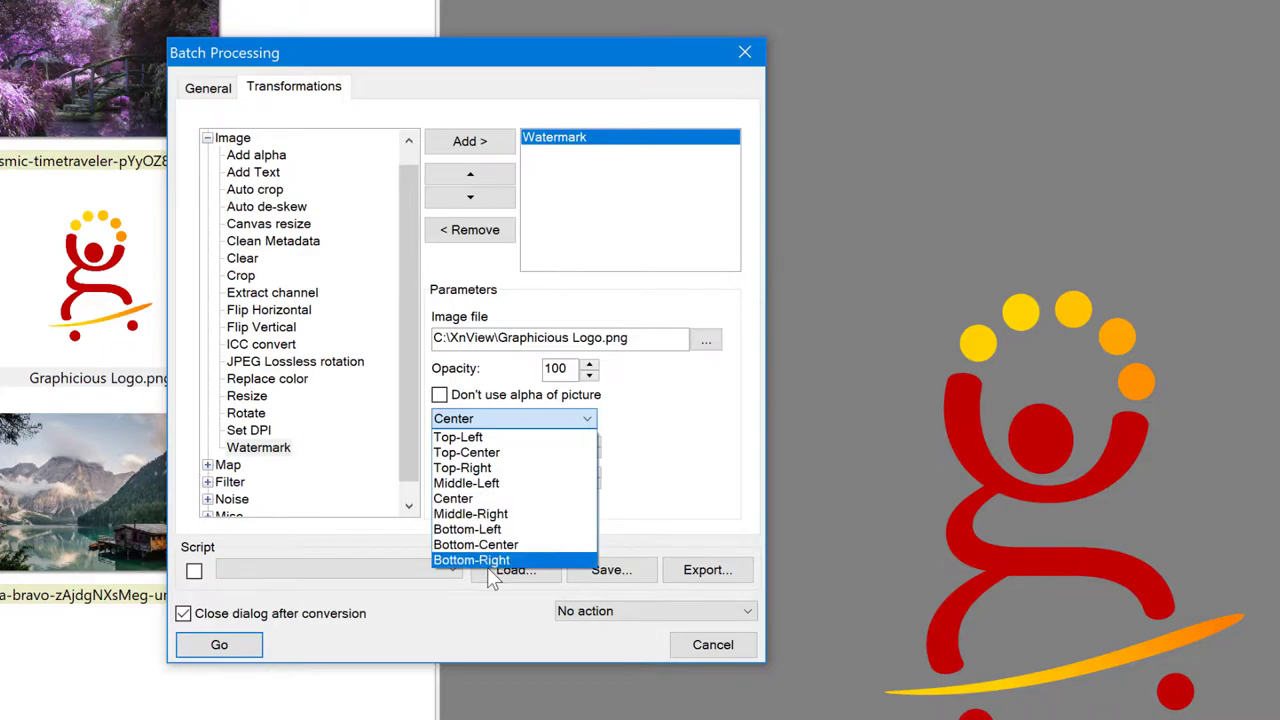
{"action": "mouse_move", "coordinate": [470, 514]}
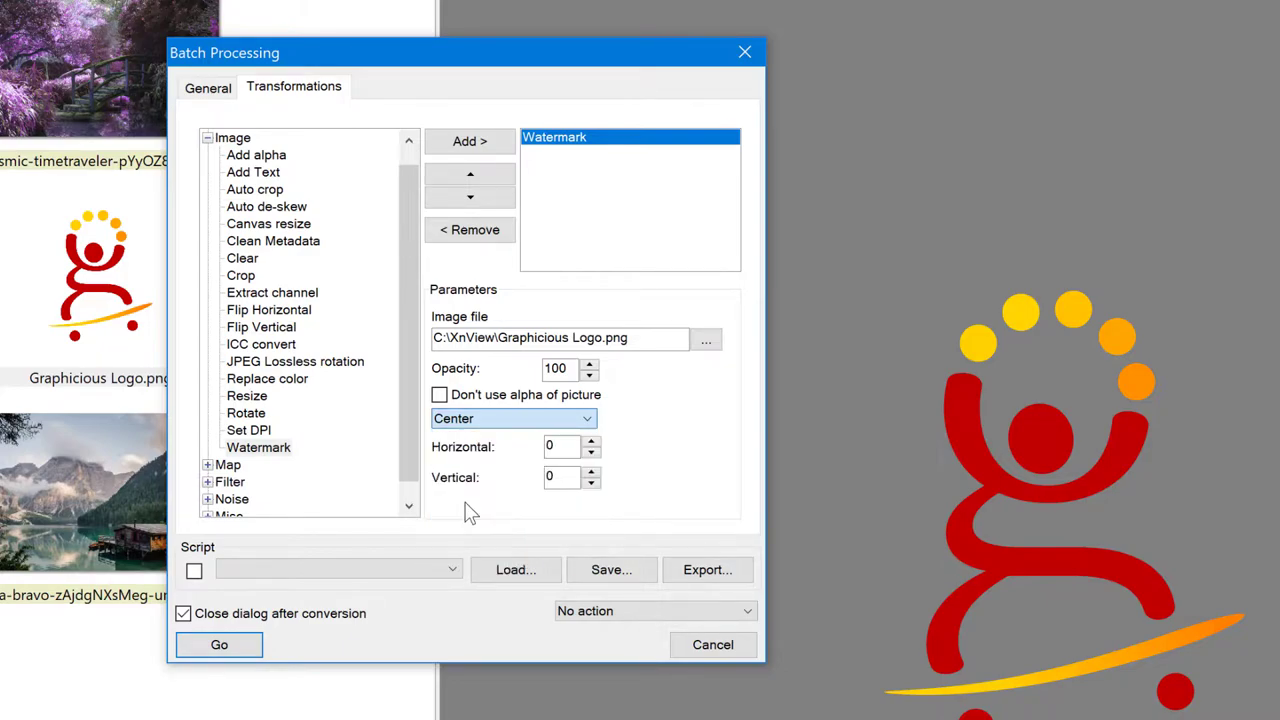
{"action": "mouse_move", "coordinate": [532, 420]}
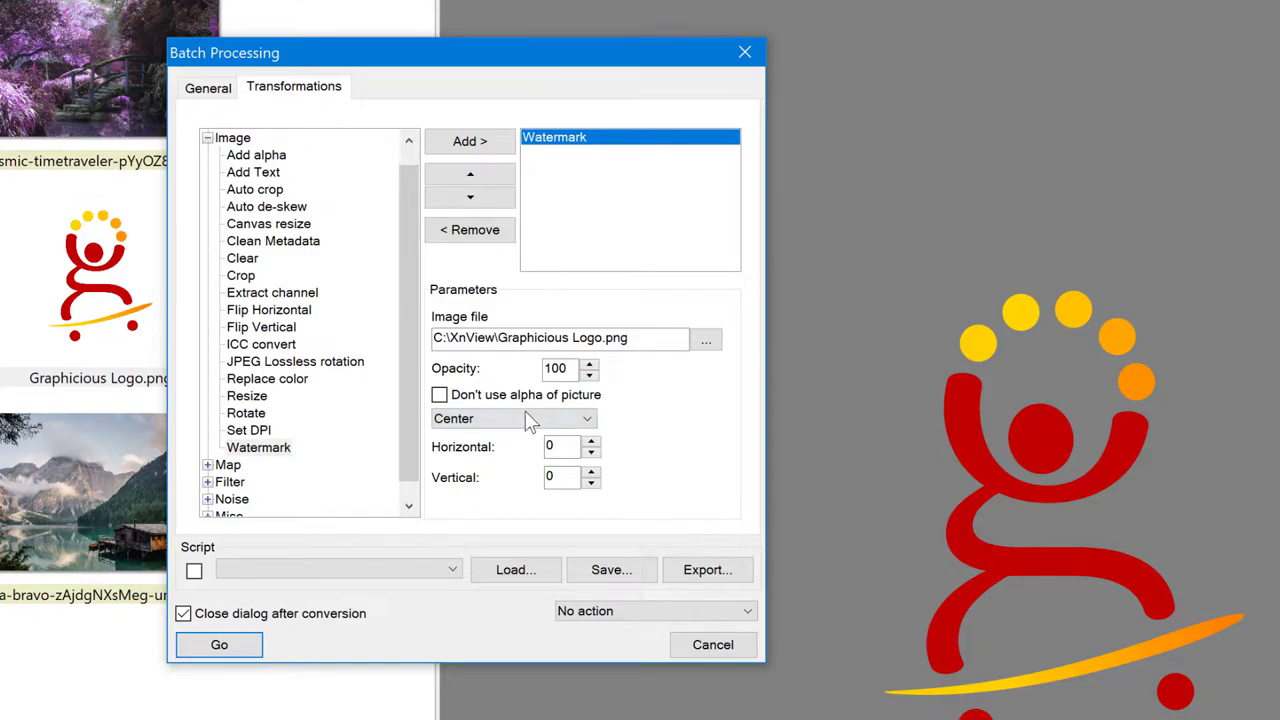
{"action": "mouse_move", "coordinate": [556, 512]}
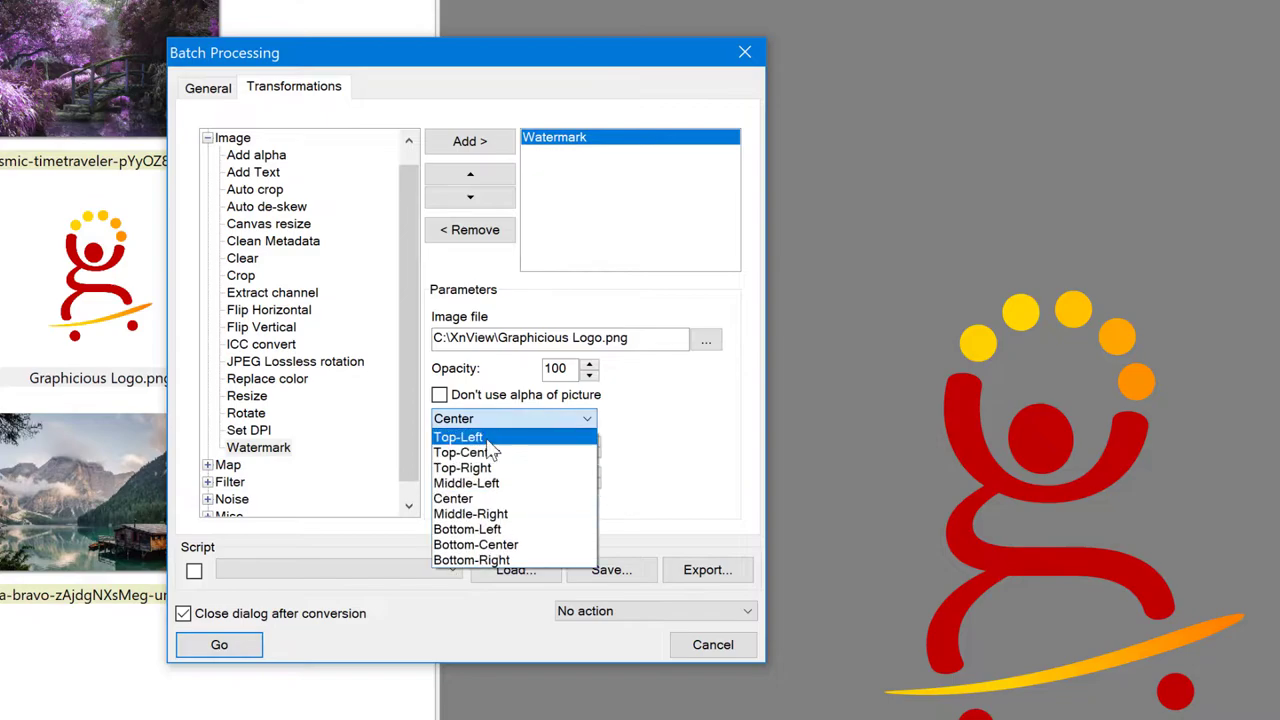
{"action": "mouse_move", "coordinate": [466, 452]}
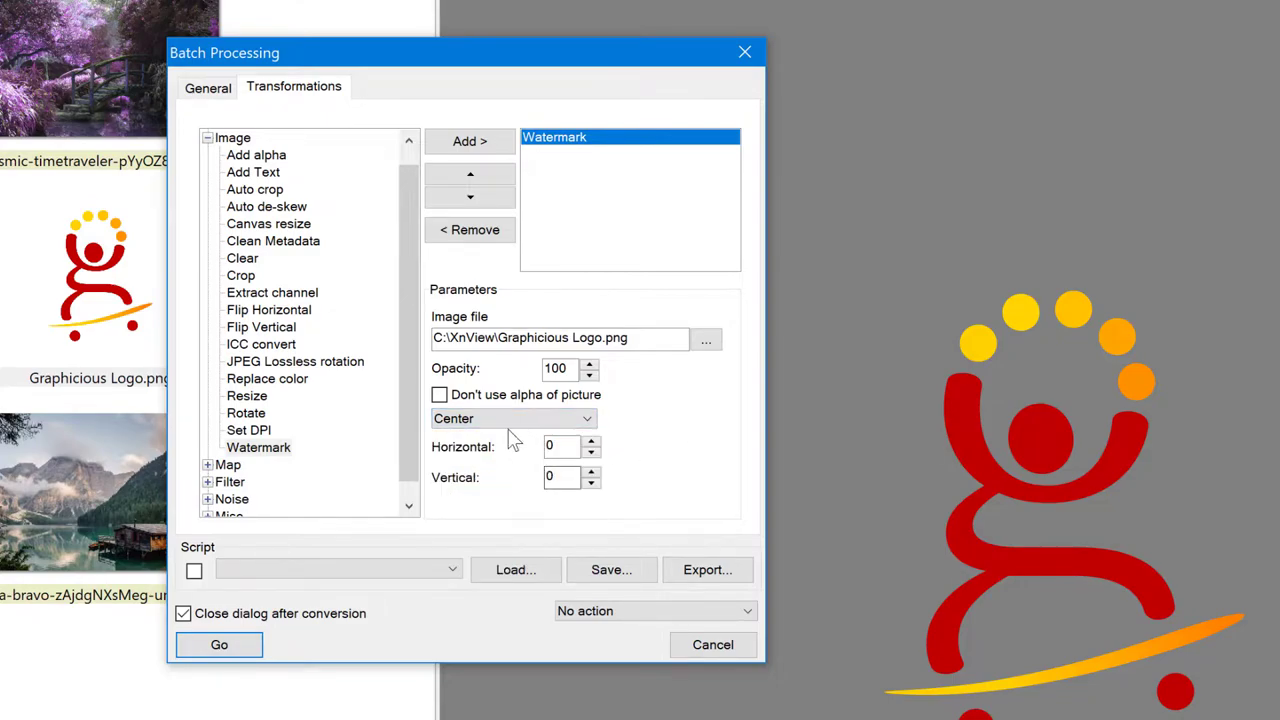
Step: Keep the watermark centered with horizontal and vertical offsets 0 at opacity 100
{"action": "left_click", "coordinate": [560, 446]}
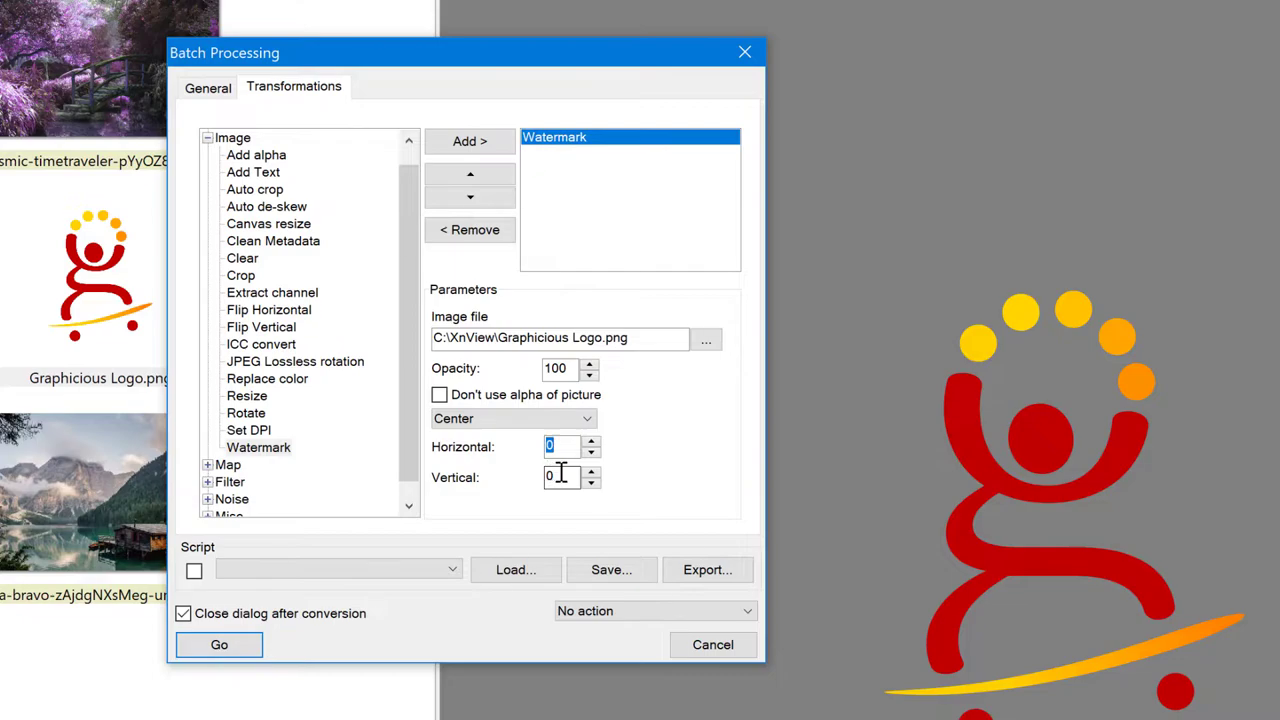
{"action": "left_click", "coordinate": [562, 446]}
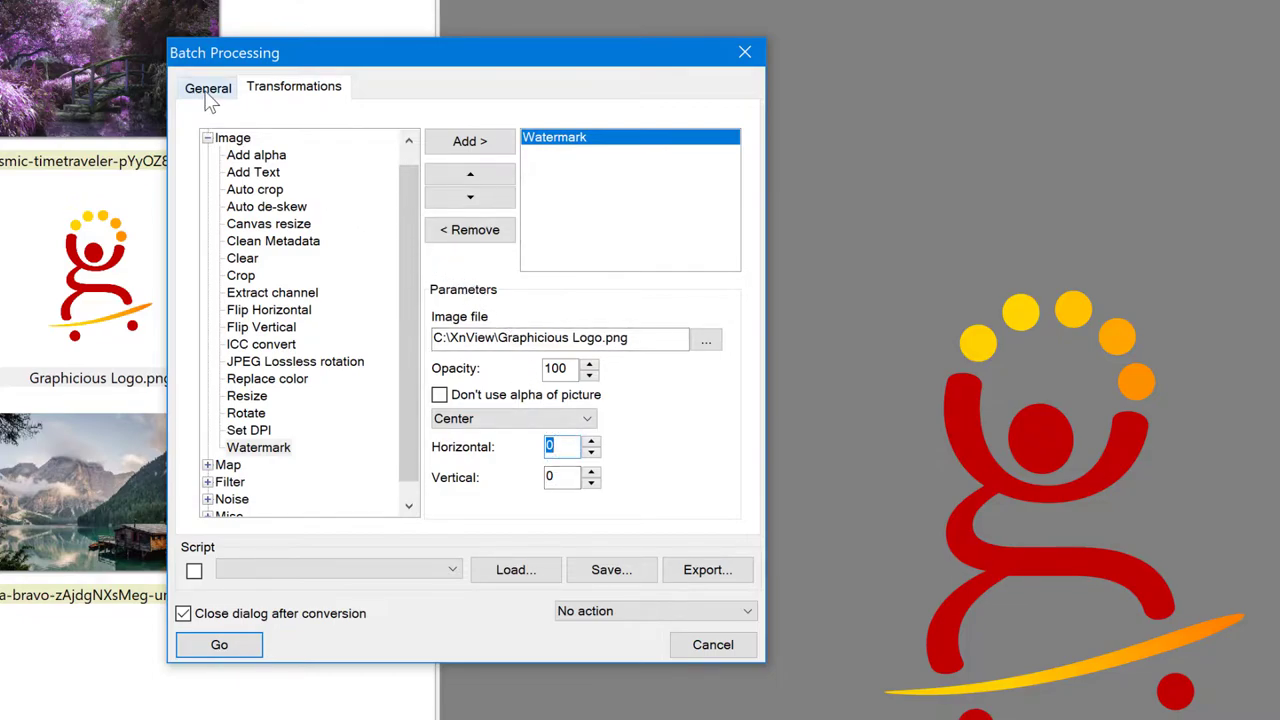
Step: Return to the General settings and turn off 'Use original path (as output)'
{"action": "left_click", "coordinate": [208, 88]}
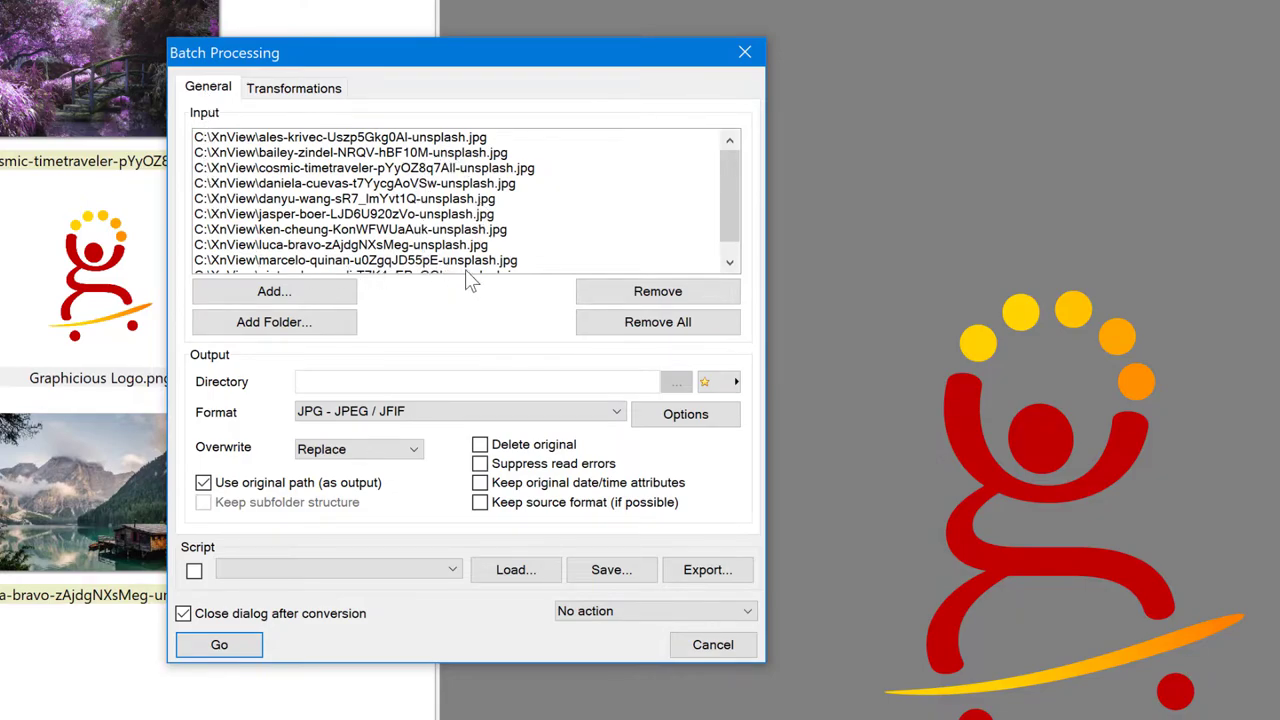
{"action": "mouse_move", "coordinate": [464, 318]}
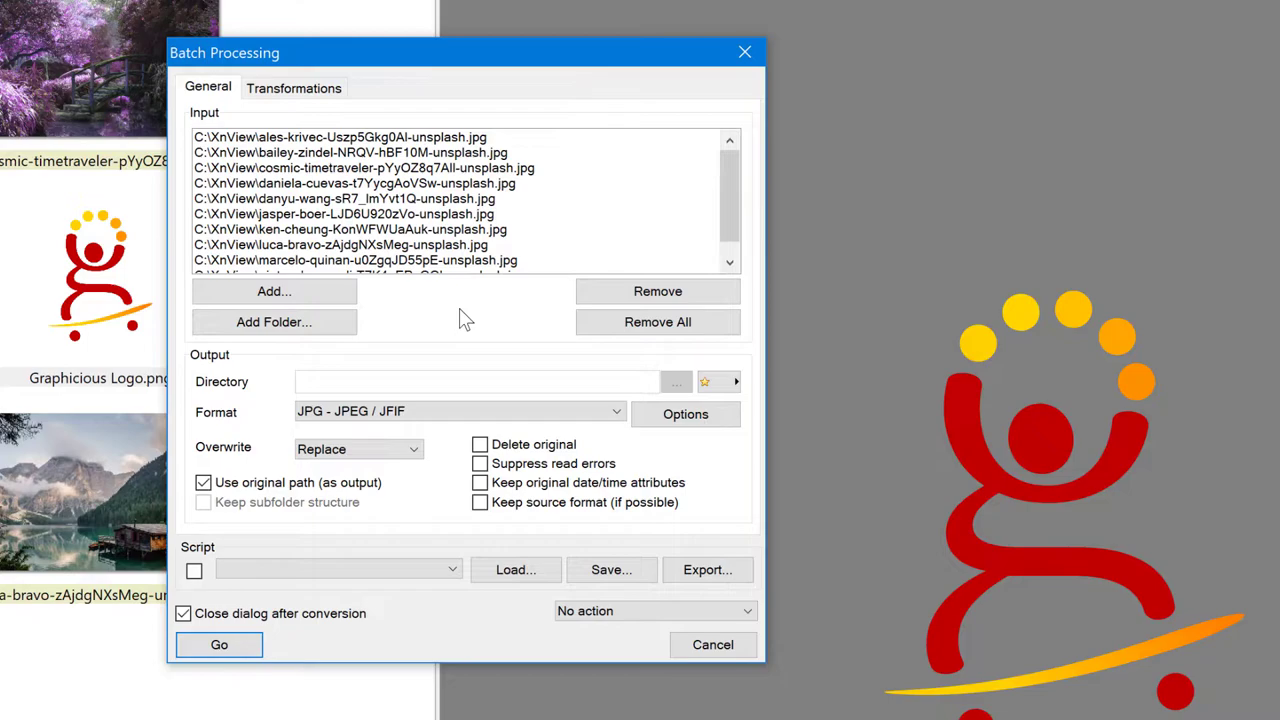
{"action": "mouse_move", "coordinate": [476, 322]}
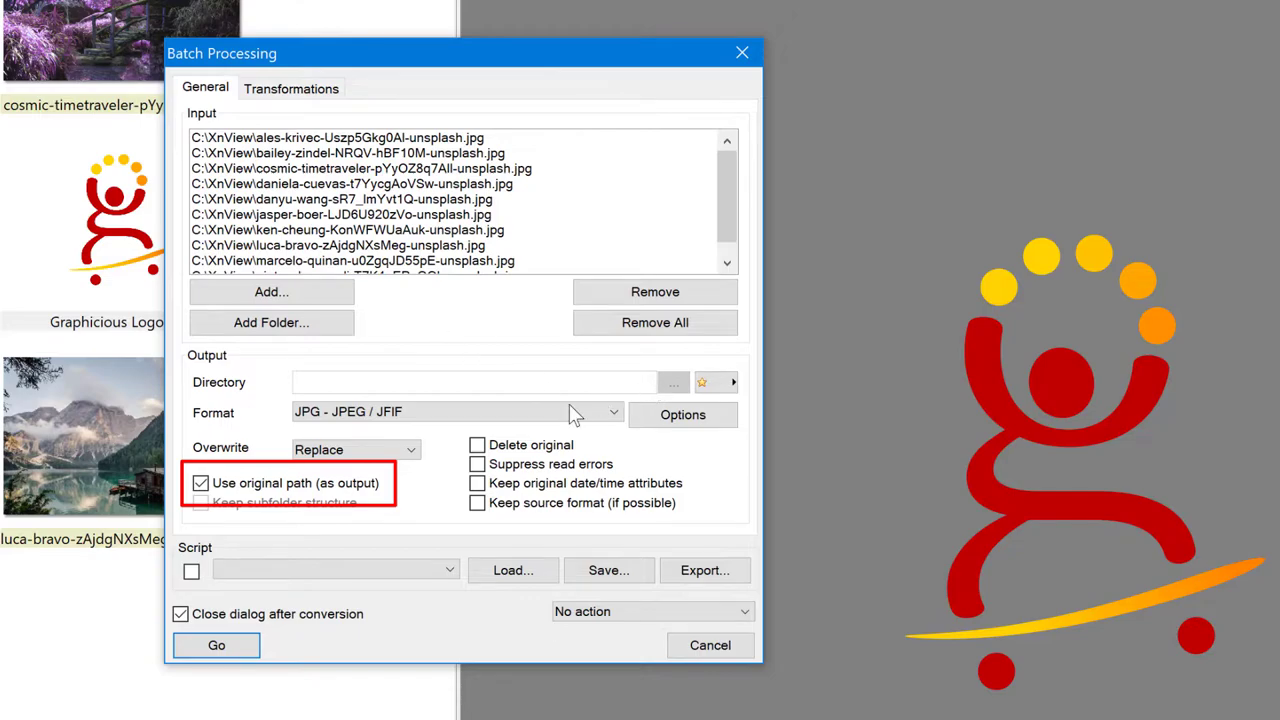
{"action": "left_click", "coordinate": [228, 482]}
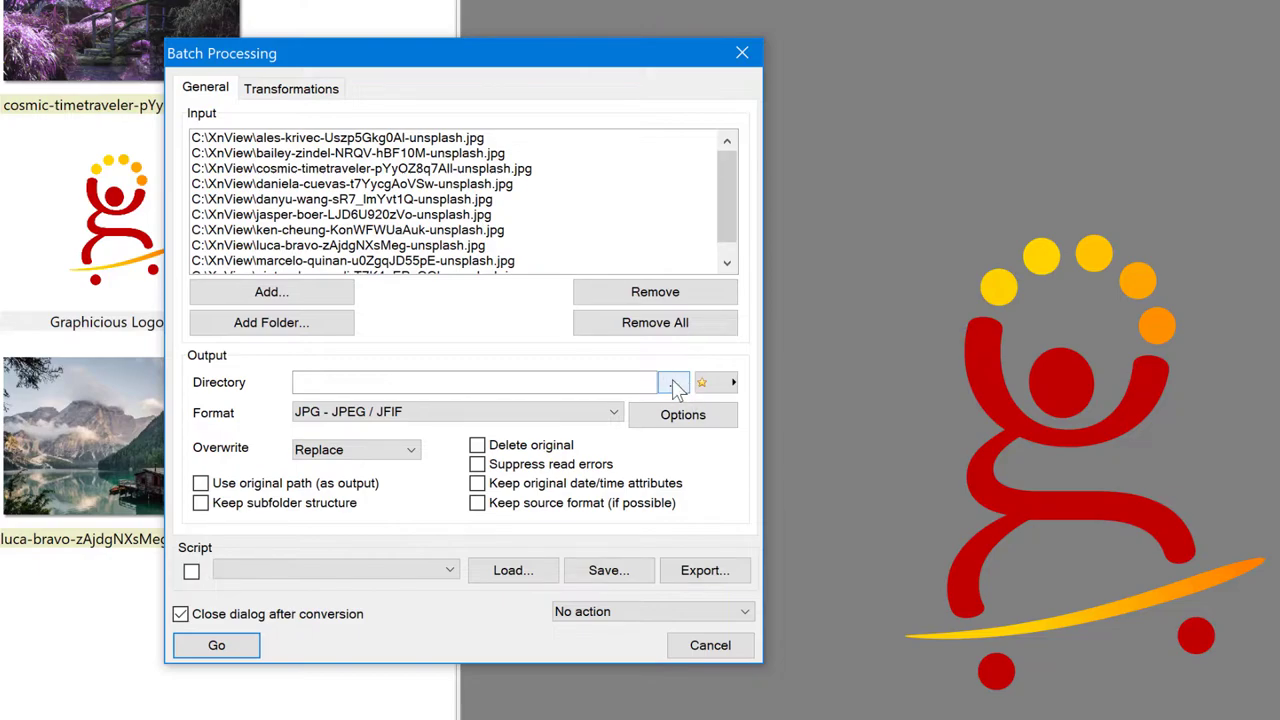
Step: Set the output directory to a new Watermarked folder inside C:\XnView
{"action": "left_click", "coordinate": [674, 382]}
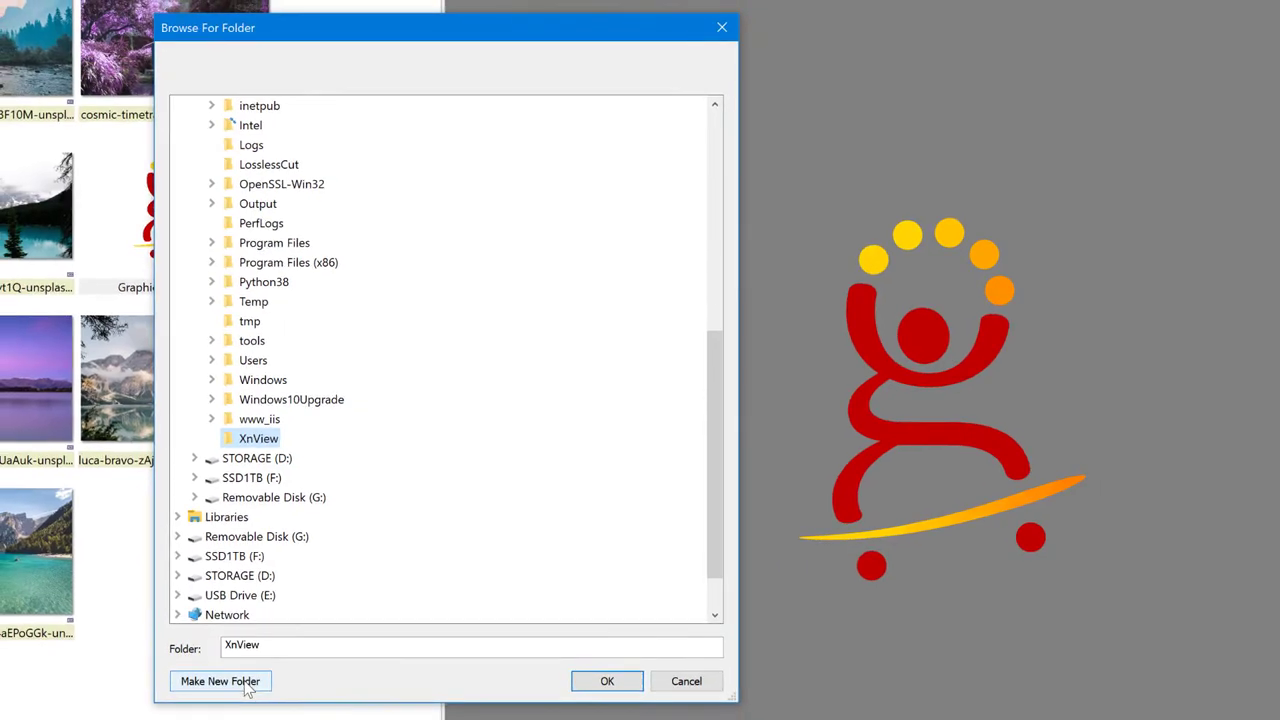
{"action": "left_click", "coordinate": [220, 680]}
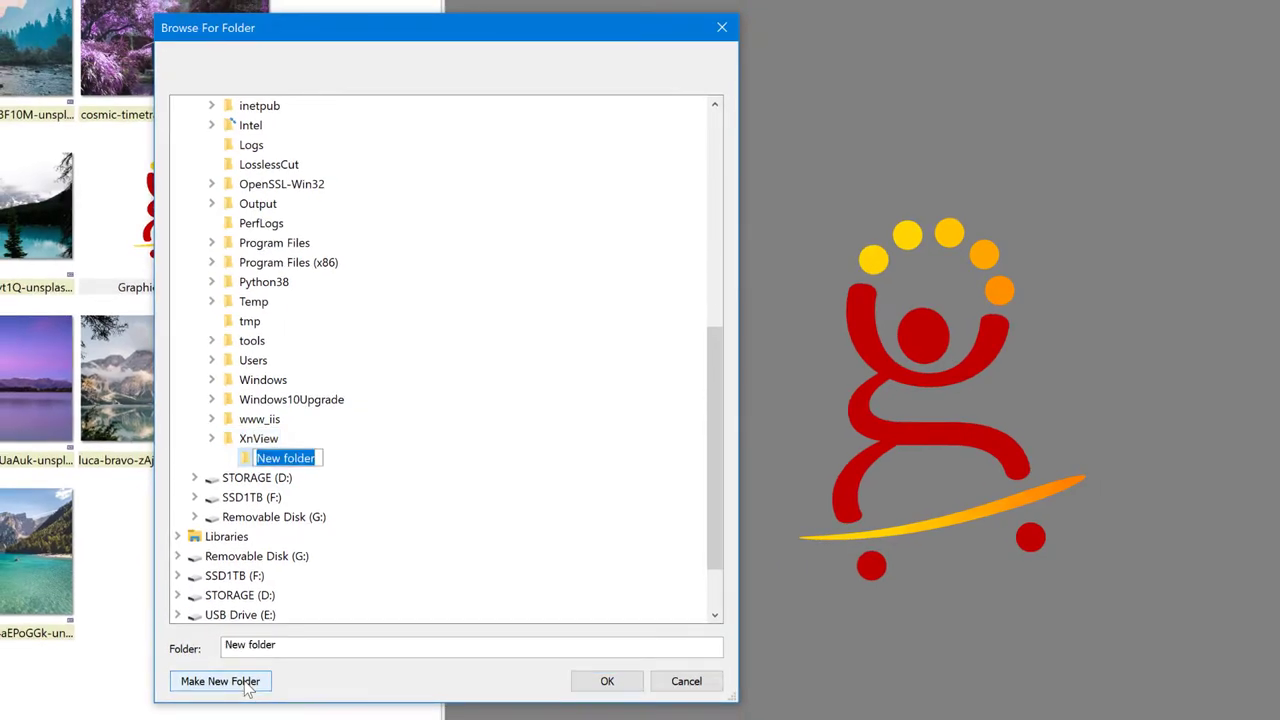
{"action": "type", "text": "Watermarked"}
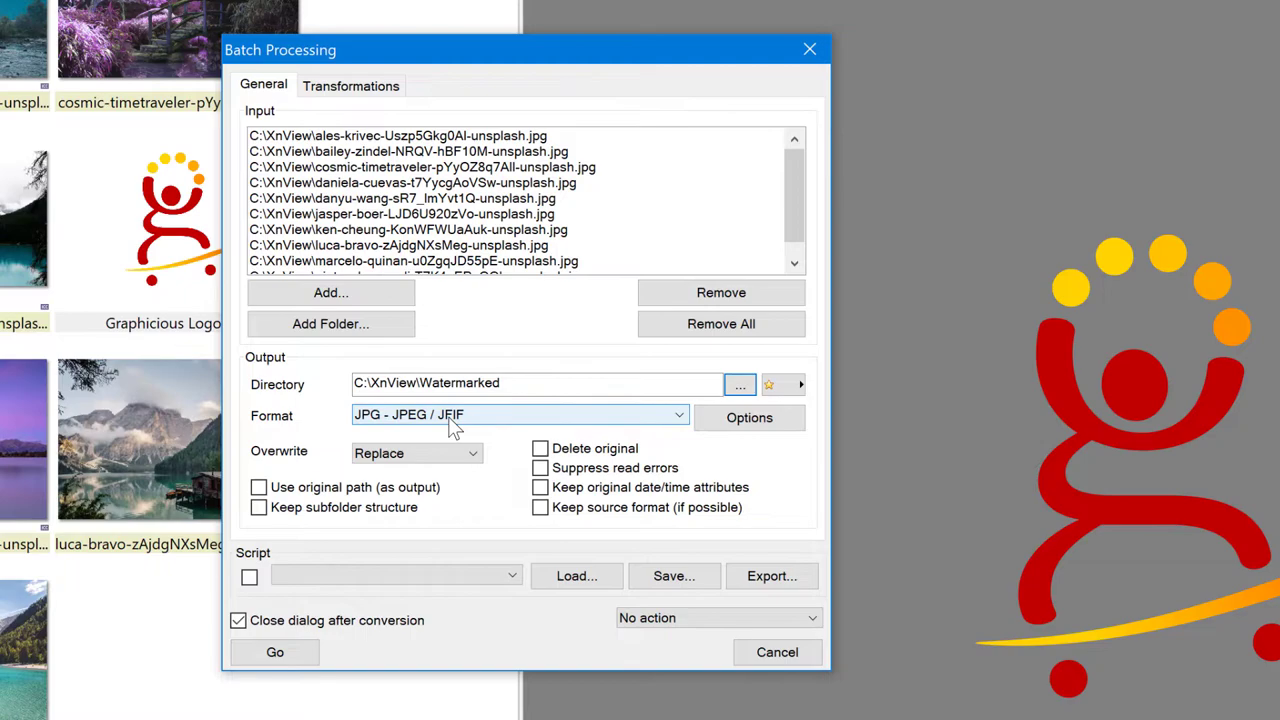
{"action": "mouse_move", "coordinate": [436, 434]}
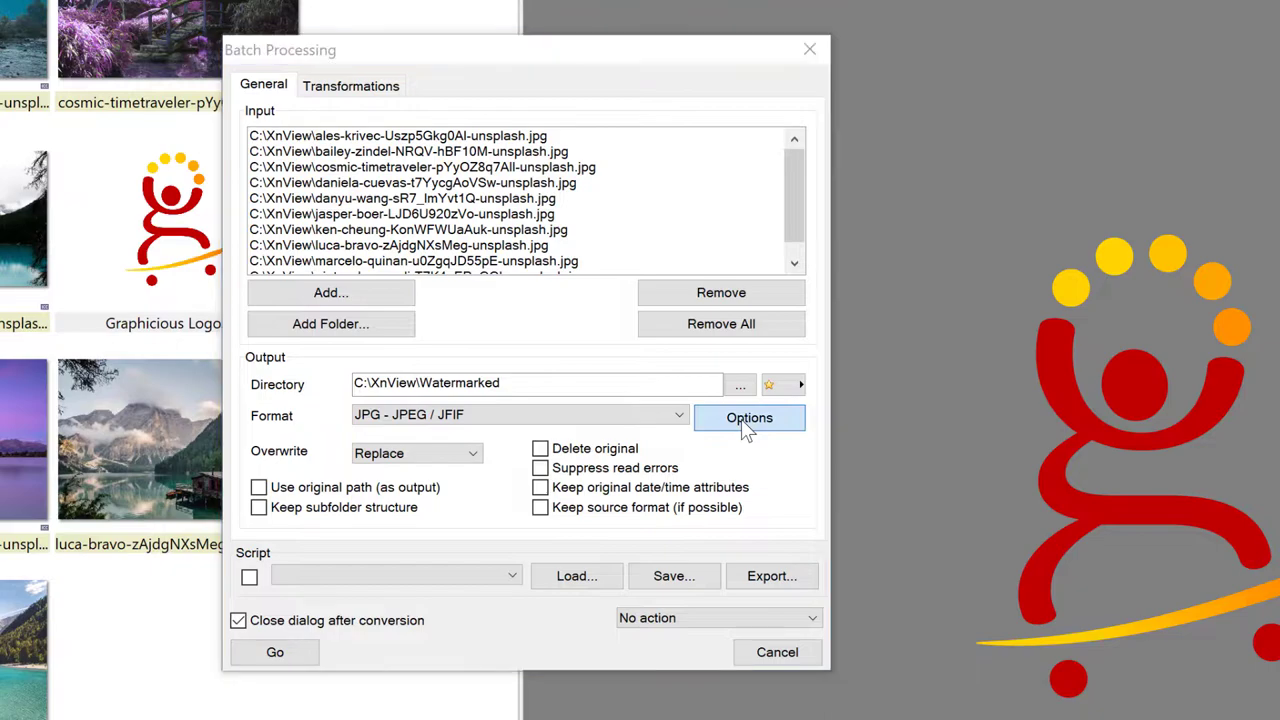
Step: Raise the JPEG output quality to 100 in the format options
{"action": "left_click", "coordinate": [748, 418]}
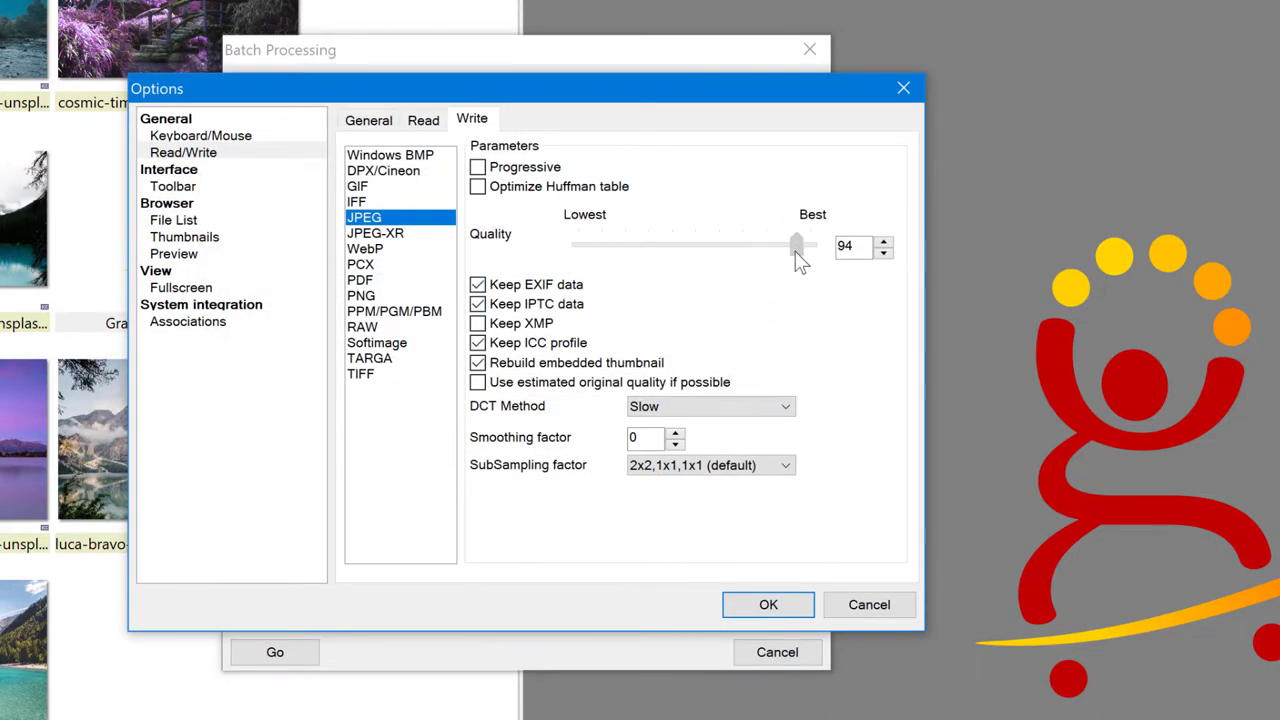
{"action": "left_click_drag", "start_coordinate": [796, 244], "coordinate": [812, 244]}
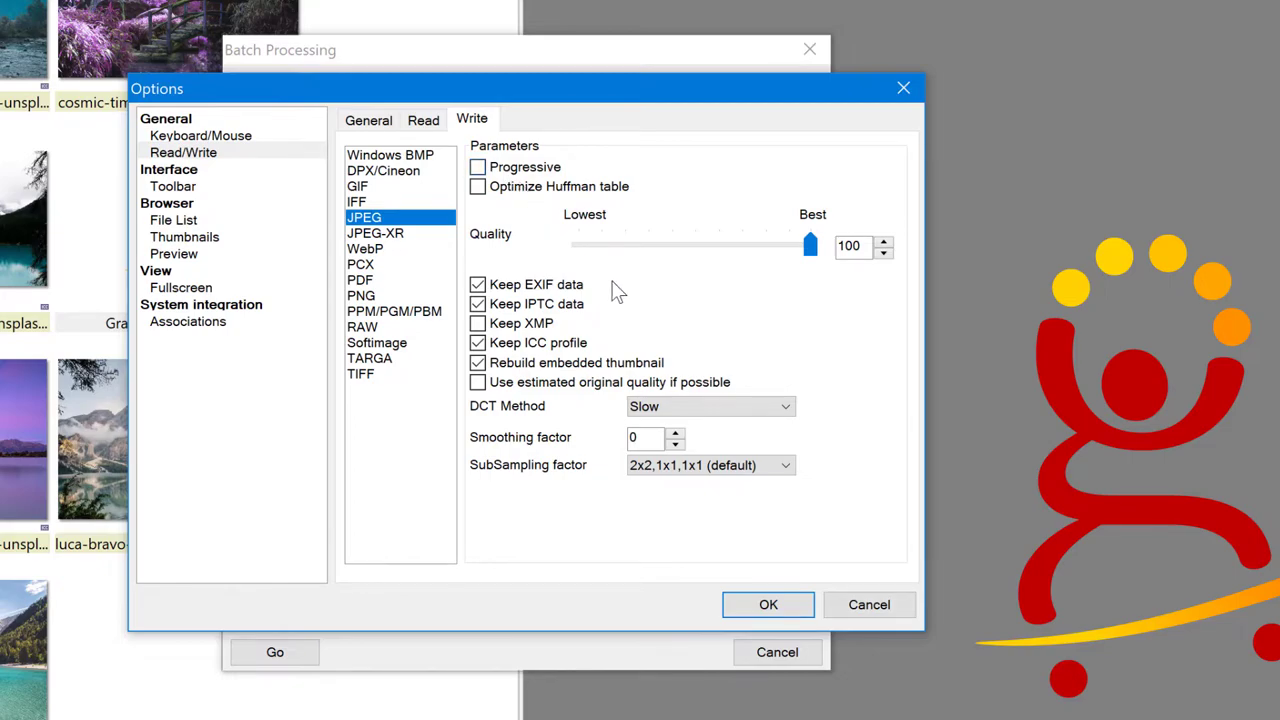
{"action": "mouse_move", "coordinate": [380, 186]}
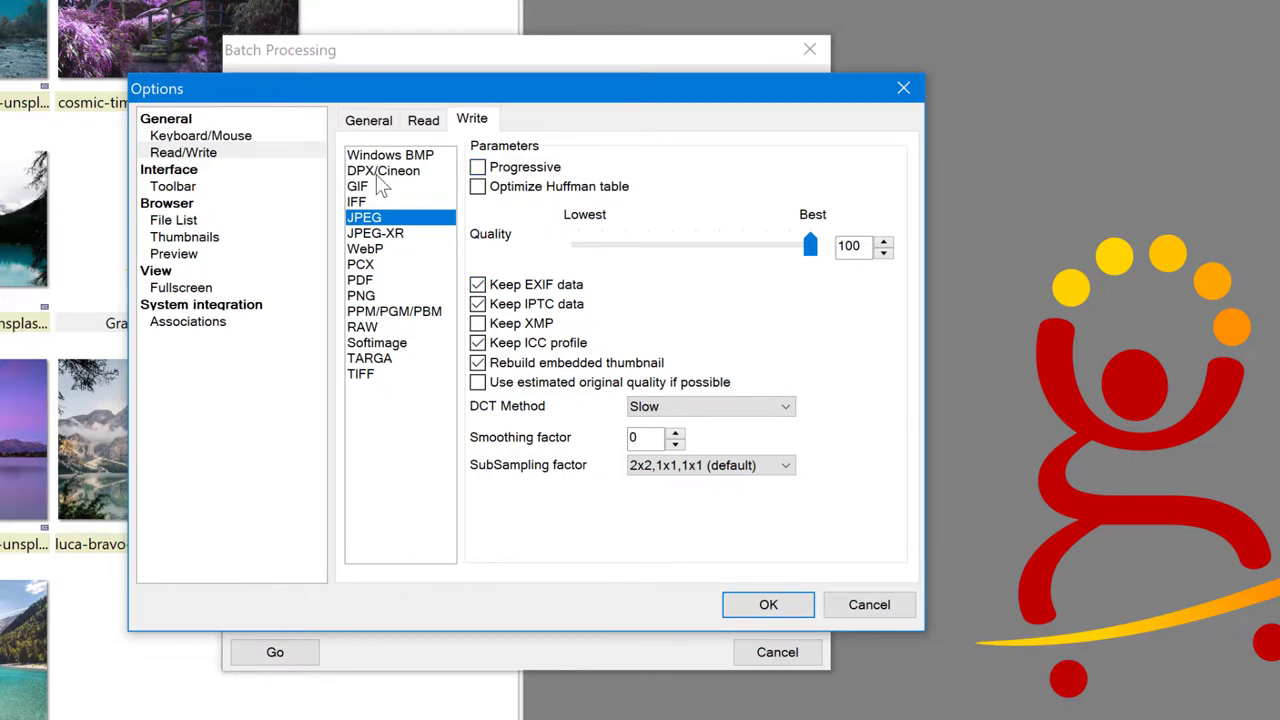
{"action": "left_click", "coordinate": [768, 604]}
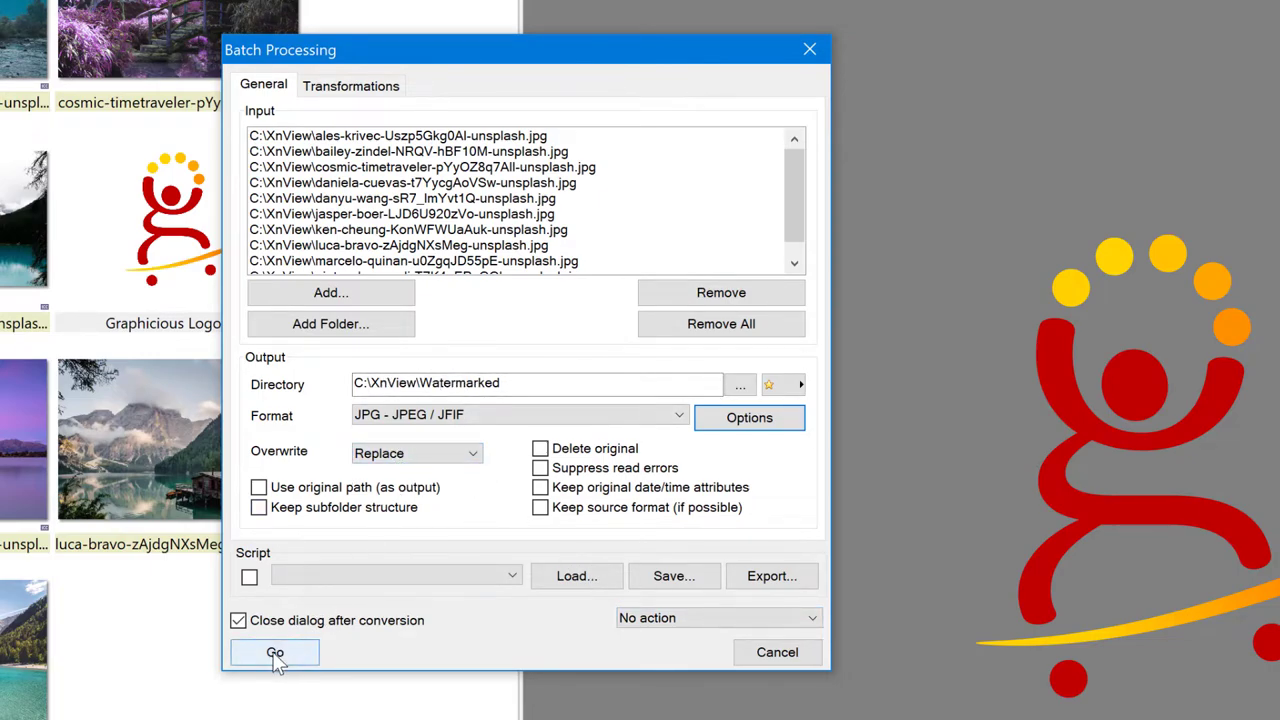
Step: Review the watermark settings once more and run the batch with Go
{"action": "left_click", "coordinate": [350, 84]}
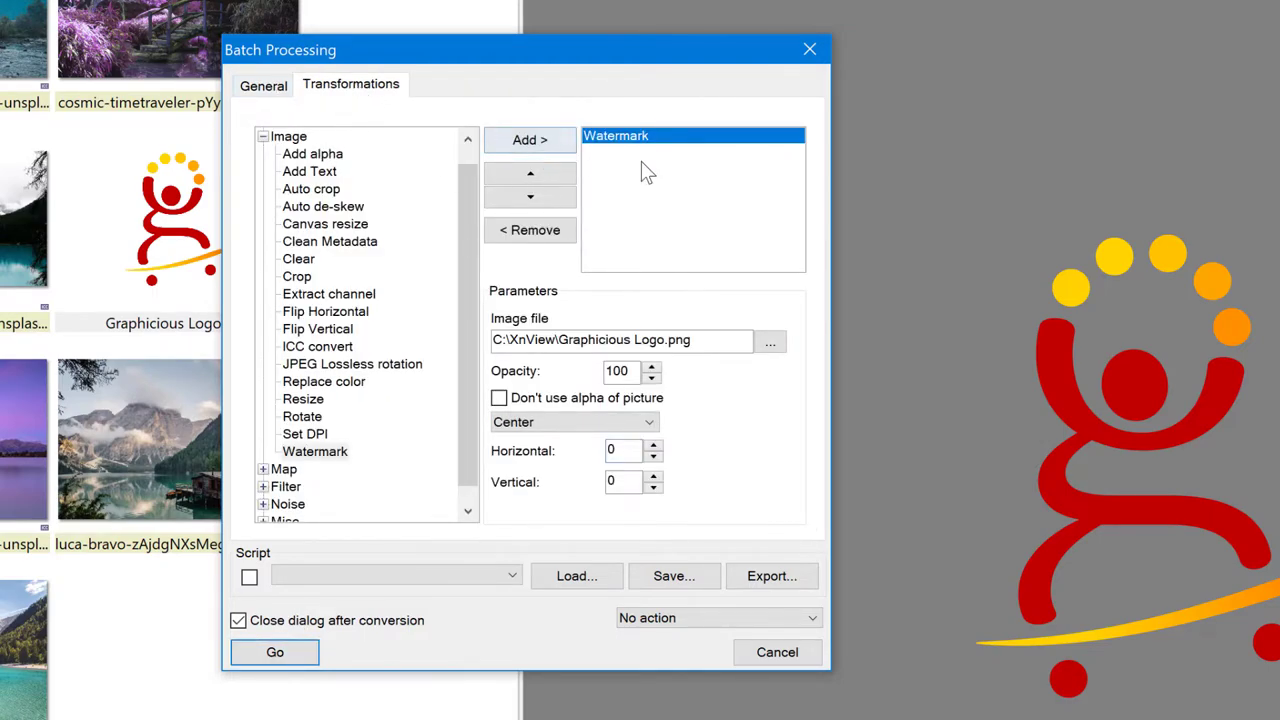
{"action": "mouse_move", "coordinate": [502, 476]}
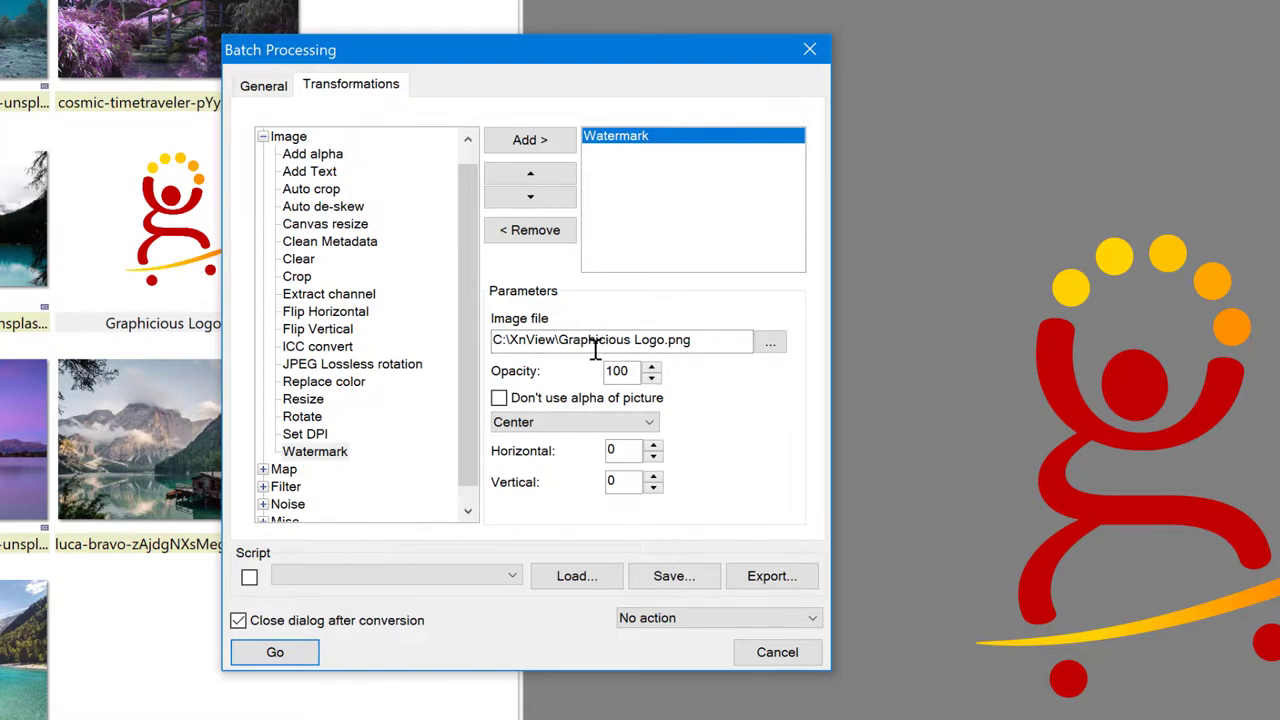
{"action": "left_click", "coordinate": [274, 652]}
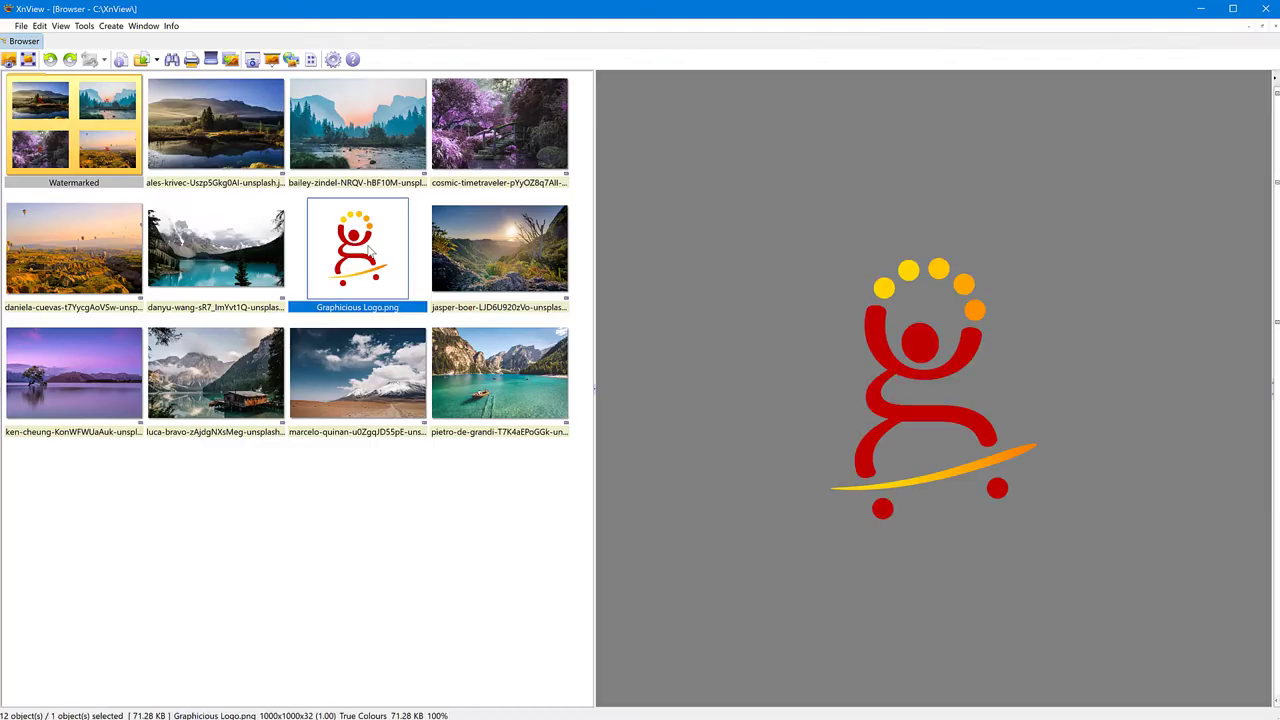
{"action": "mouse_move", "coordinate": [376, 524]}
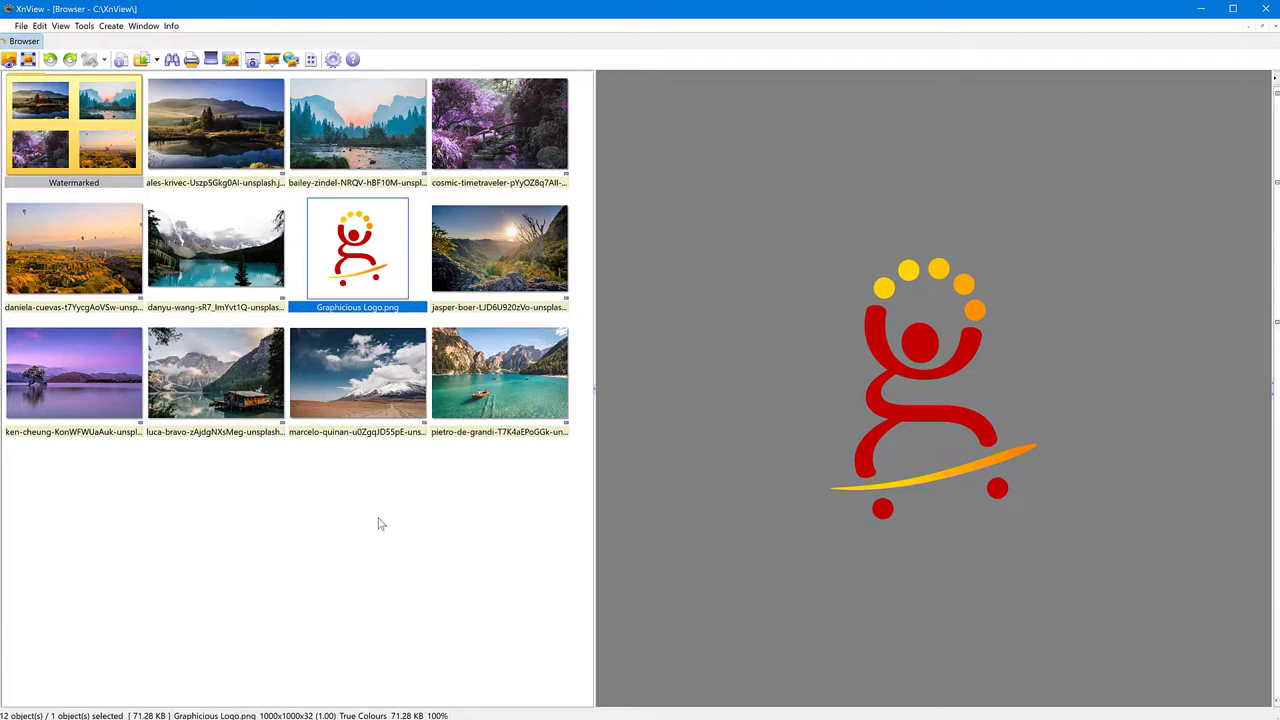
Step: Browse the Watermarked folder, previewing the cosmic-timetraveler, luca-bravo lake and rowing-boat photos
{"action": "double_click", "coordinate": [64, 124]}
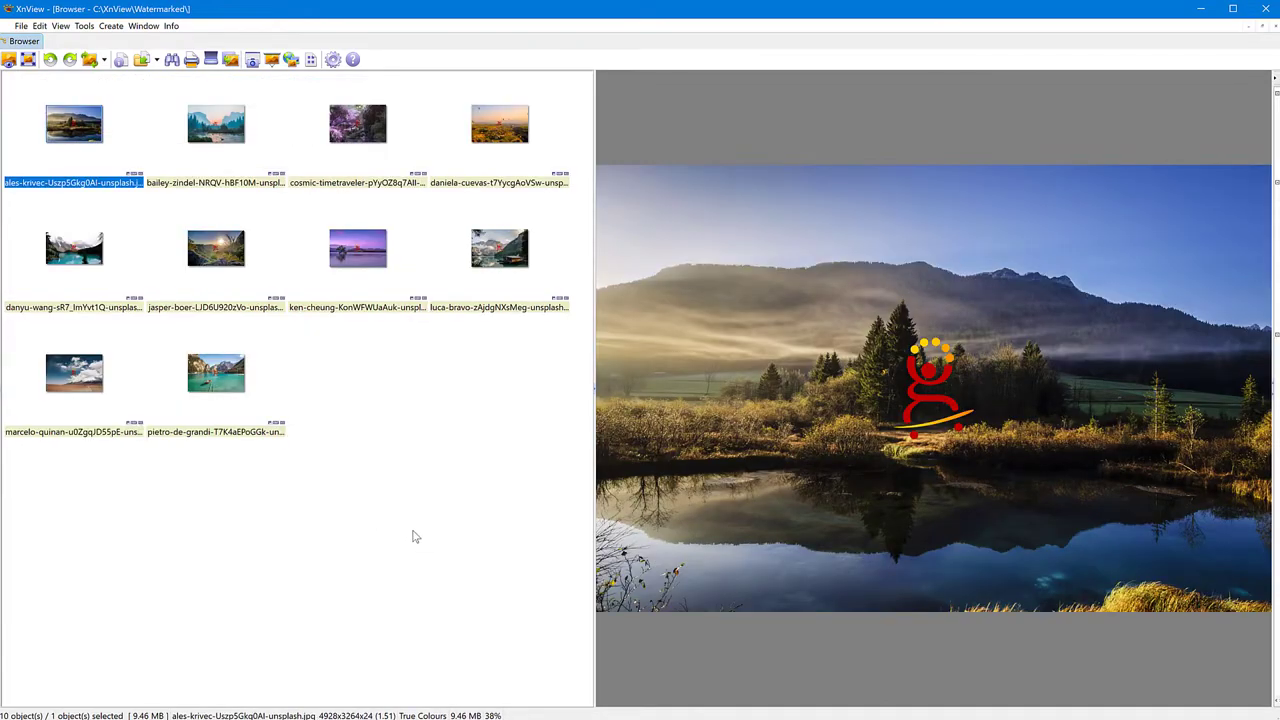
{"action": "mouse_move", "coordinate": [922, 324]}
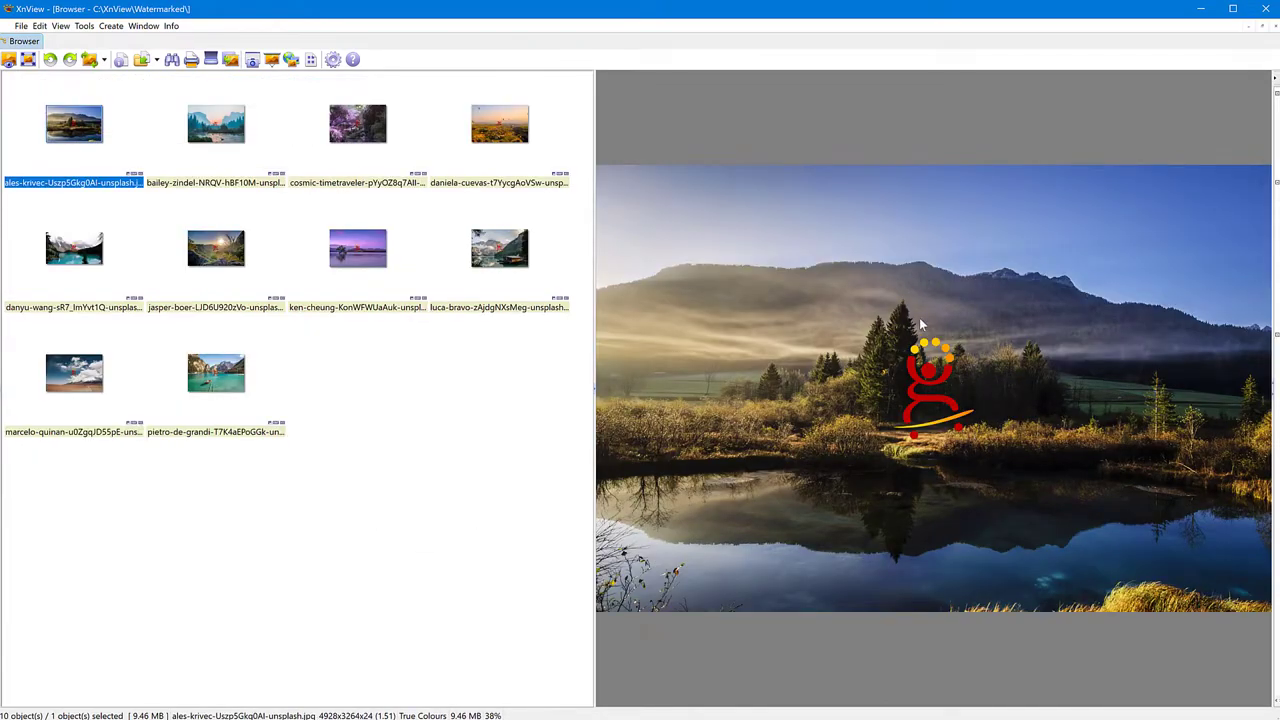
{"action": "mouse_move", "coordinate": [236, 148]}
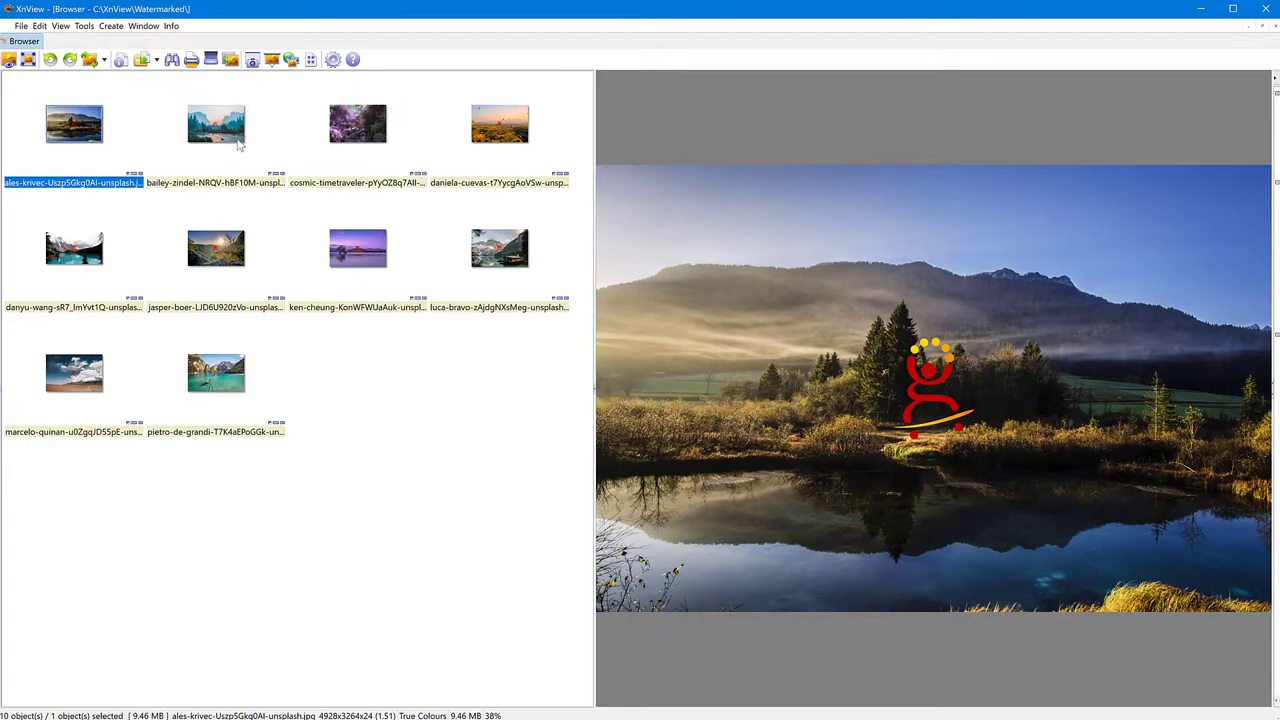
{"action": "left_click", "coordinate": [356, 124]}
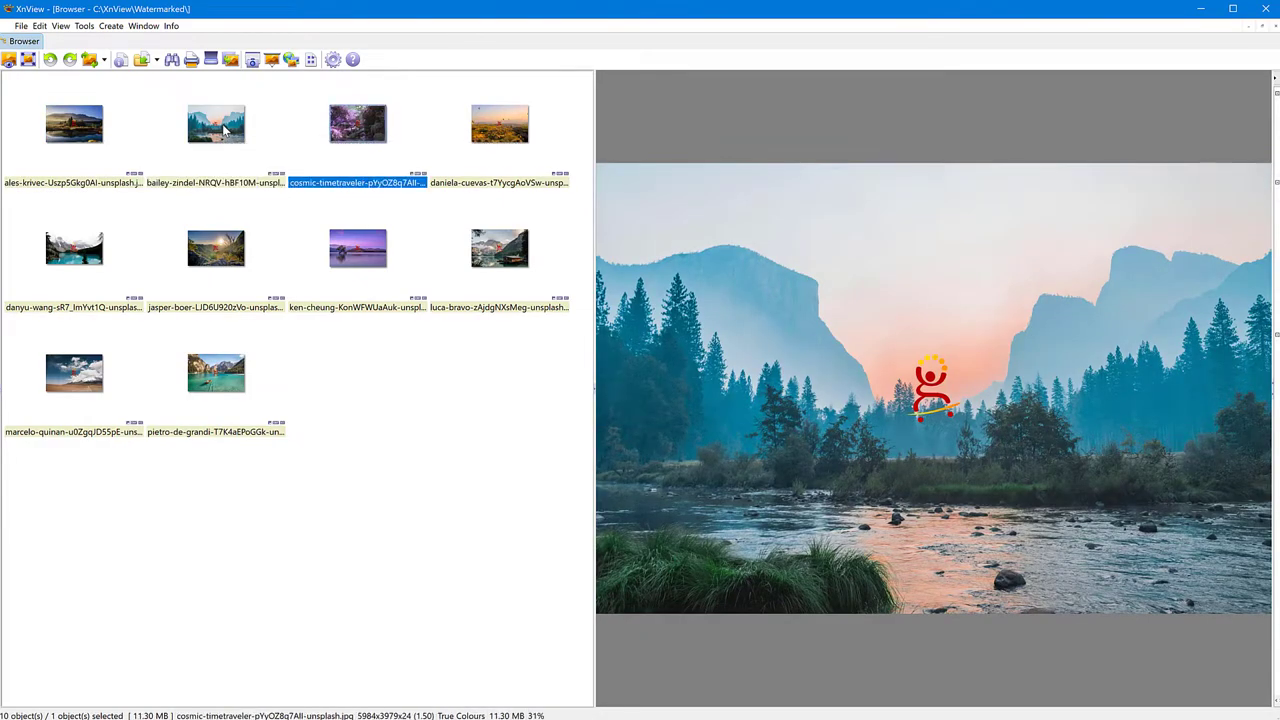
{"action": "left_click", "coordinate": [500, 248]}
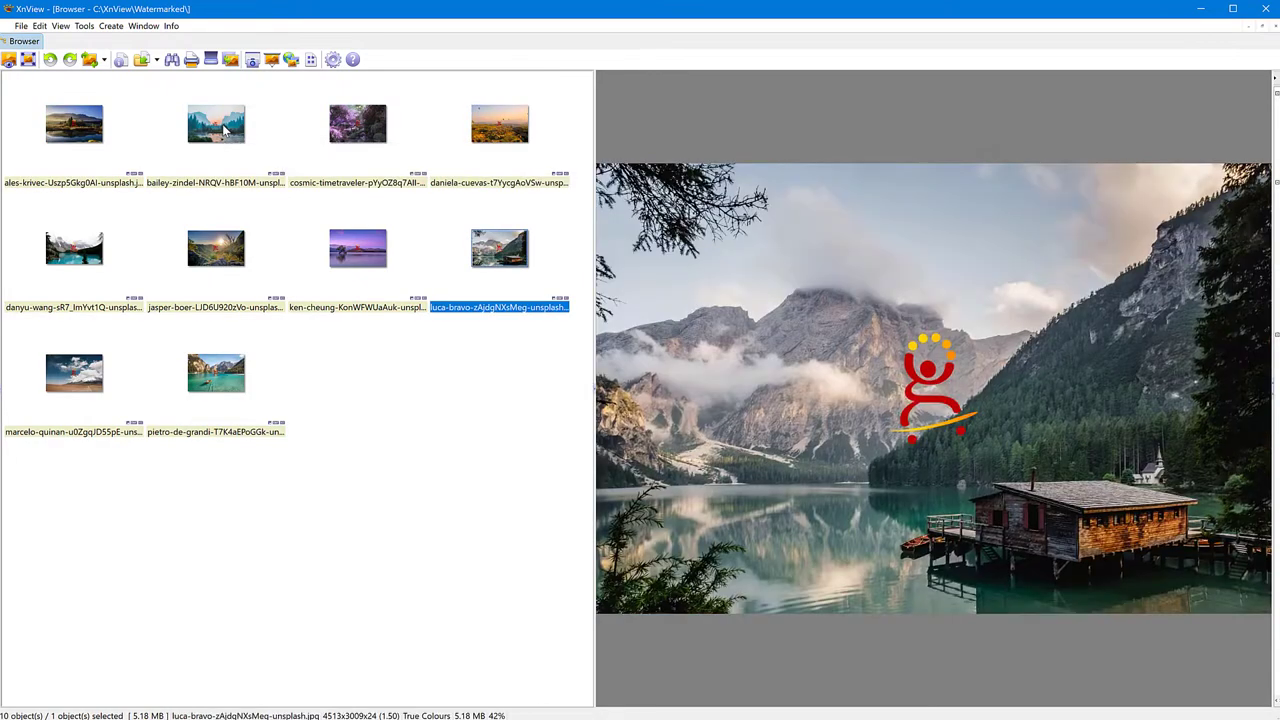
{"action": "left_click", "coordinate": [74, 248]}
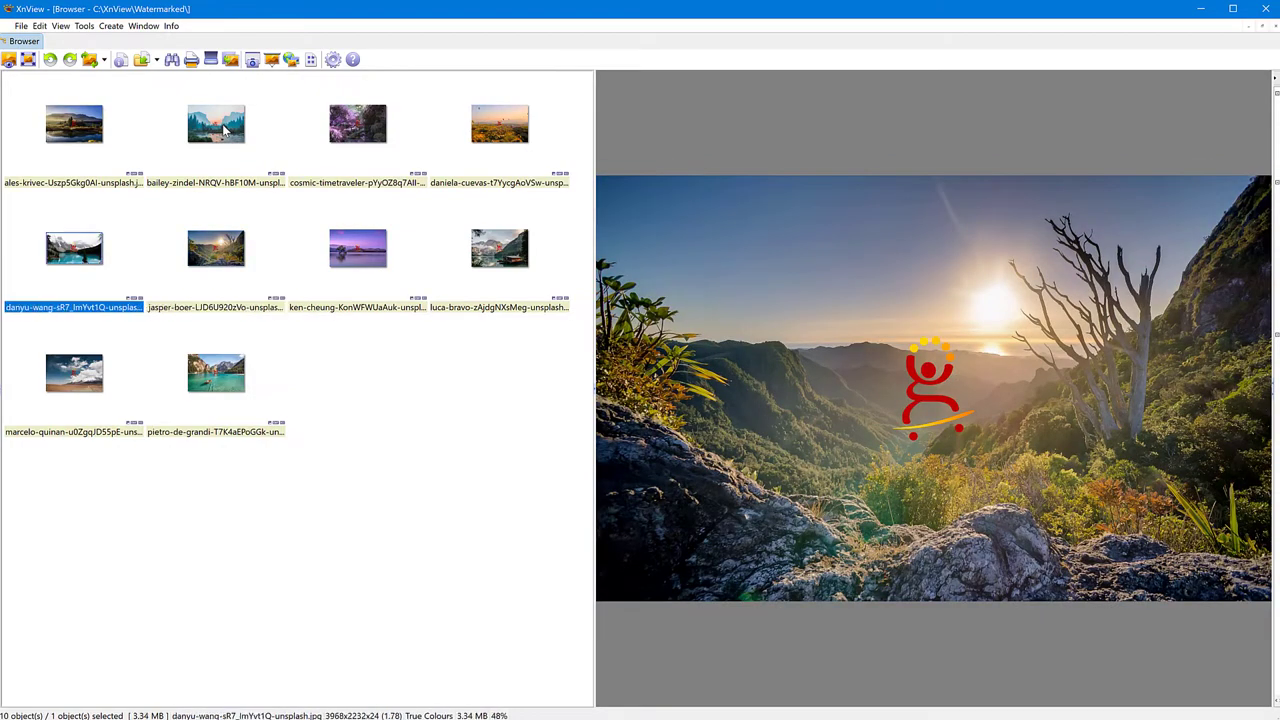
{"action": "left_click", "coordinate": [216, 374]}
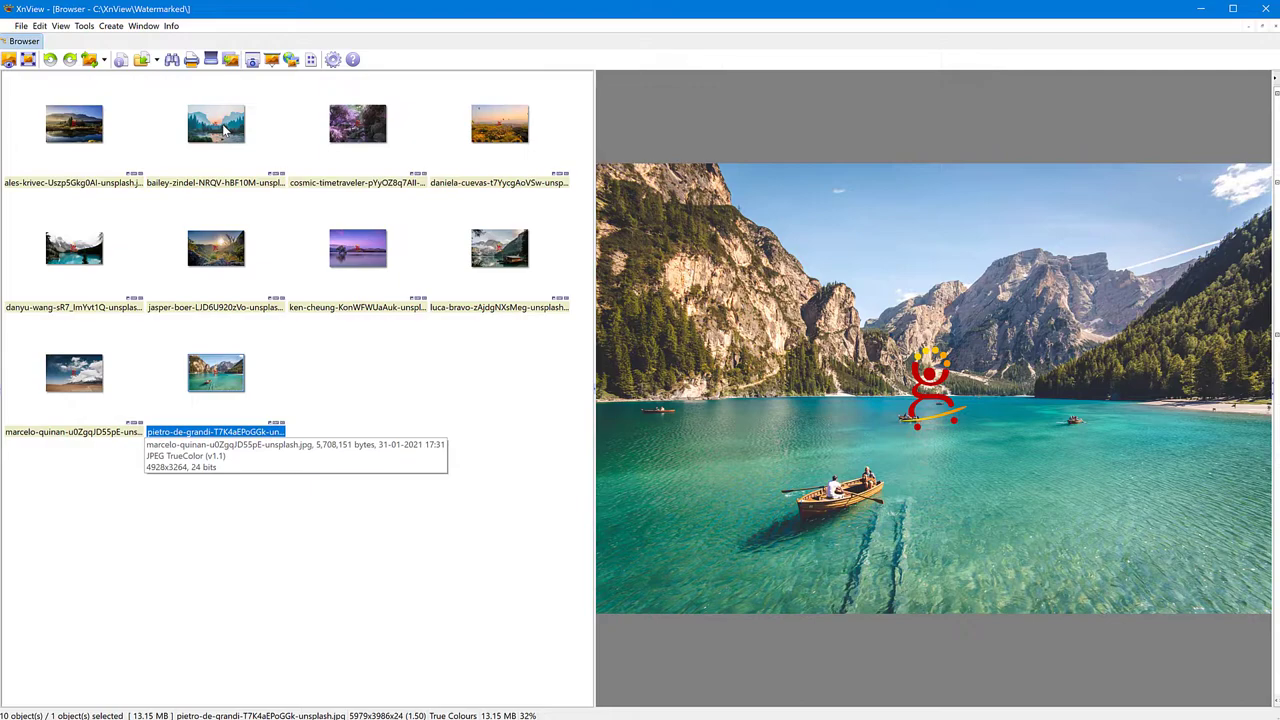
{"action": "mouse_move", "coordinate": [416, 478]}
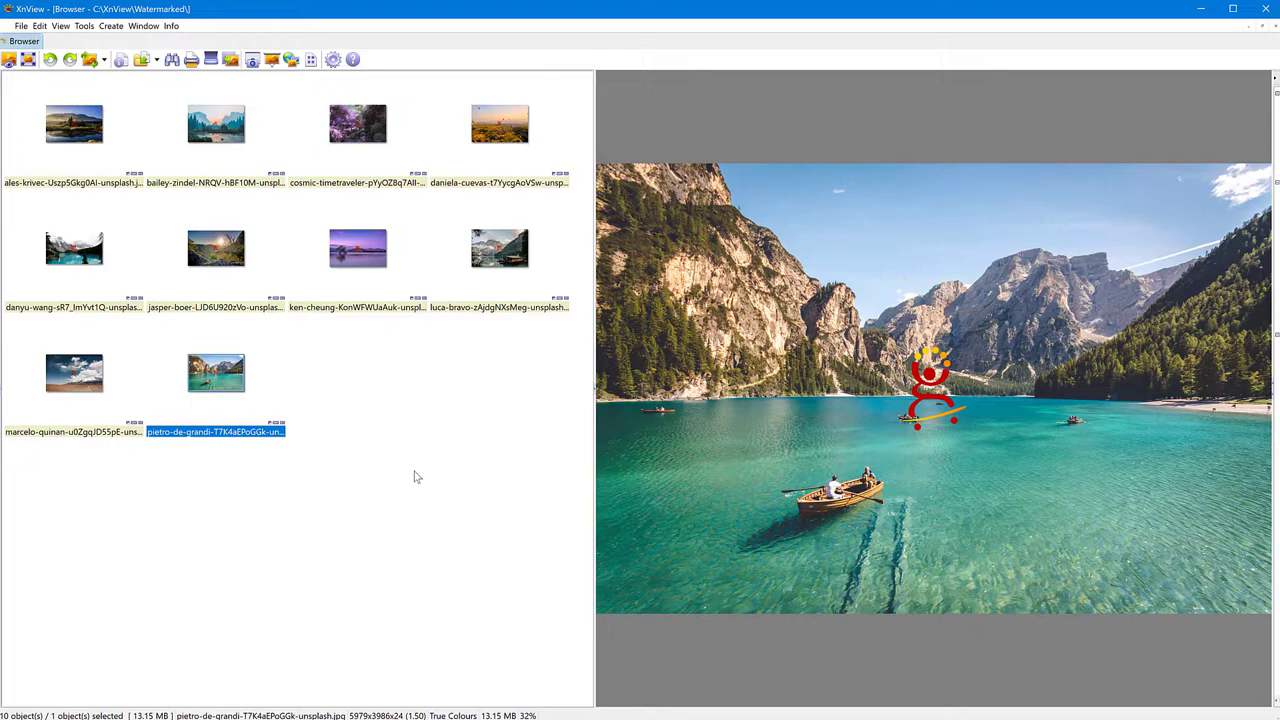
{"action": "mouse_move", "coordinate": [420, 488]}
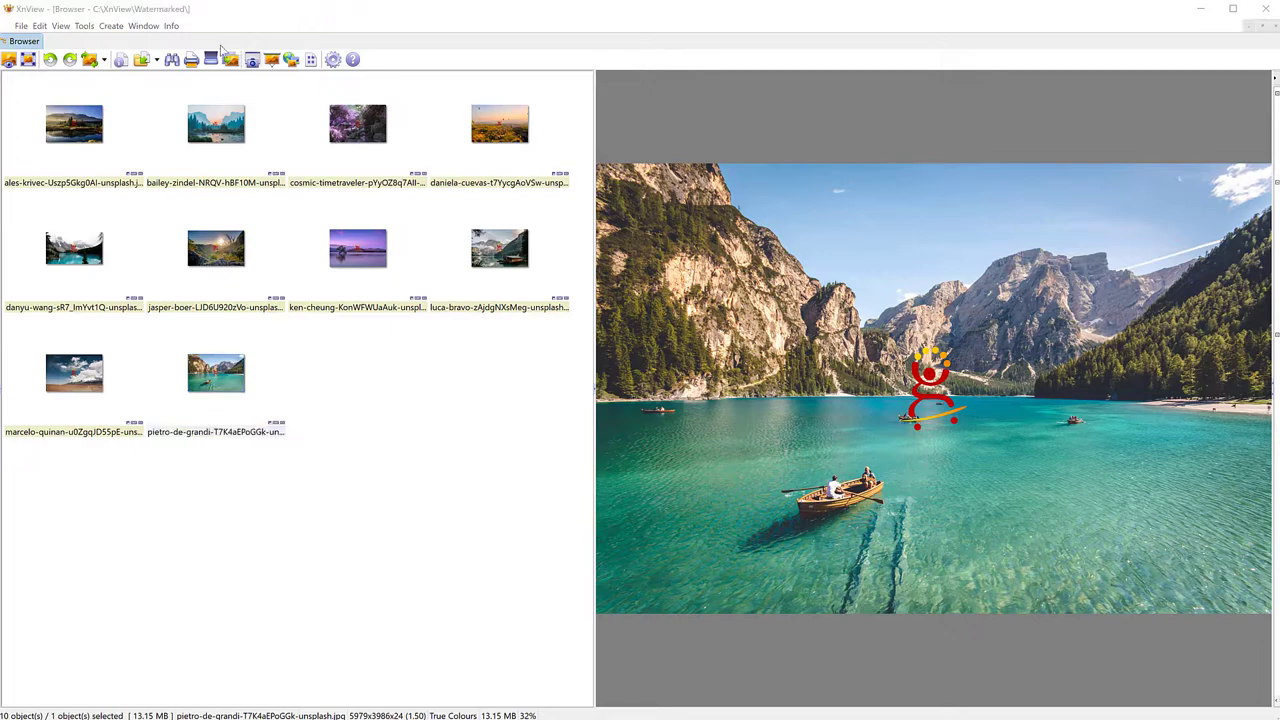
Step: Start a new batch processing job and replace the old input with all the original photos
{"action": "left_click", "coordinate": [84, 26]}
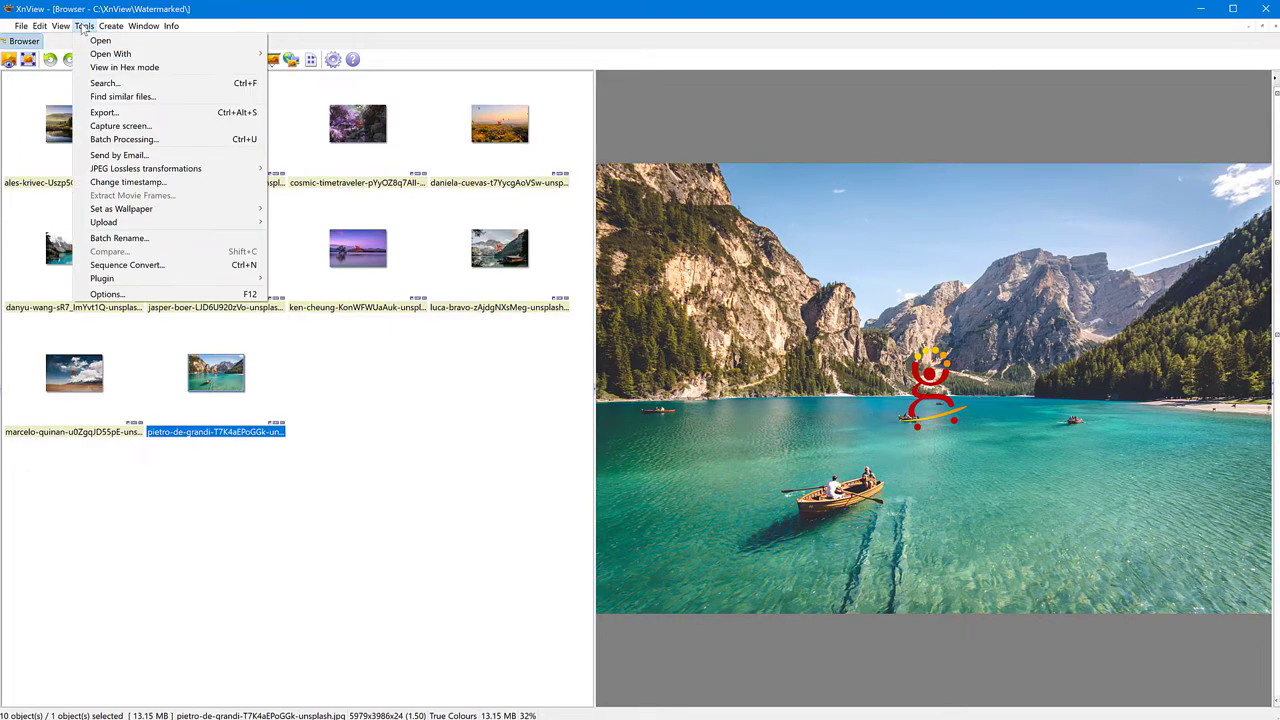
{"action": "left_click", "coordinate": [120, 140]}
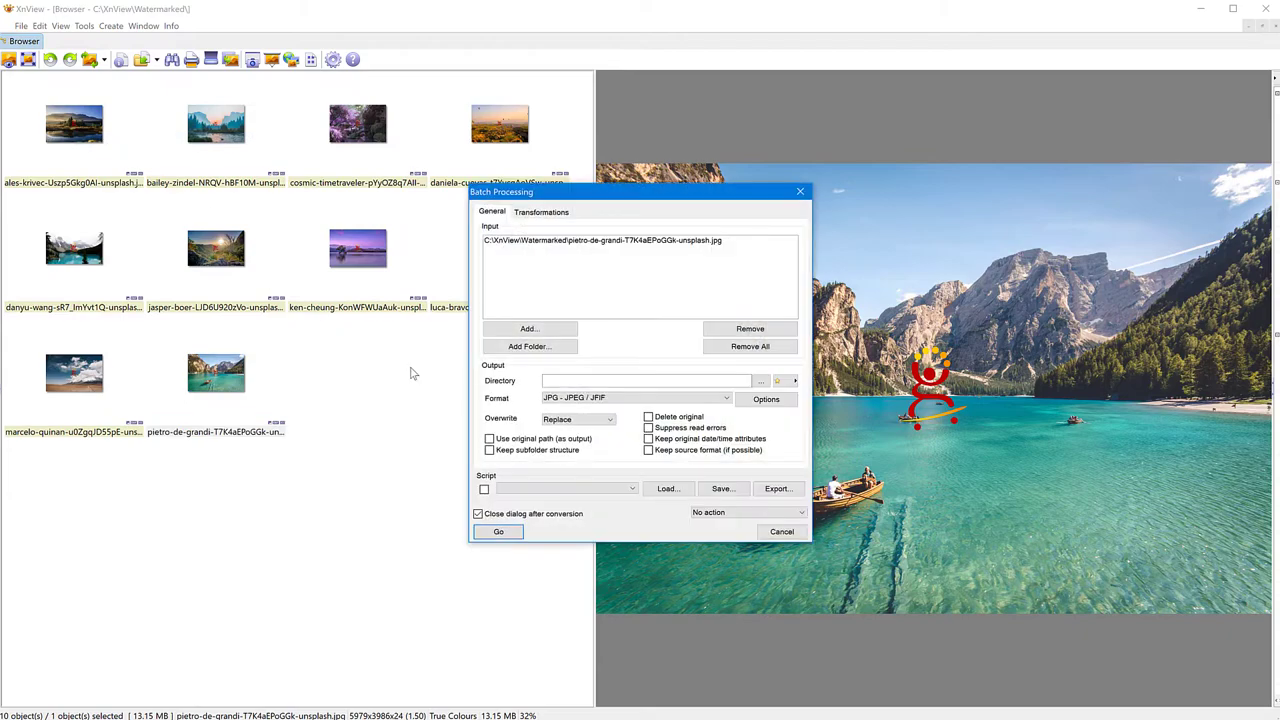
{"action": "left_click", "coordinate": [750, 346]}
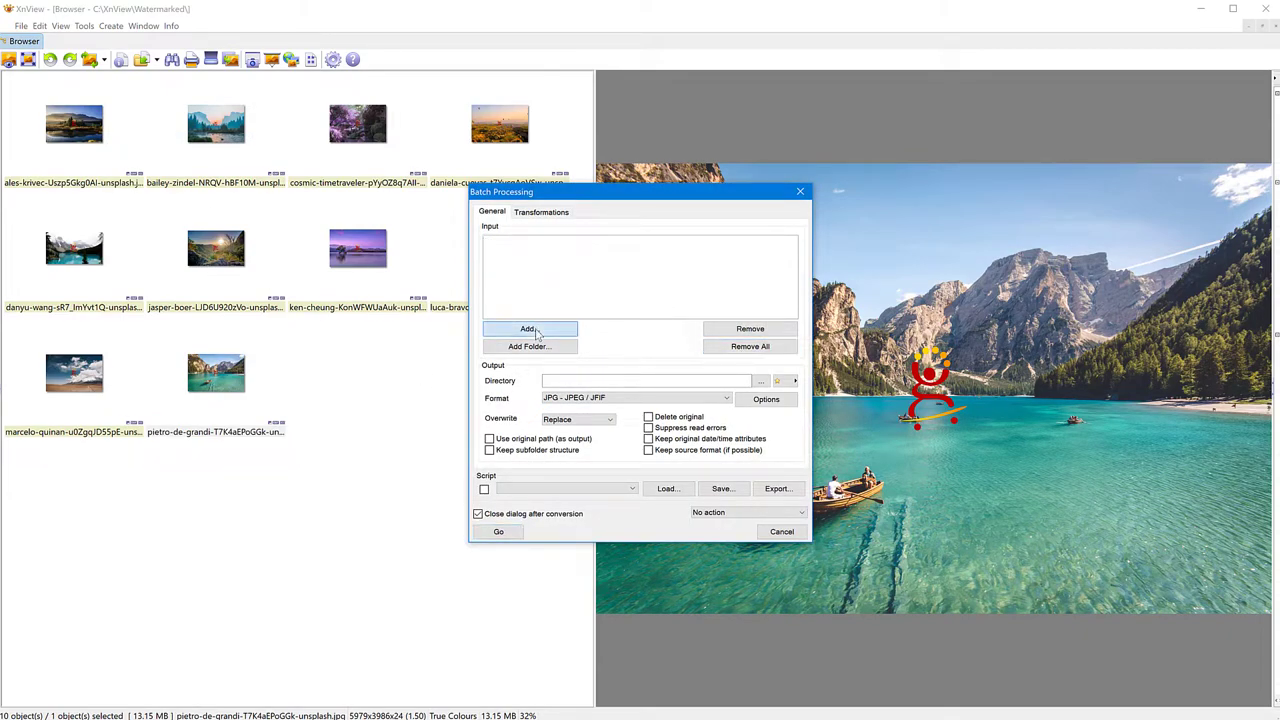
{"action": "left_click", "coordinate": [528, 328]}
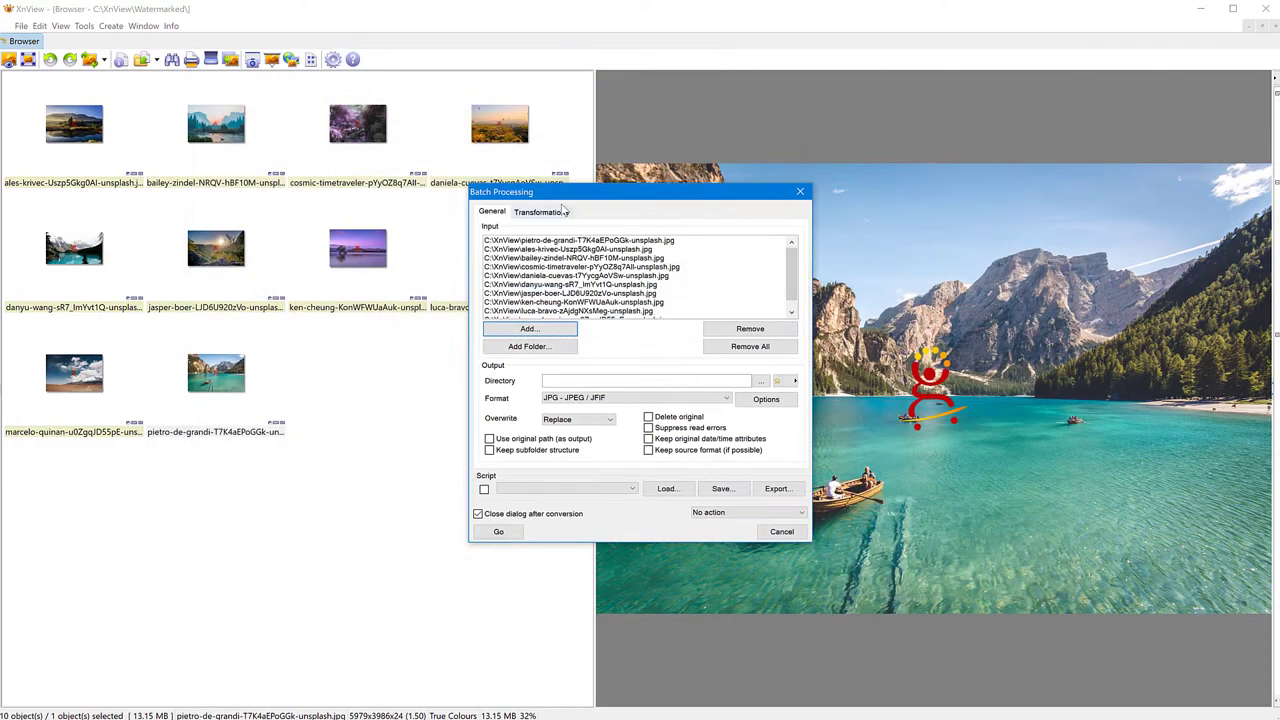
Step: Add a Watermark step under the batch Transformations
{"action": "left_click", "coordinate": [540, 212]}
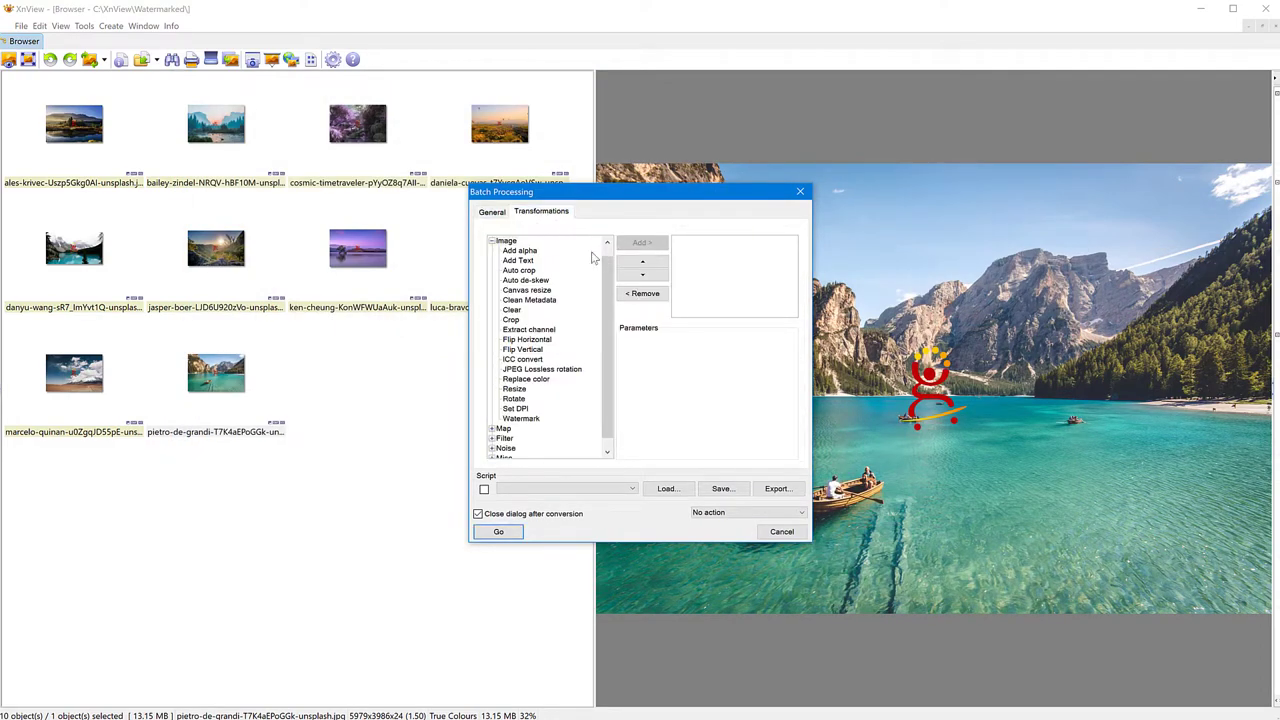
{"action": "left_click", "coordinate": [520, 418]}
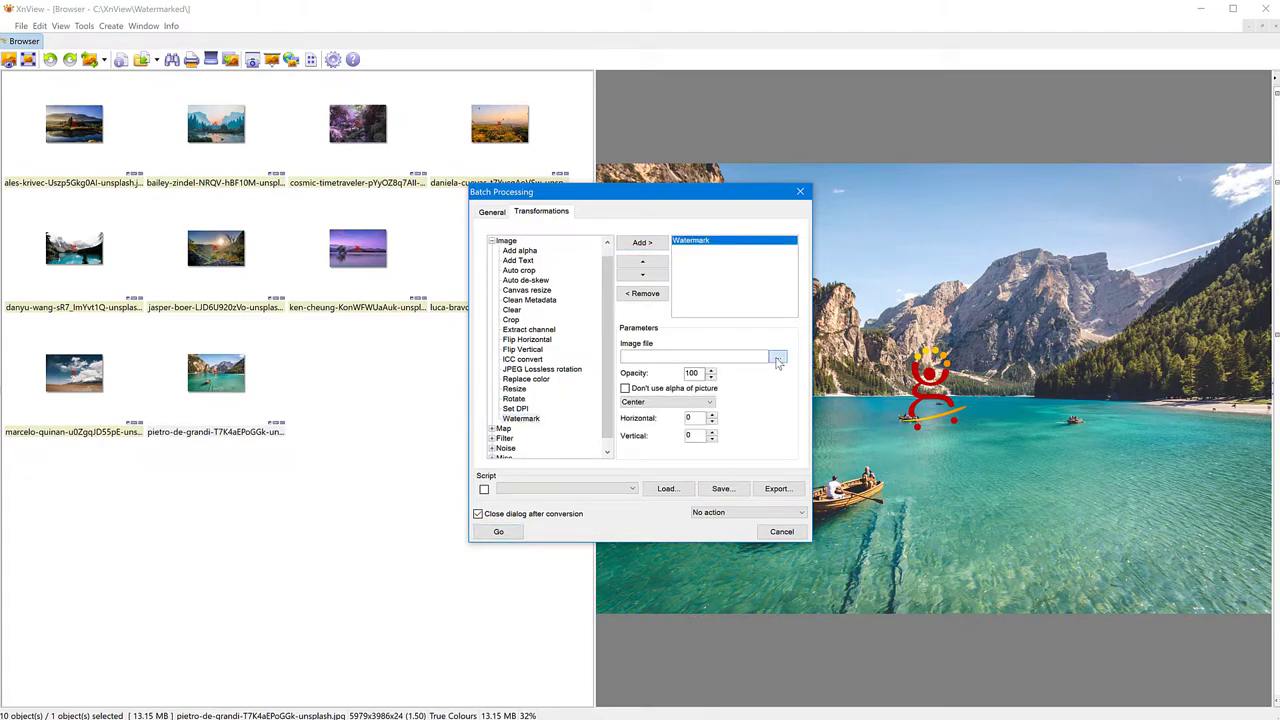
Step: Point the Watermark step's image file to Watermark 4000.png
{"action": "left_click", "coordinate": [776, 356]}
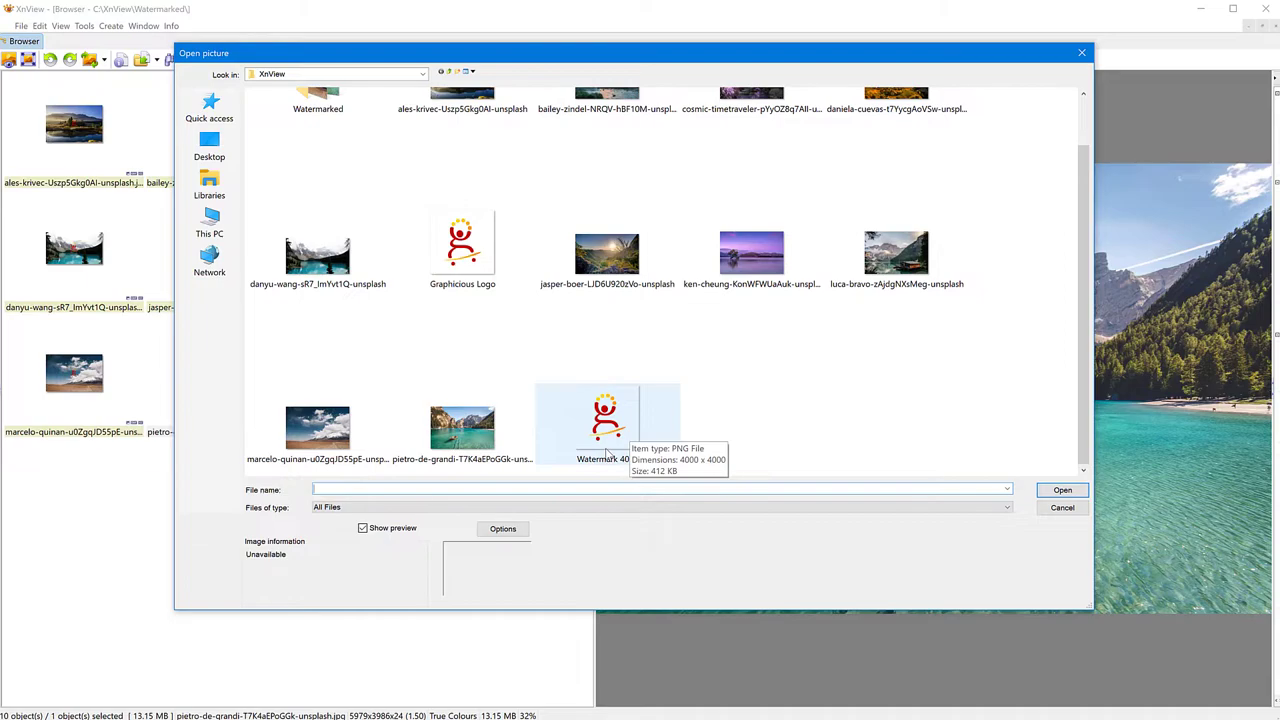
{"action": "left_click", "coordinate": [606, 420]}
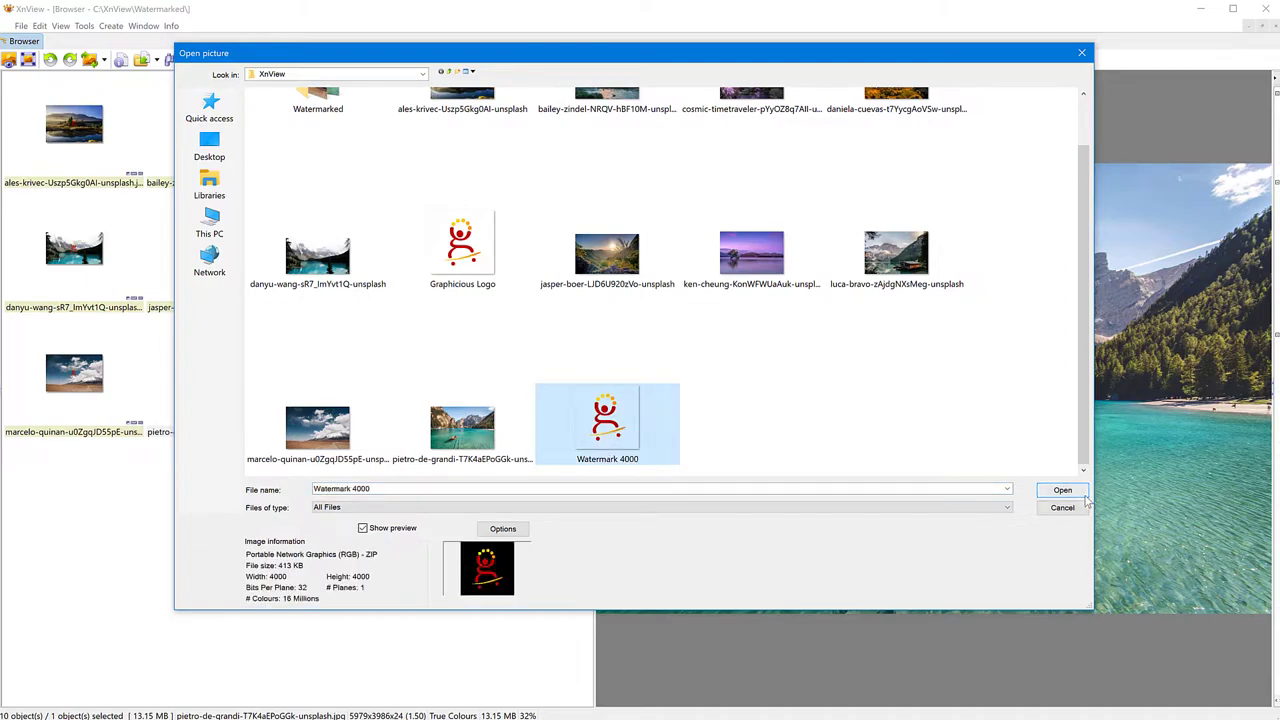
{"action": "left_click", "coordinate": [1060, 490]}
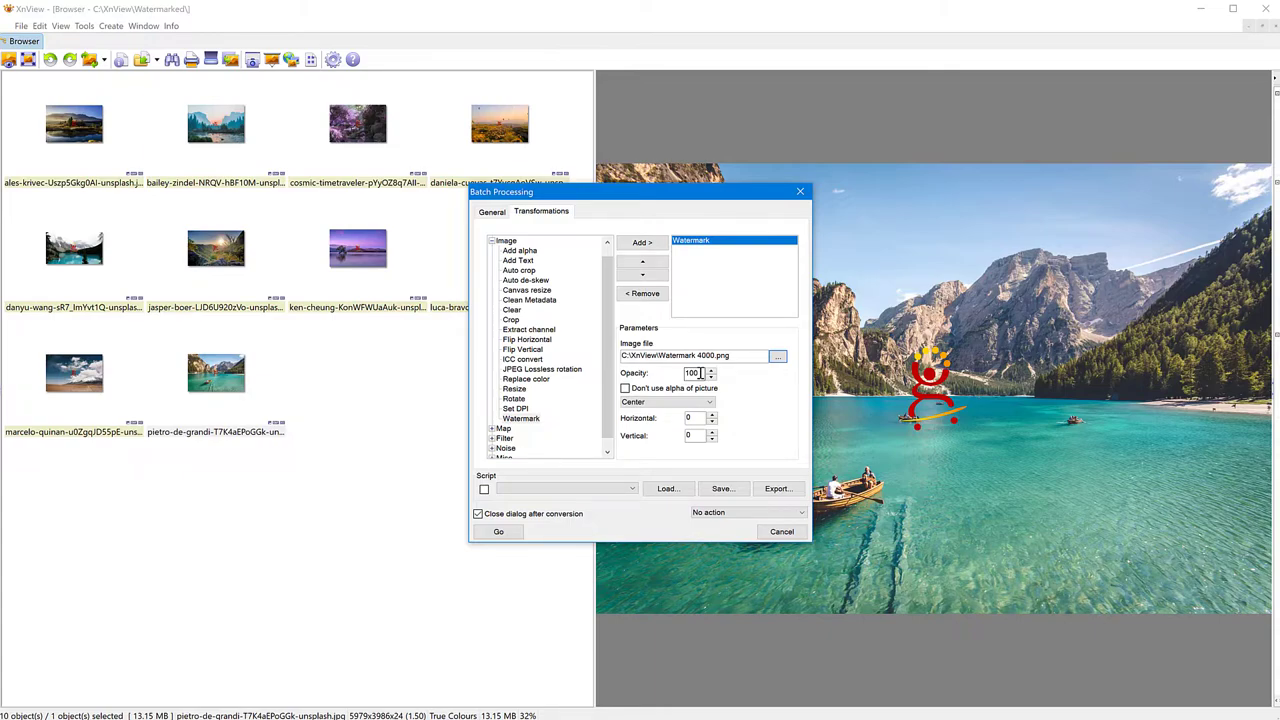
Step: Set watermark opacity to 50, check the Watermarked output folder, and run the batch
{"action": "triple_click", "coordinate": [692, 374]}
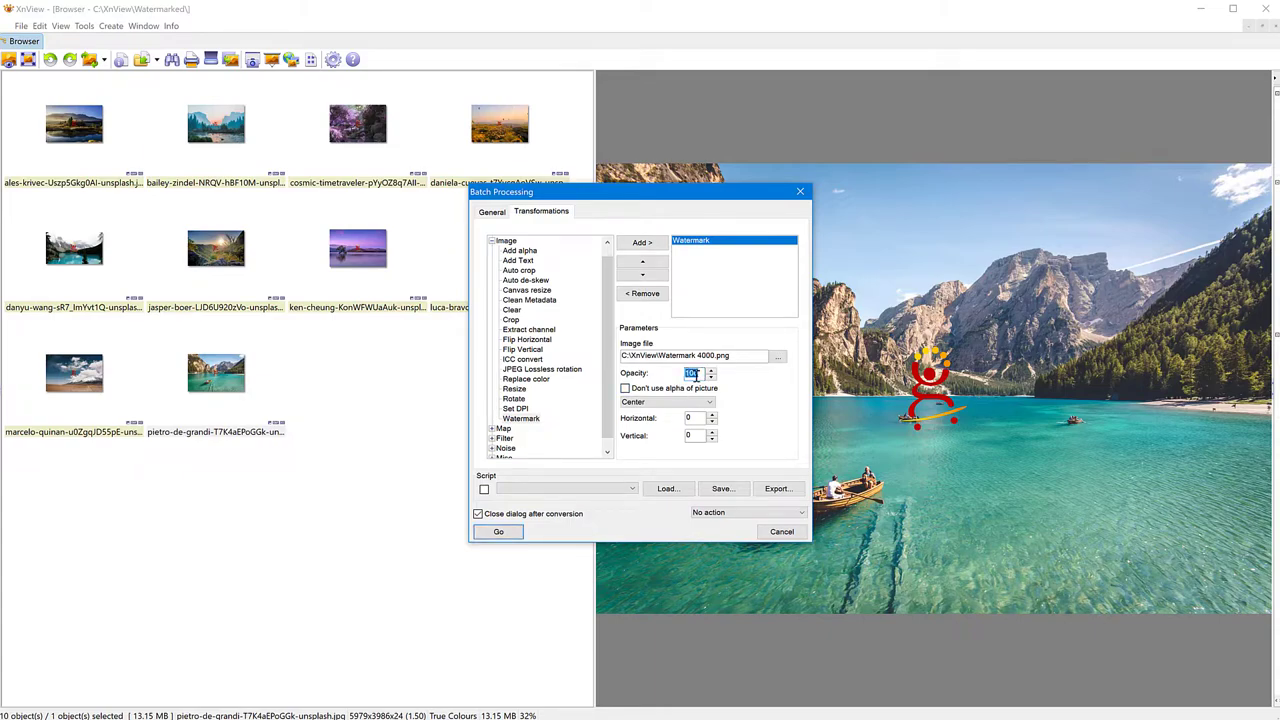
{"action": "type", "text": "50"}
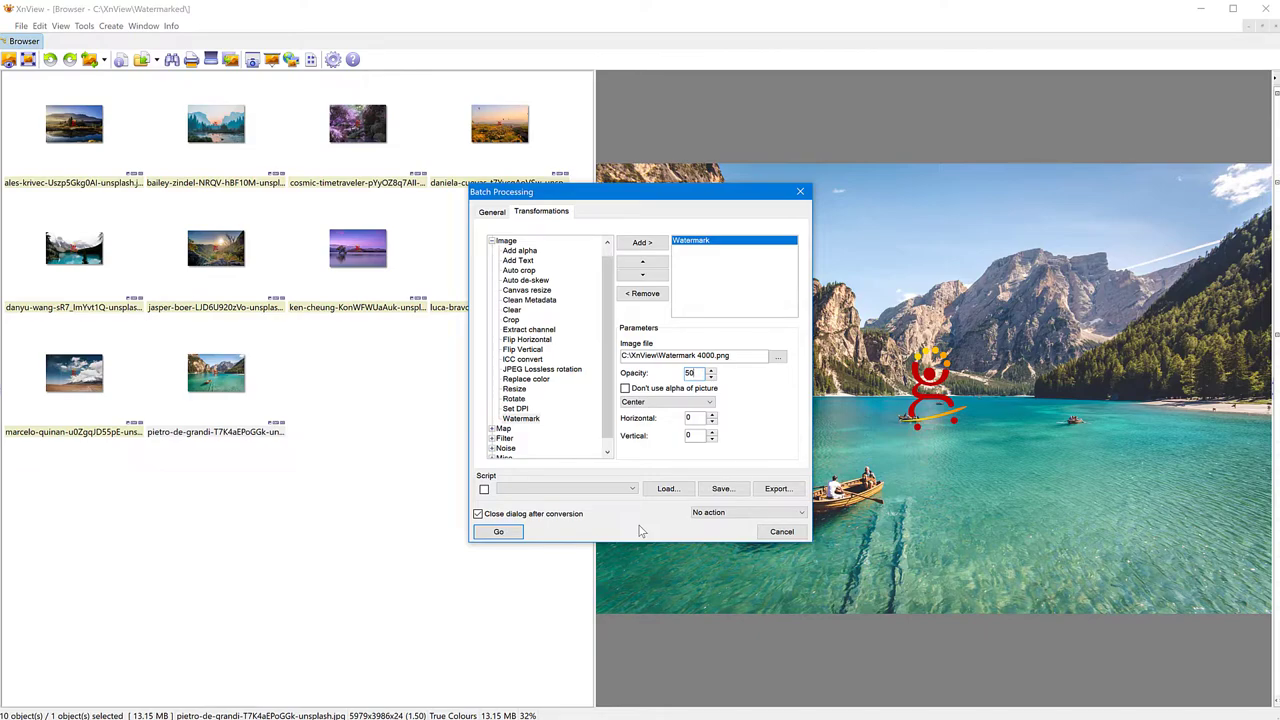
{"action": "mouse_move", "coordinate": [644, 528]}
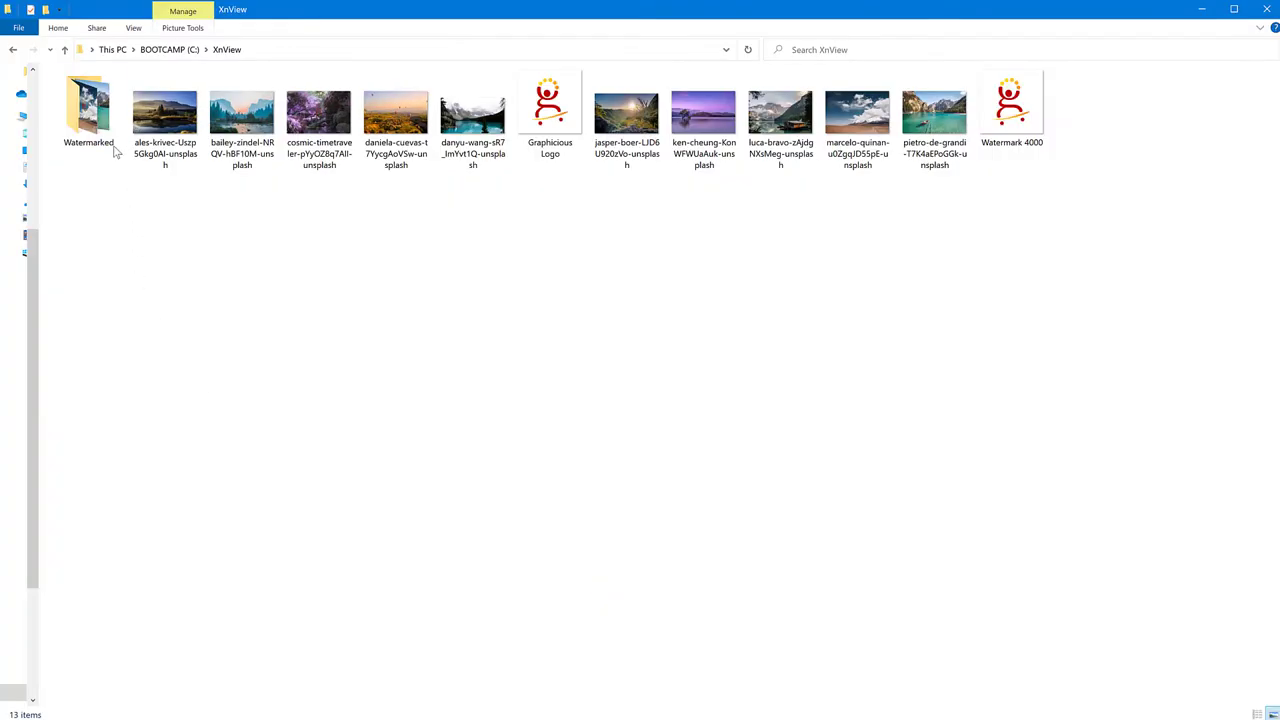
{"action": "double_click", "coordinate": [84, 96]}
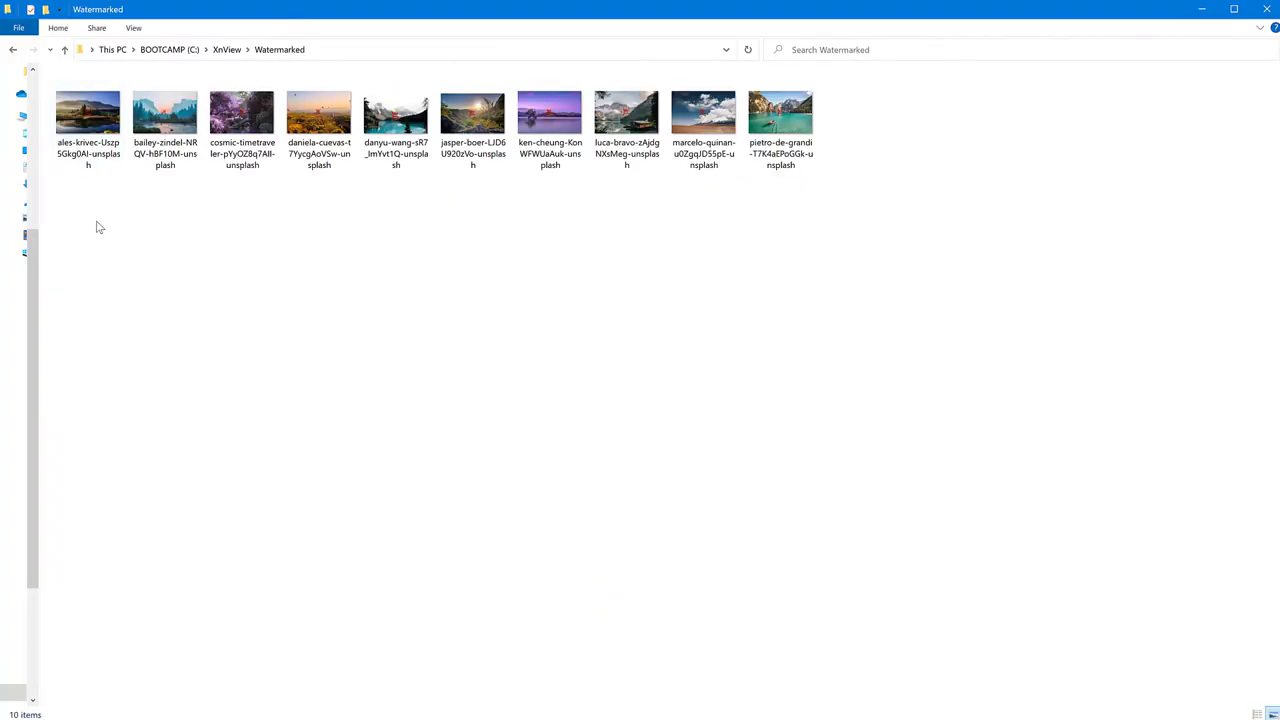
{"action": "key", "text": "ctrl+a"}
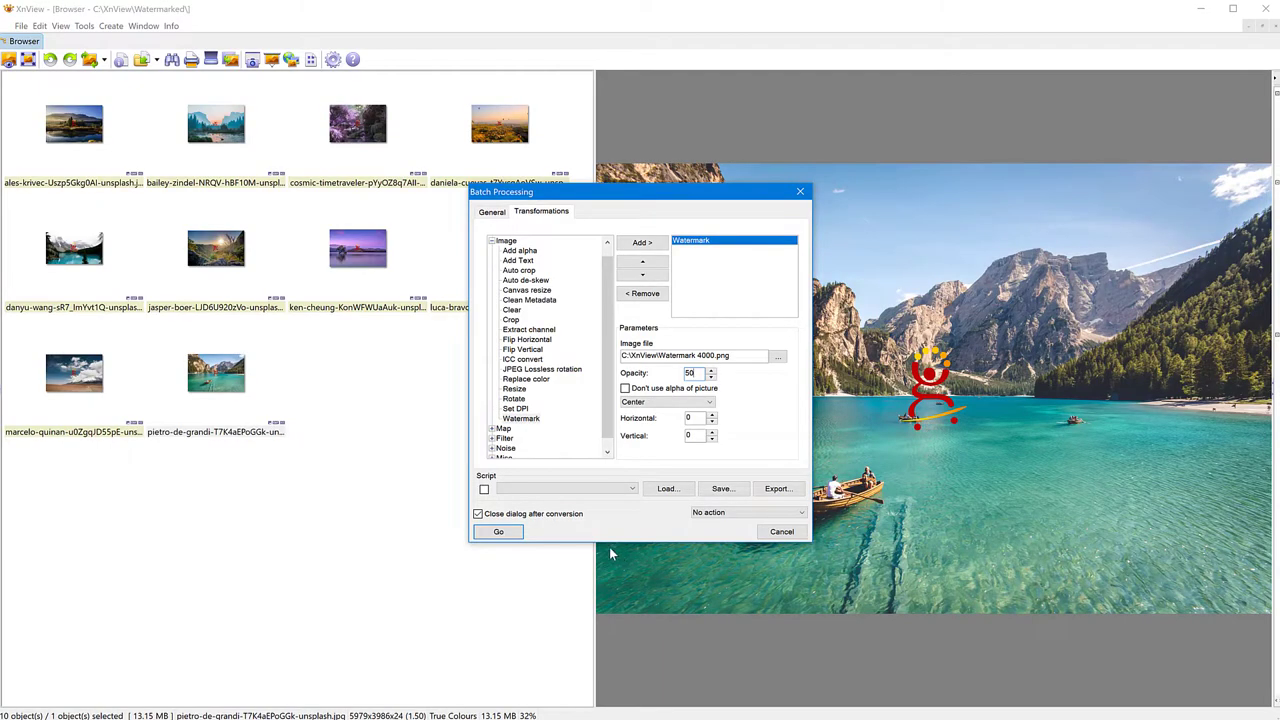
{"action": "left_click", "coordinate": [498, 532]}
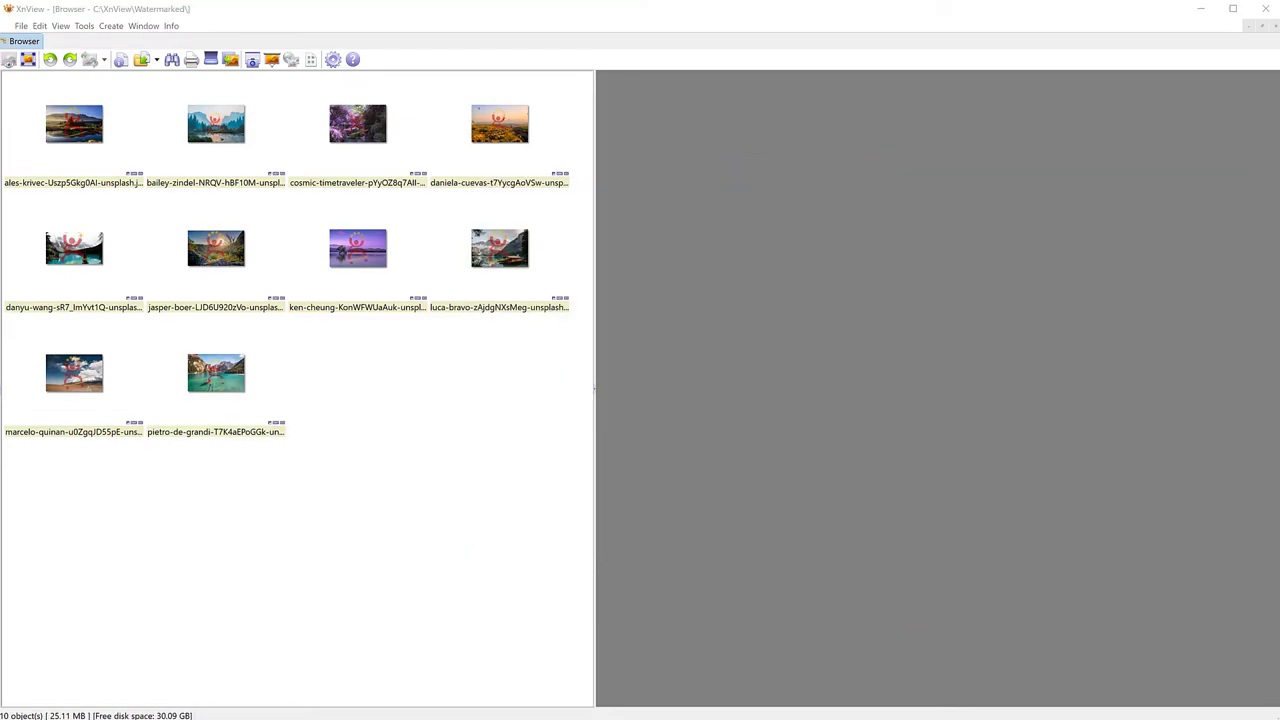
{"action": "mouse_move", "coordinate": [160, 206]}
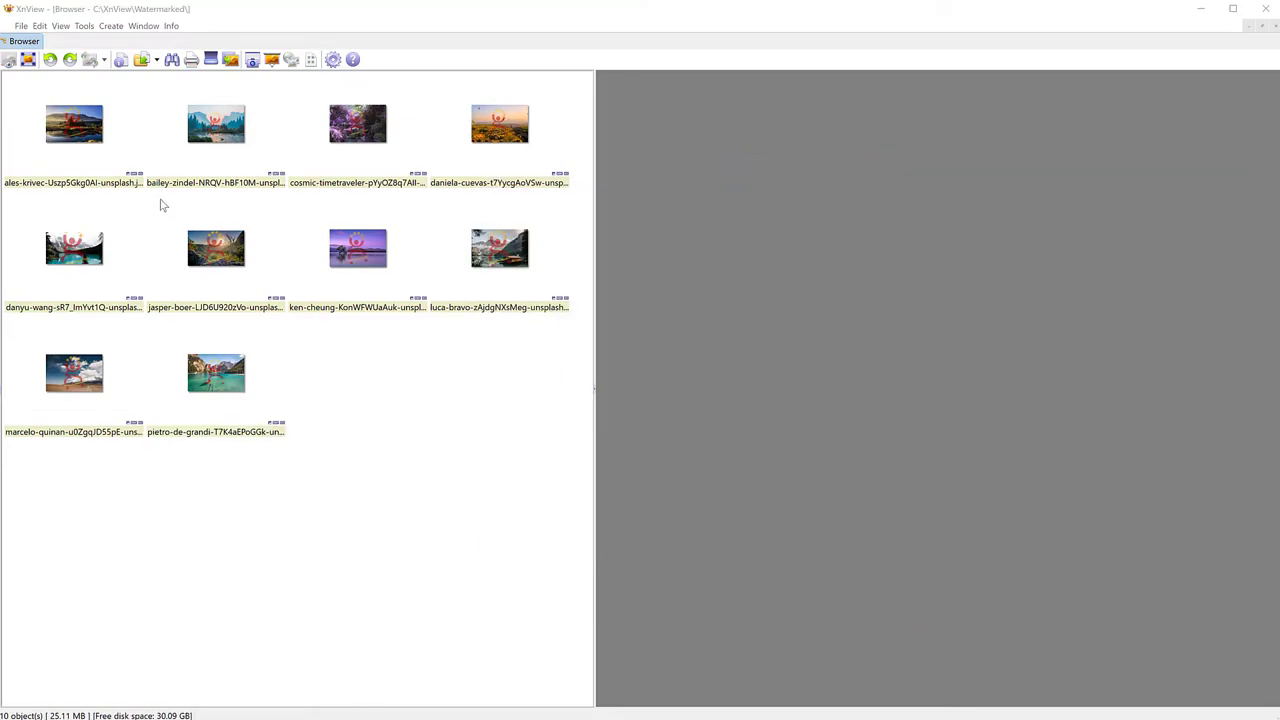
Step: Preview each Watermarked photo — river valley, balloon, lakes, sunset, cabin — confirming the centered half-transparent logo
{"action": "left_click", "coordinate": [72, 124]}
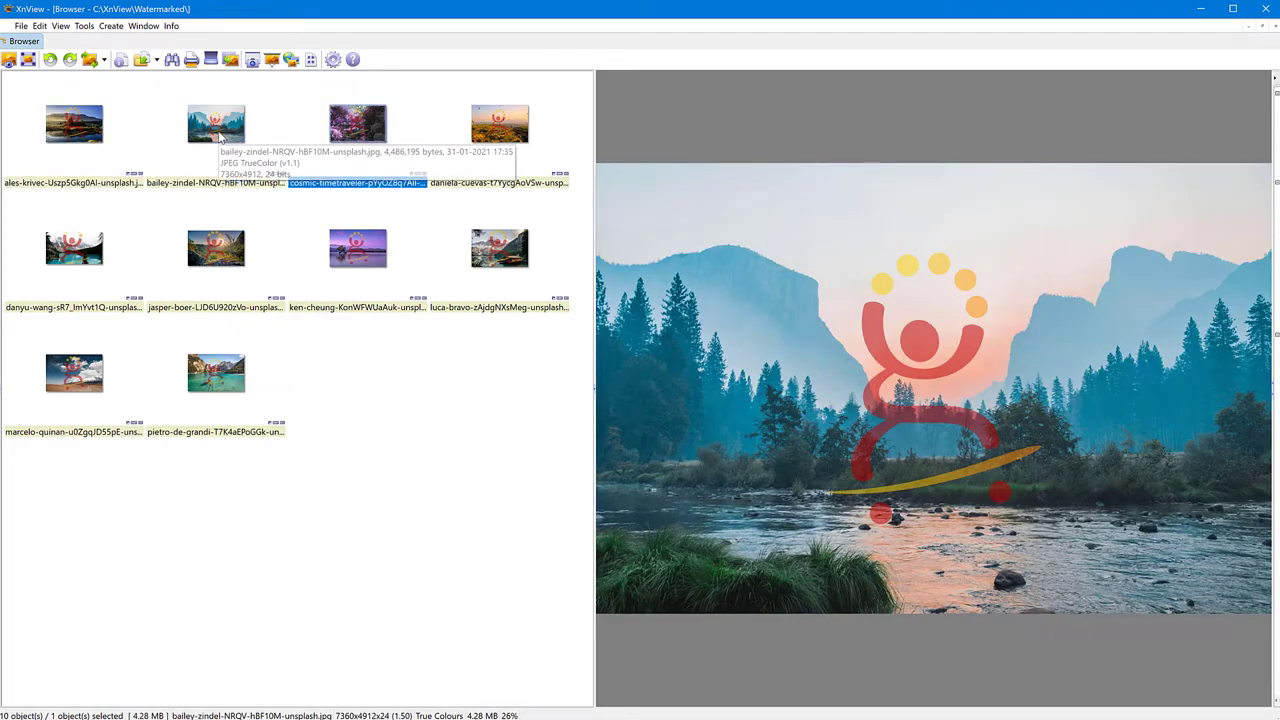
{"action": "left_click", "coordinate": [500, 124]}
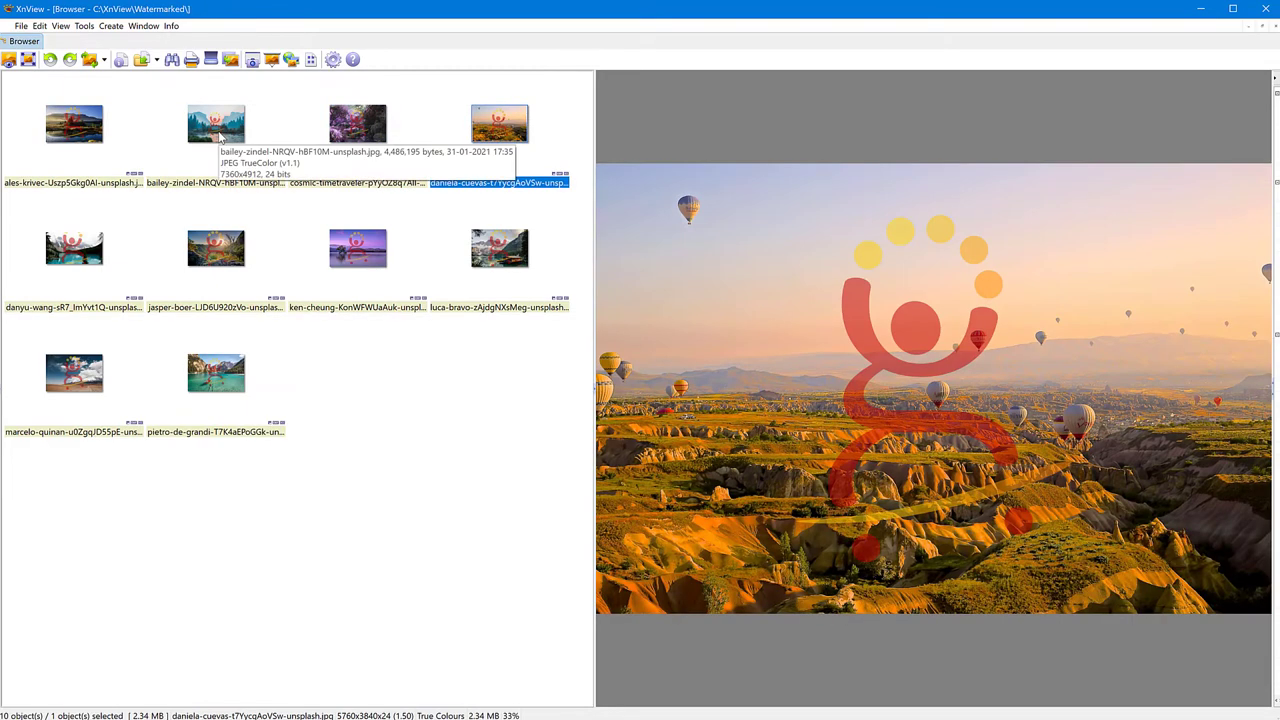
{"action": "left_click", "coordinate": [216, 248]}
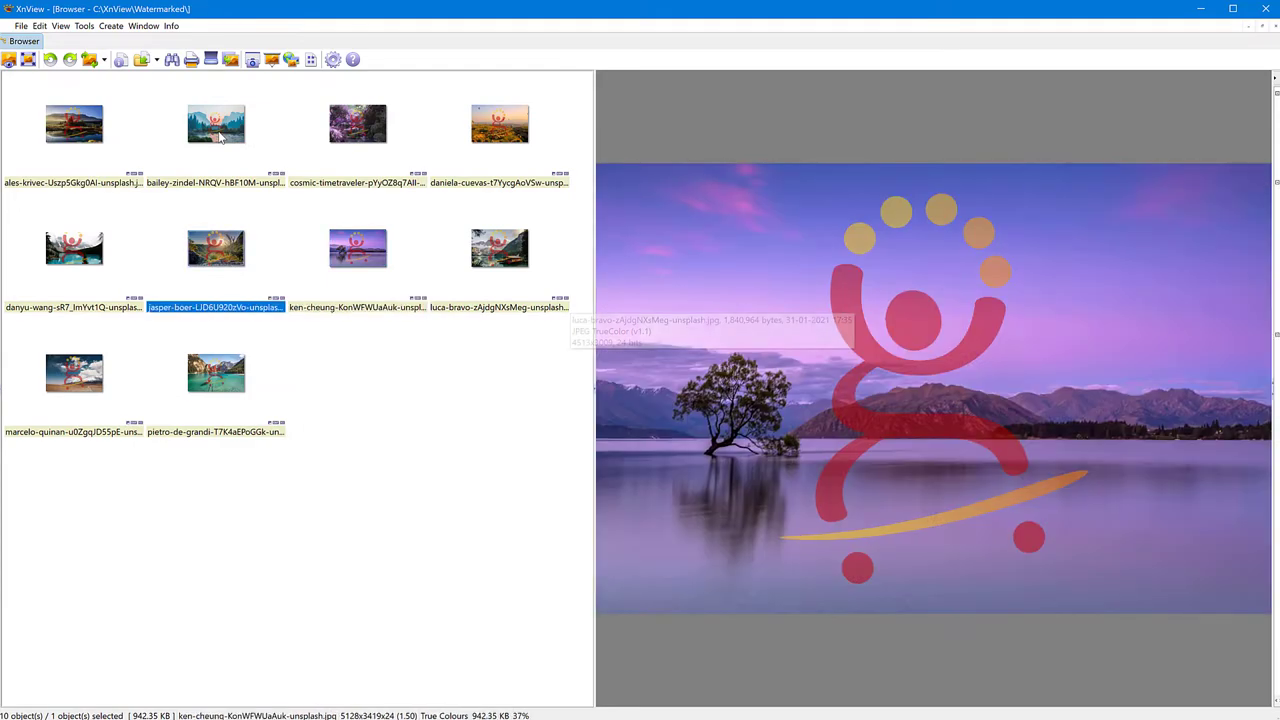
{"action": "left_click", "coordinate": [72, 248]}
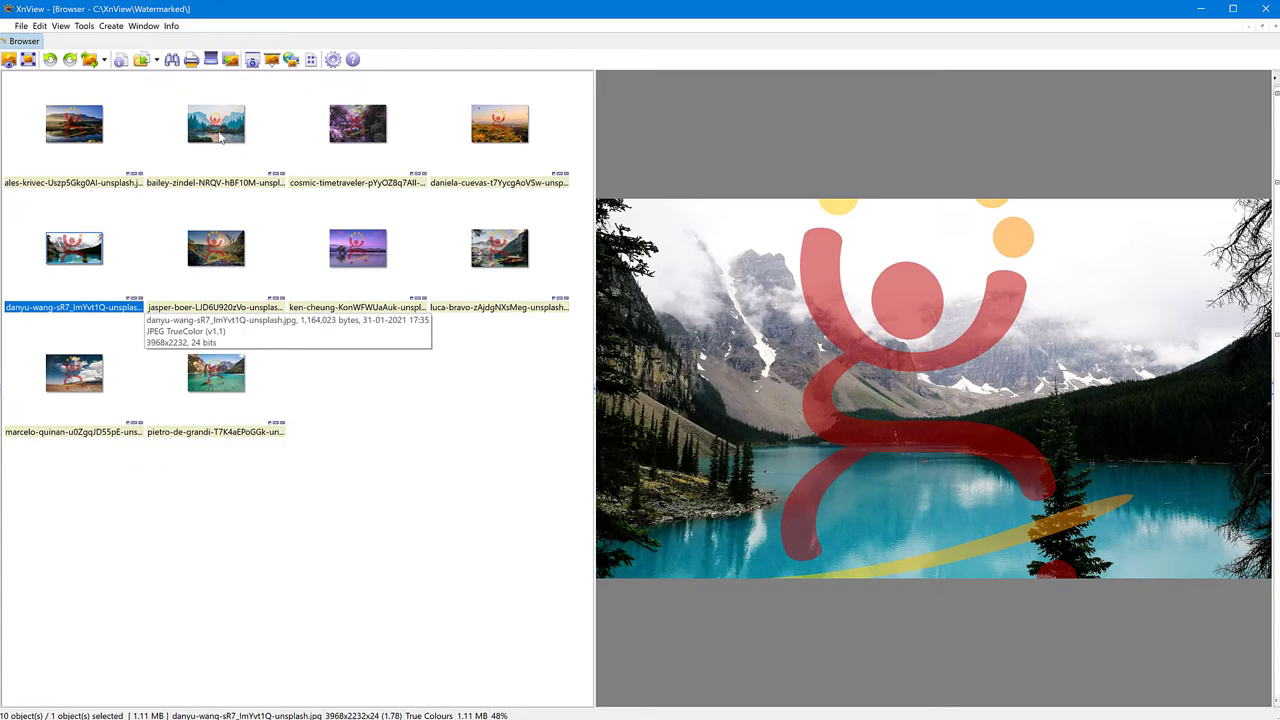
{"action": "left_click", "coordinate": [216, 248]}
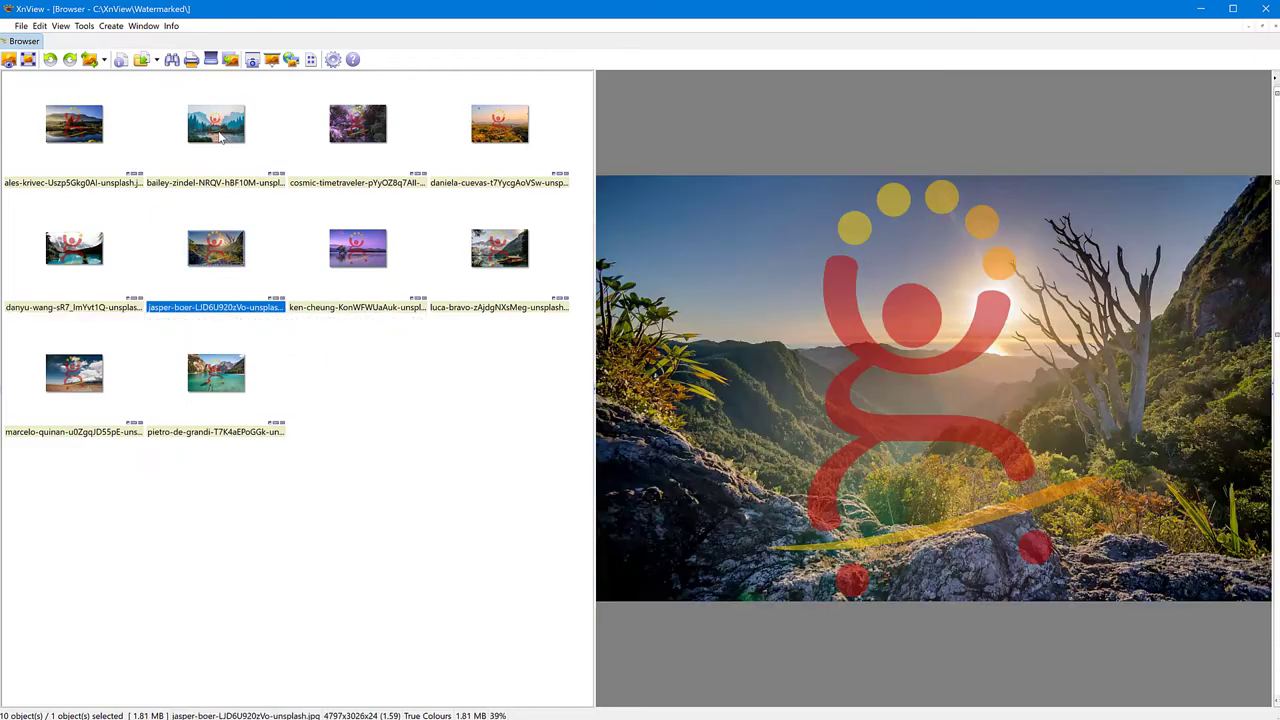
{"action": "left_click", "coordinate": [356, 248]}
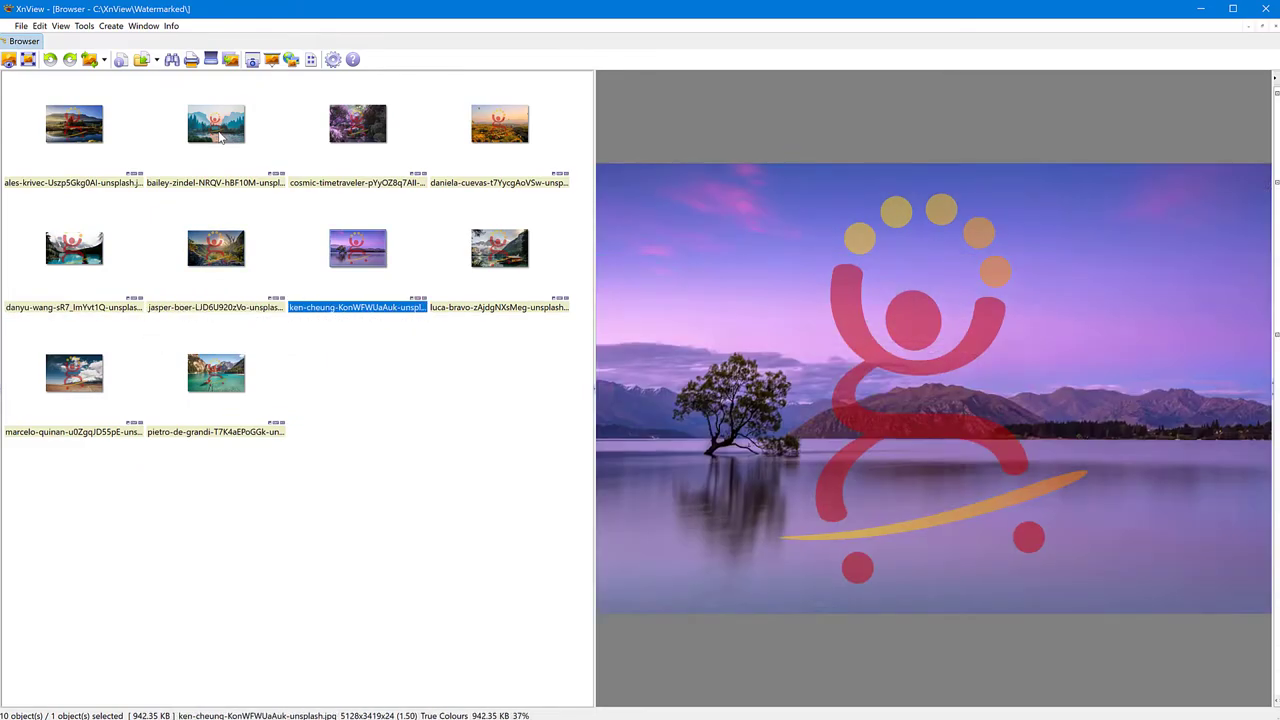
{"action": "left_click", "coordinate": [500, 248]}
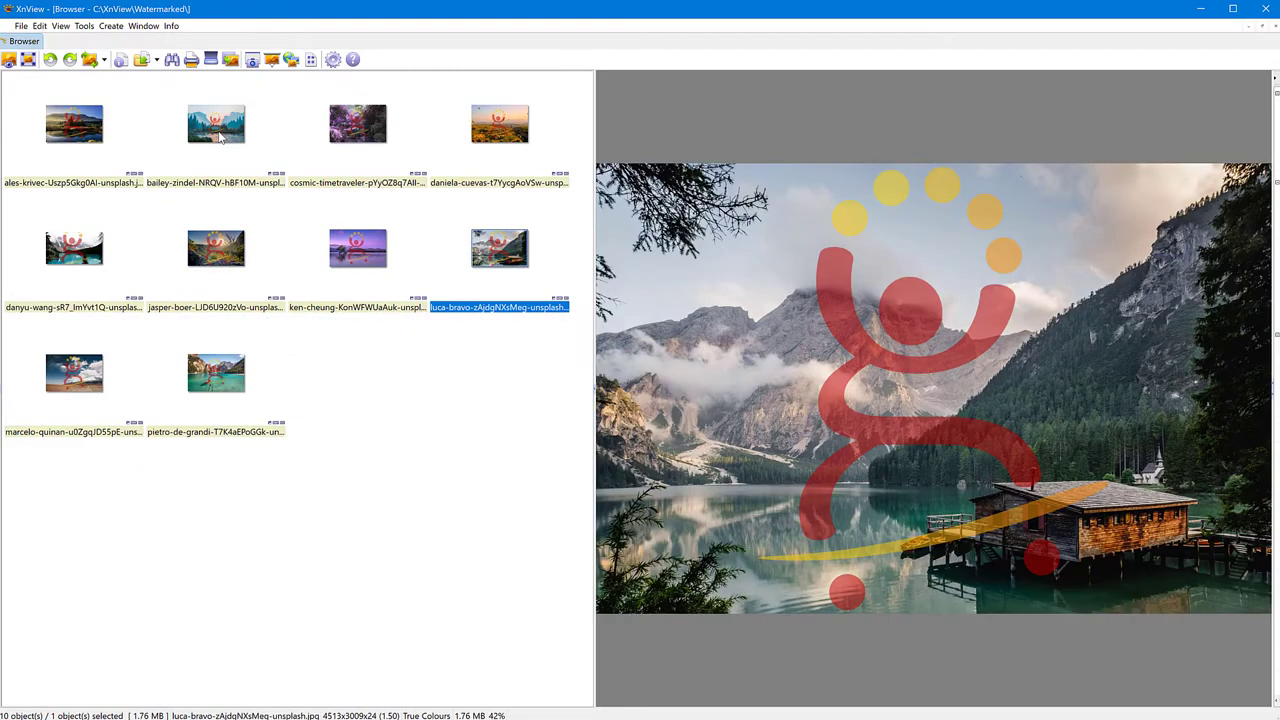
{"action": "left_click", "coordinate": [356, 248]}
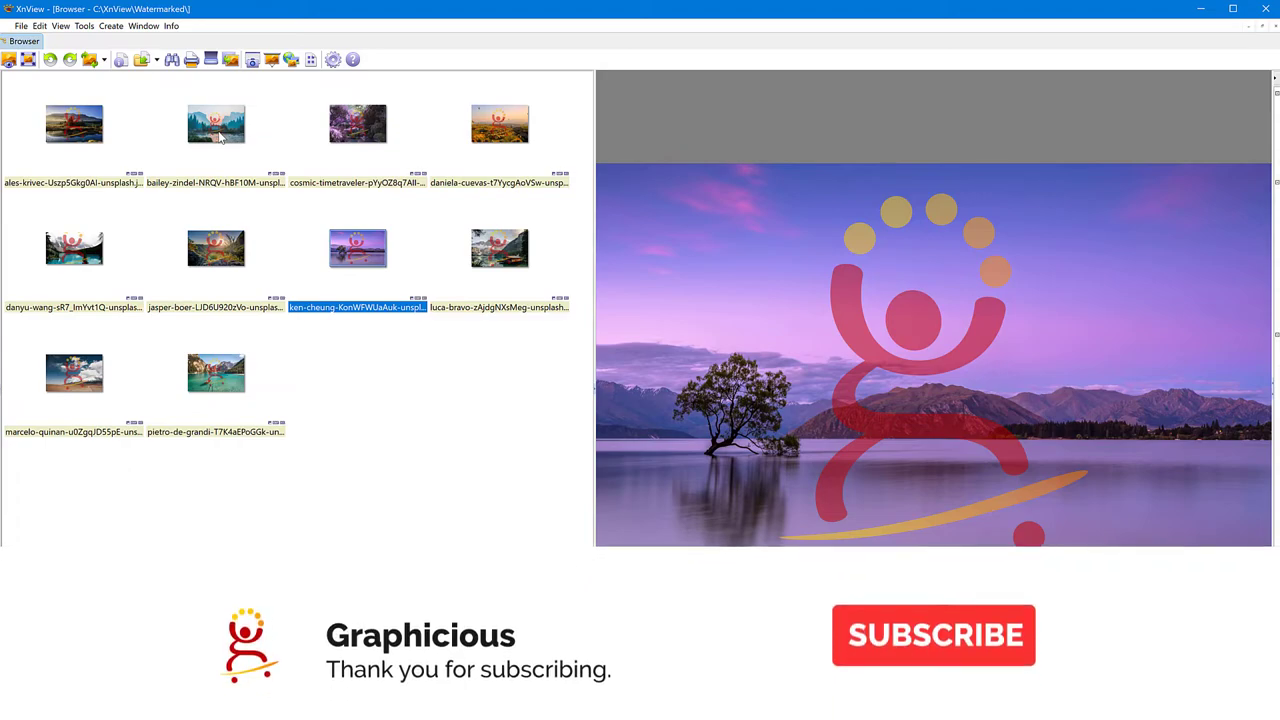
{"action": "left_click", "coordinate": [934, 636]}
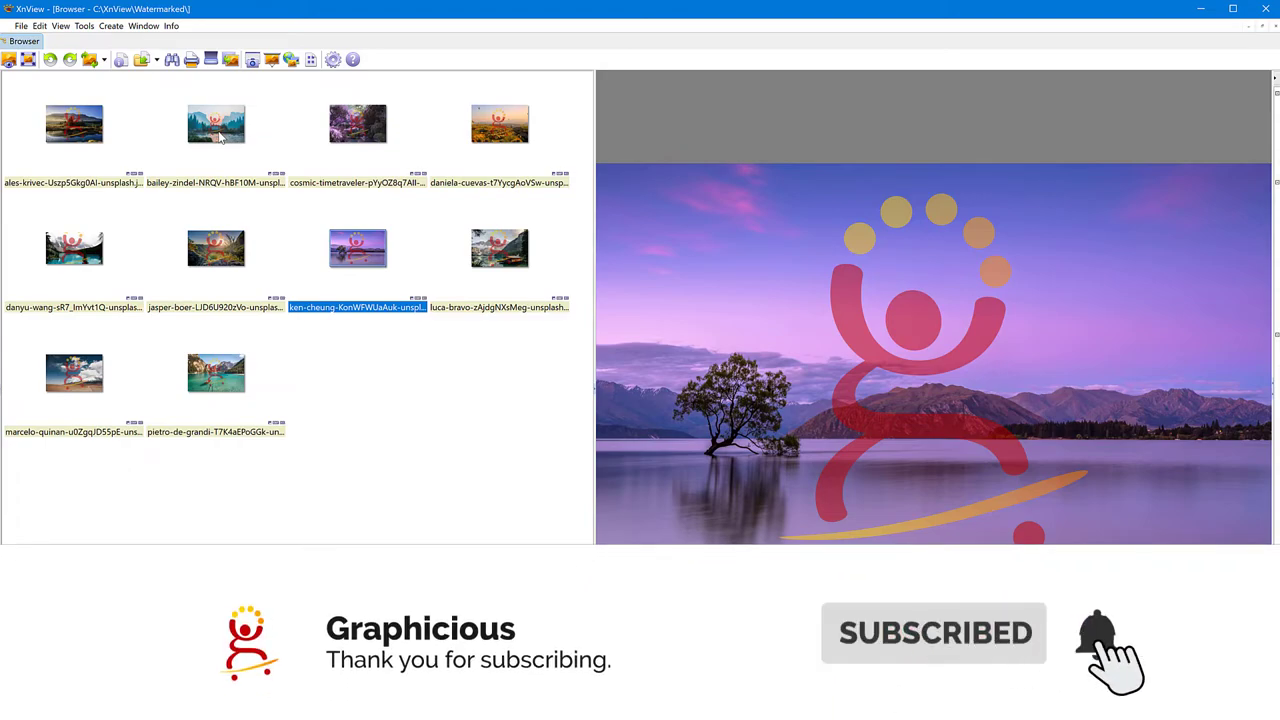